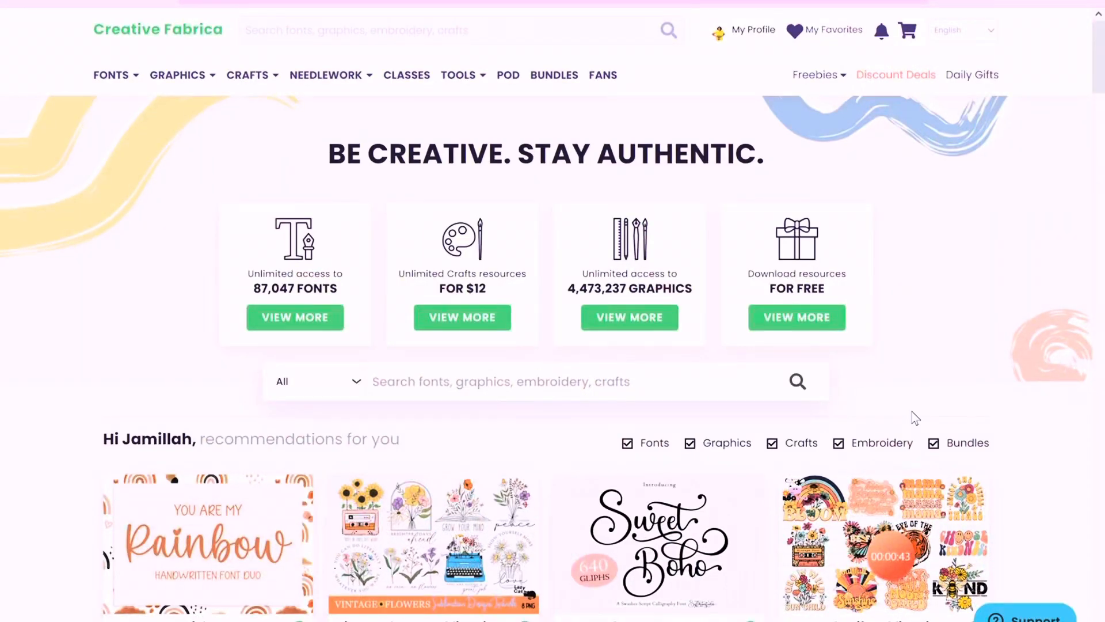
{"action": "mouse_move", "coordinate": [979, 403]}
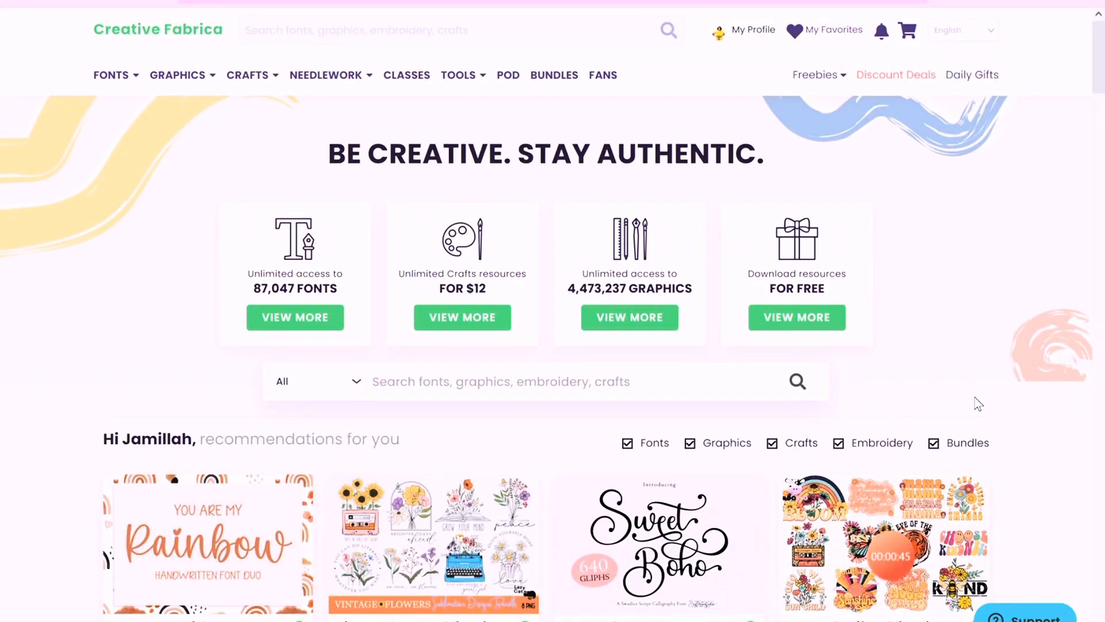
{"action": "mouse_move", "coordinate": [18, 58]}
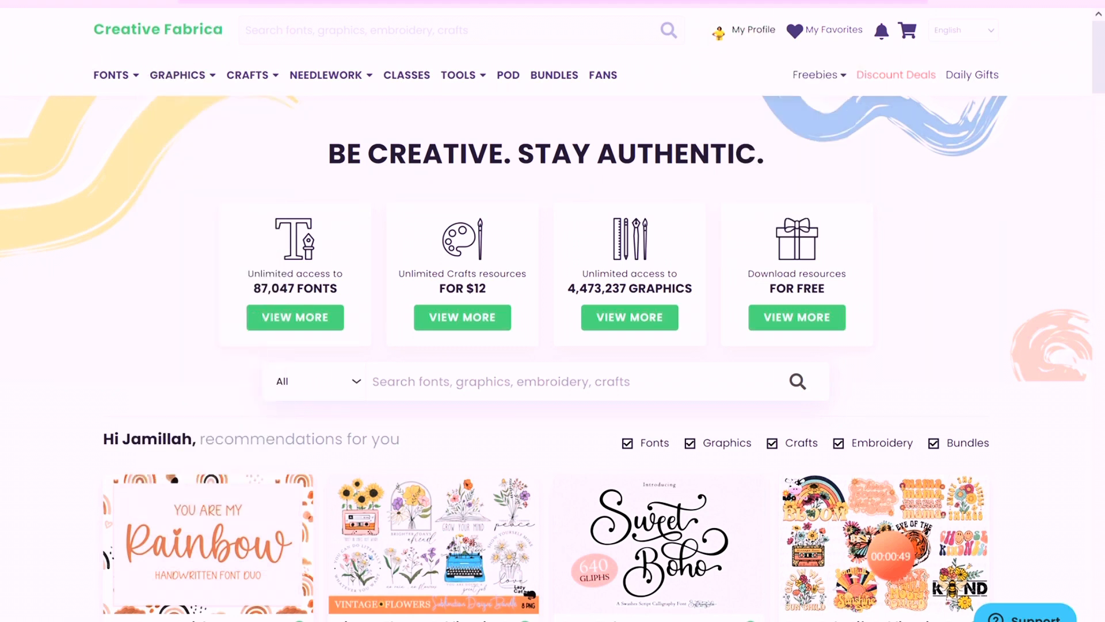
{"action": "mouse_move", "coordinate": [806, 168]}
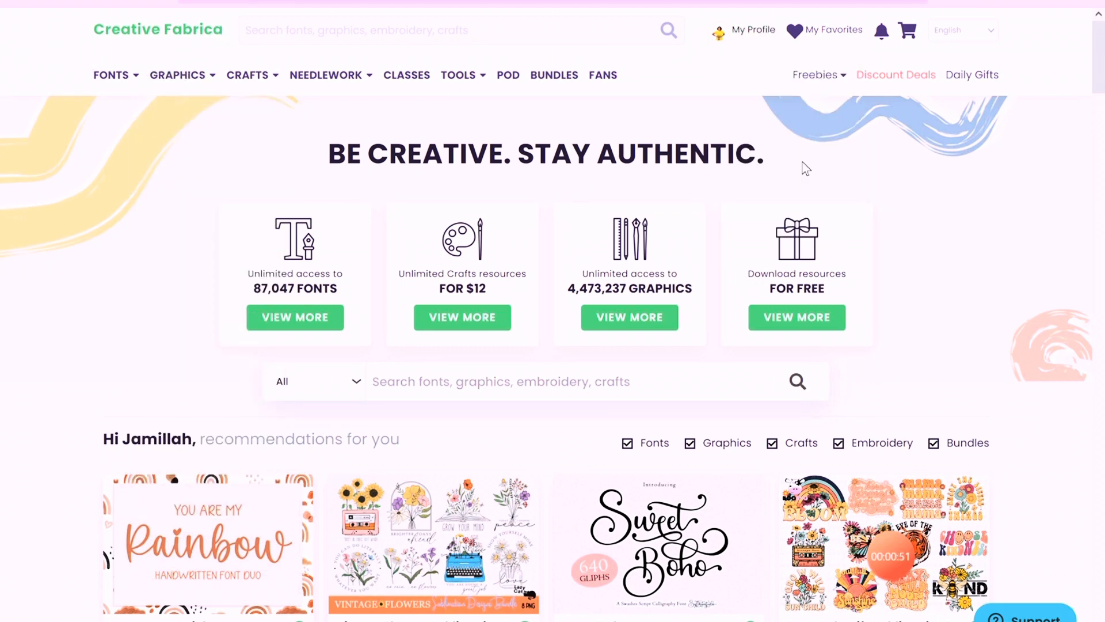
Scroll through the Creative Fabrica page before heading to the fonts catalogue
{"action": "scroll", "scroll_direction": "down", "scroll_amount": 3}
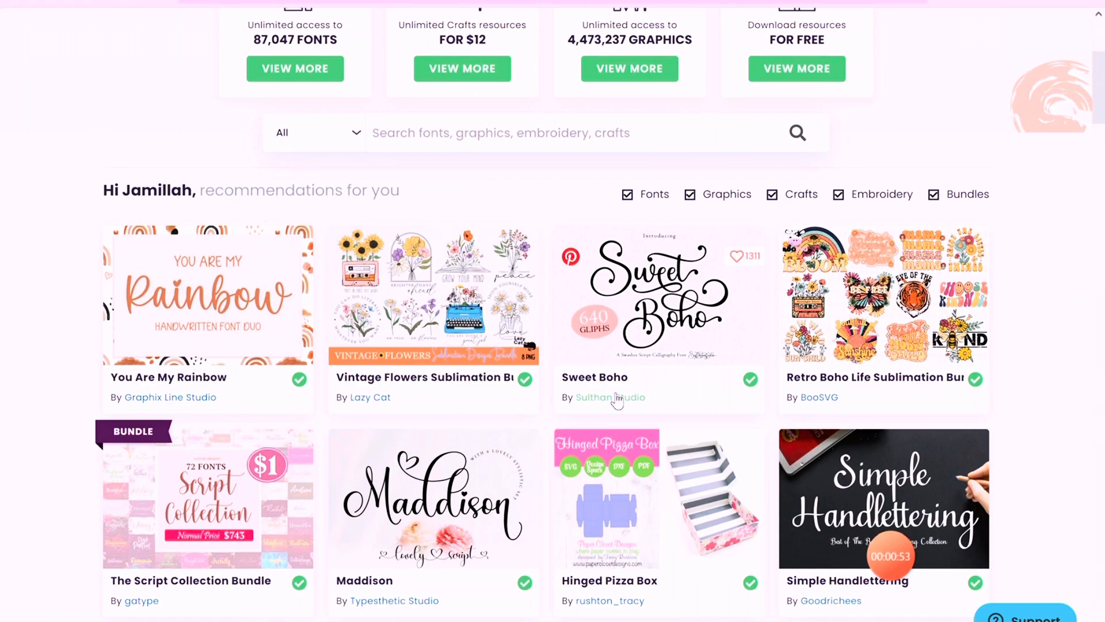
{"action": "mouse_move", "coordinate": [781, 304]}
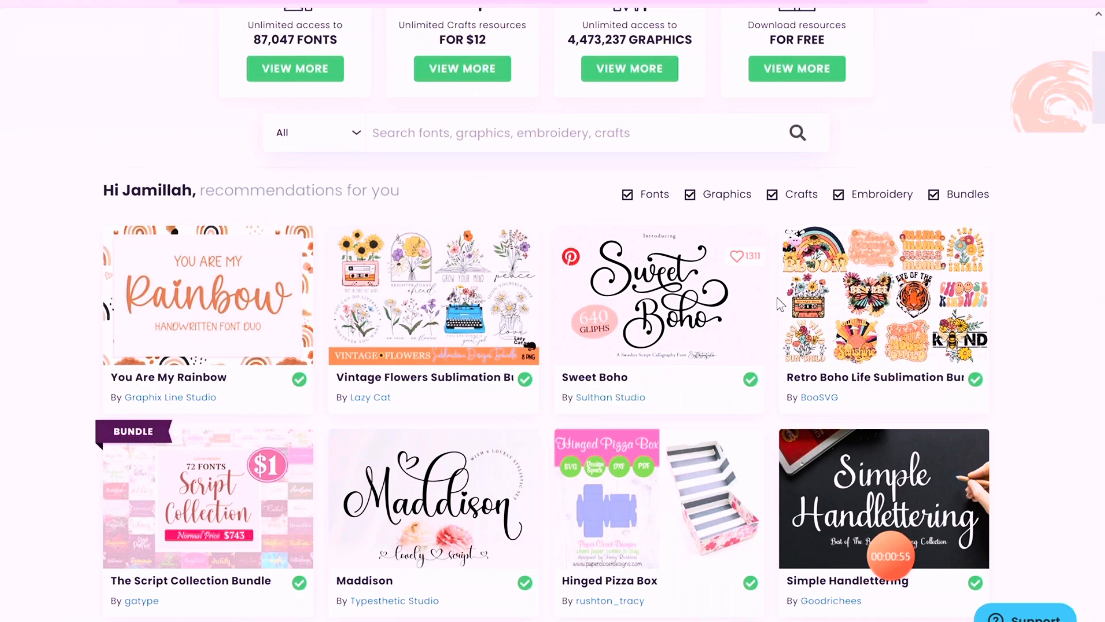
{"action": "scroll", "scroll_direction": "down", "scroll_amount": 3}
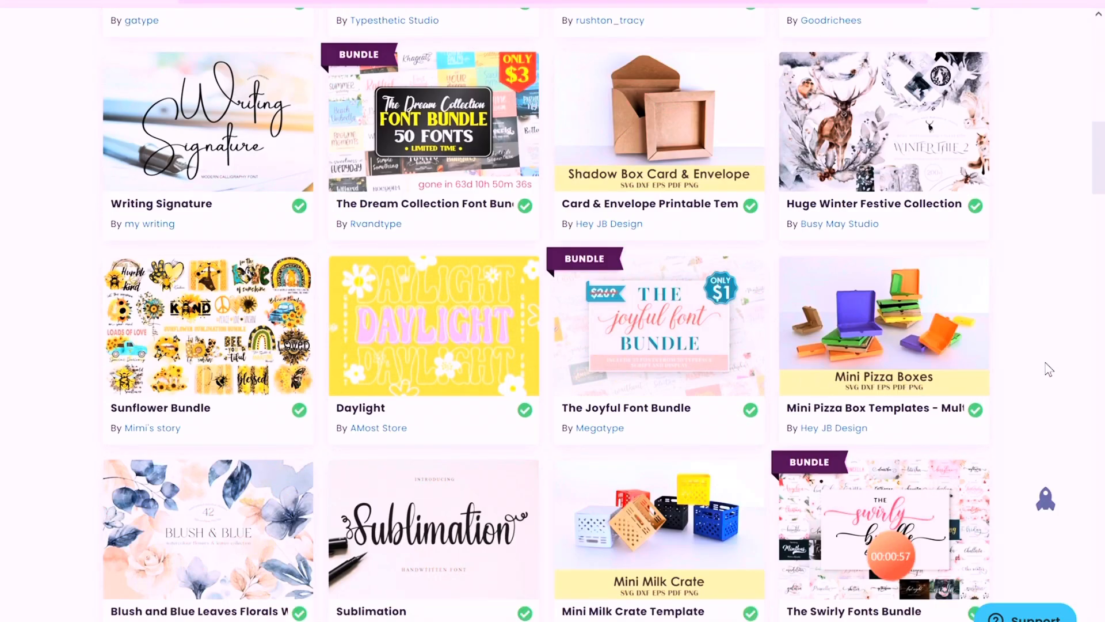
{"action": "scroll", "scroll_direction": "down", "scroll_amount": 3}
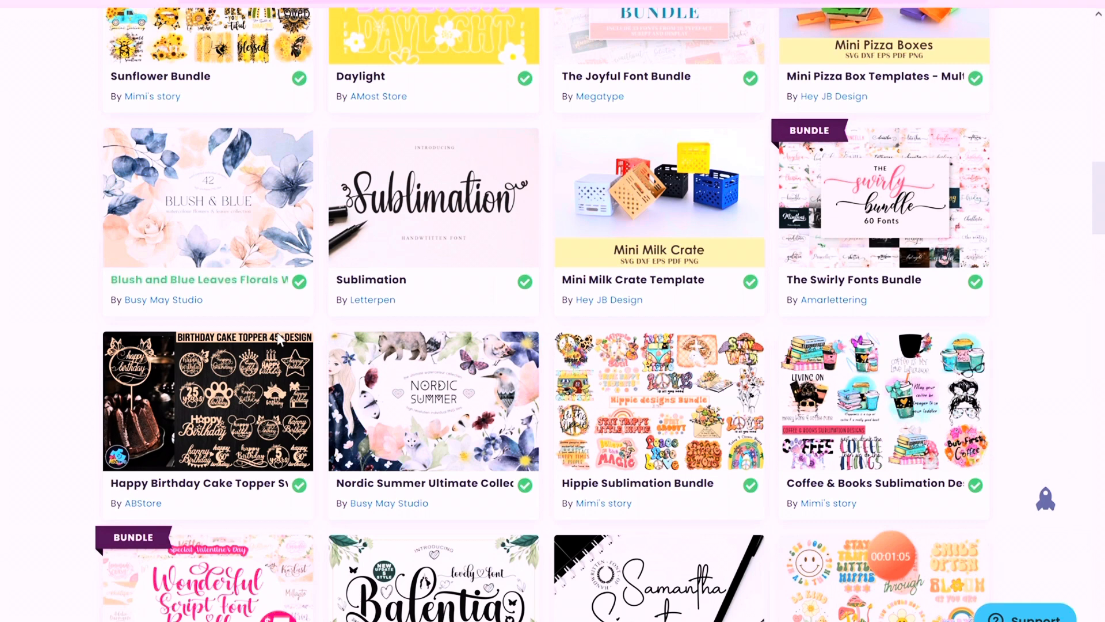
{"action": "mouse_move", "coordinate": [361, 336]}
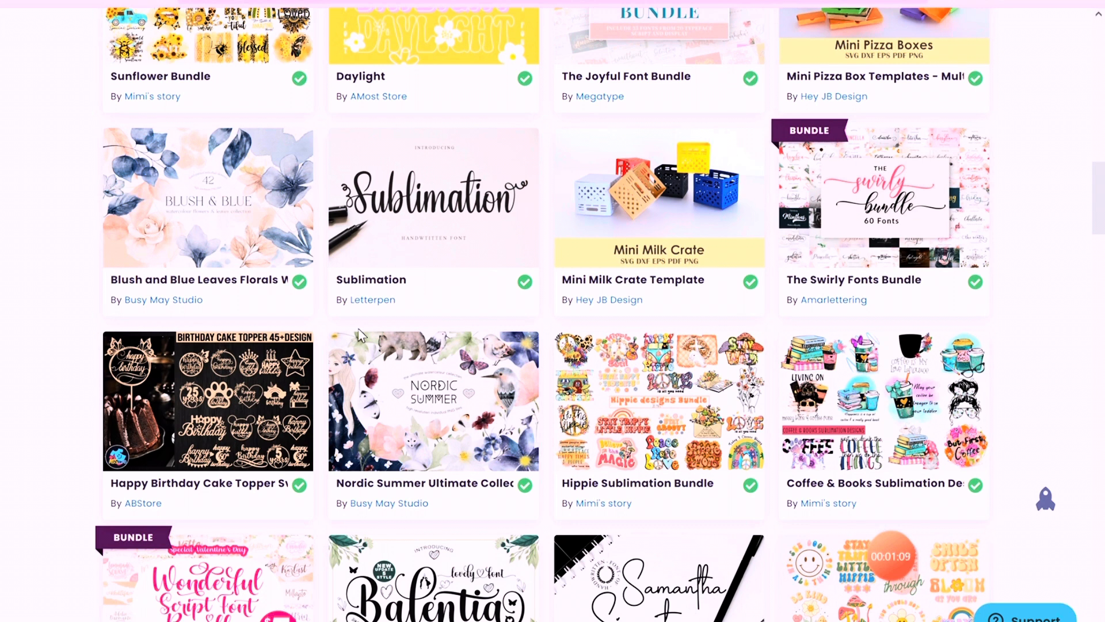
{"action": "mouse_move", "coordinate": [925, 97]}
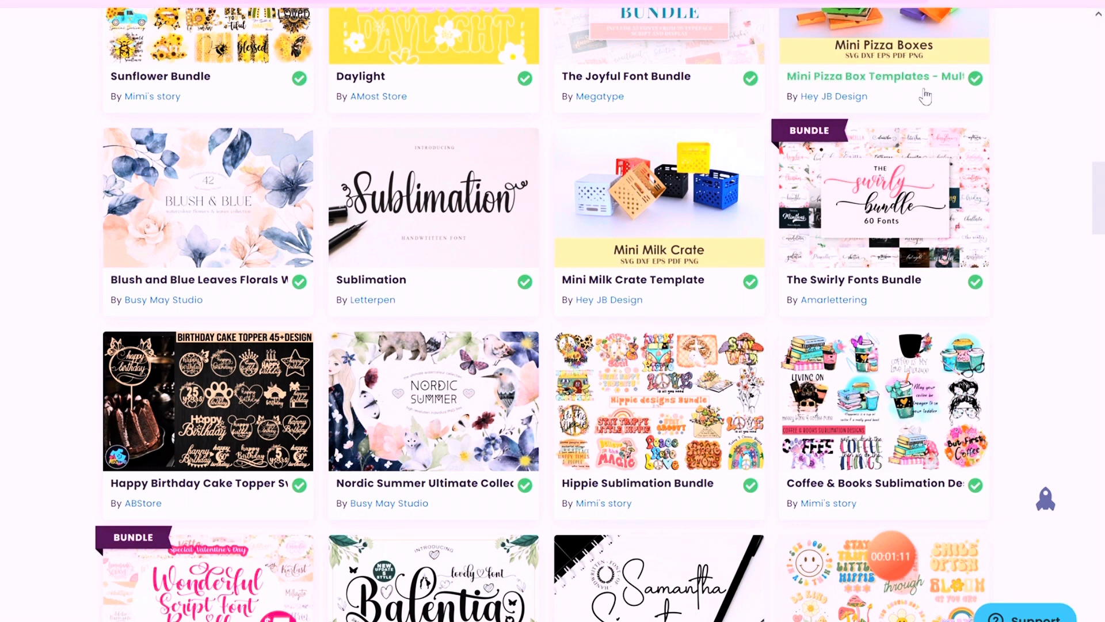
{"action": "scroll", "scroll_direction": "down", "scroll_amount": 3}
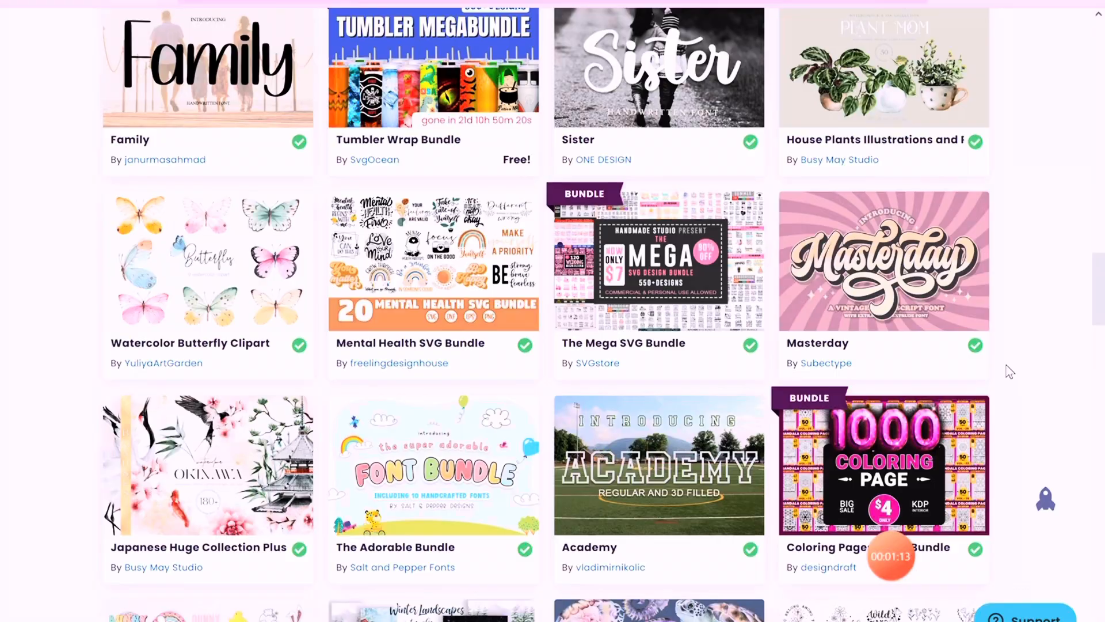
{"action": "scroll", "scroll_direction": "down", "scroll_amount": 3}
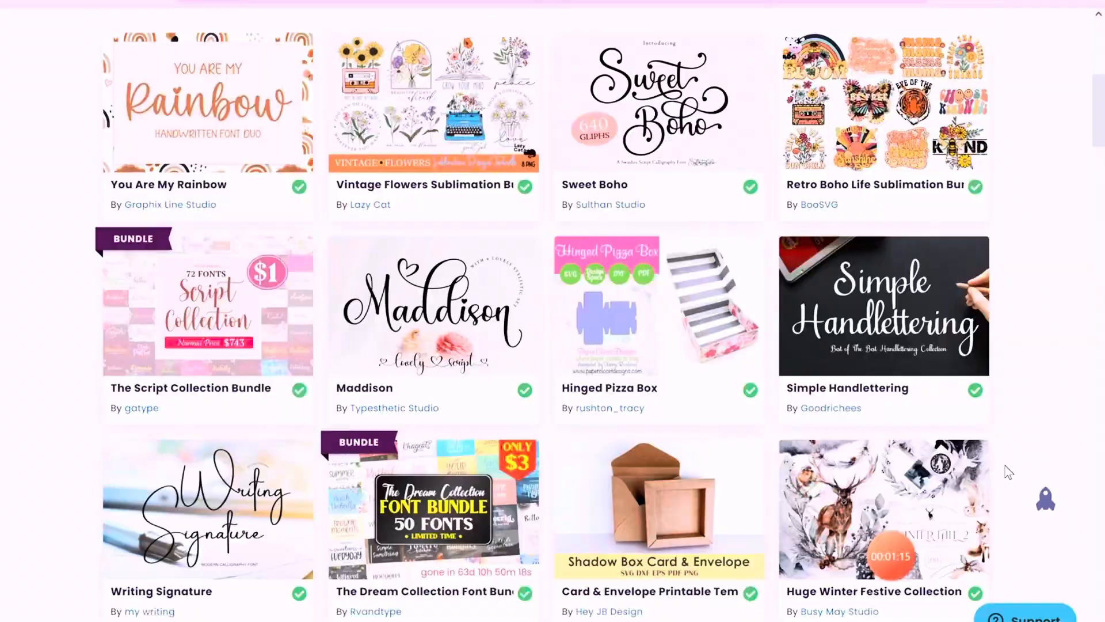
{"action": "scroll", "scroll_direction": "up", "scroll_amount": 3}
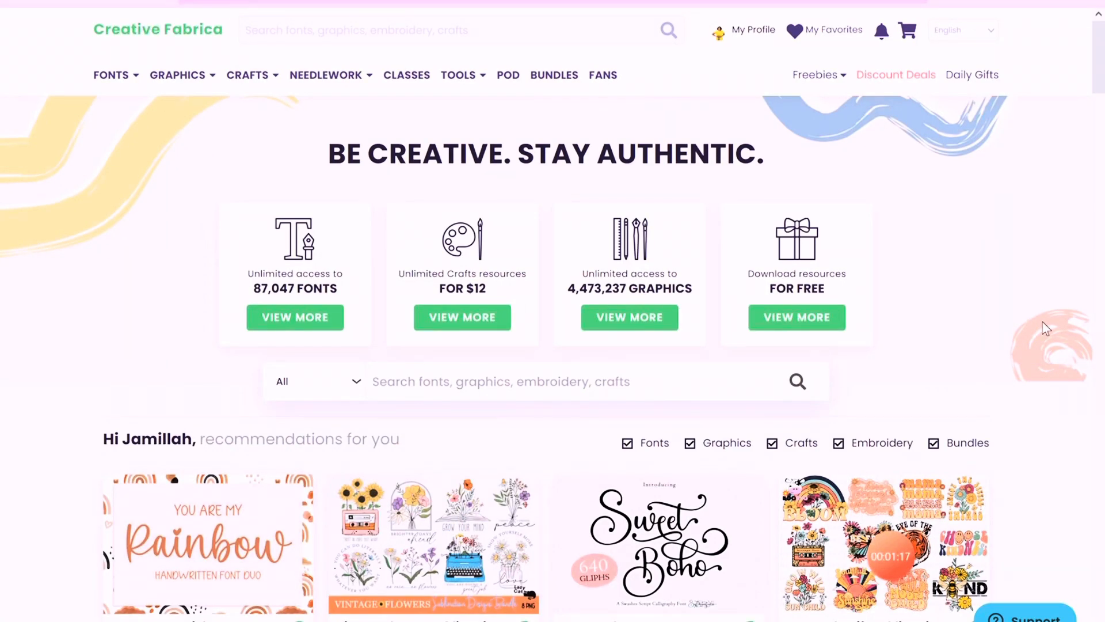
{"action": "scroll", "scroll_direction": "down", "scroll_amount": 3}
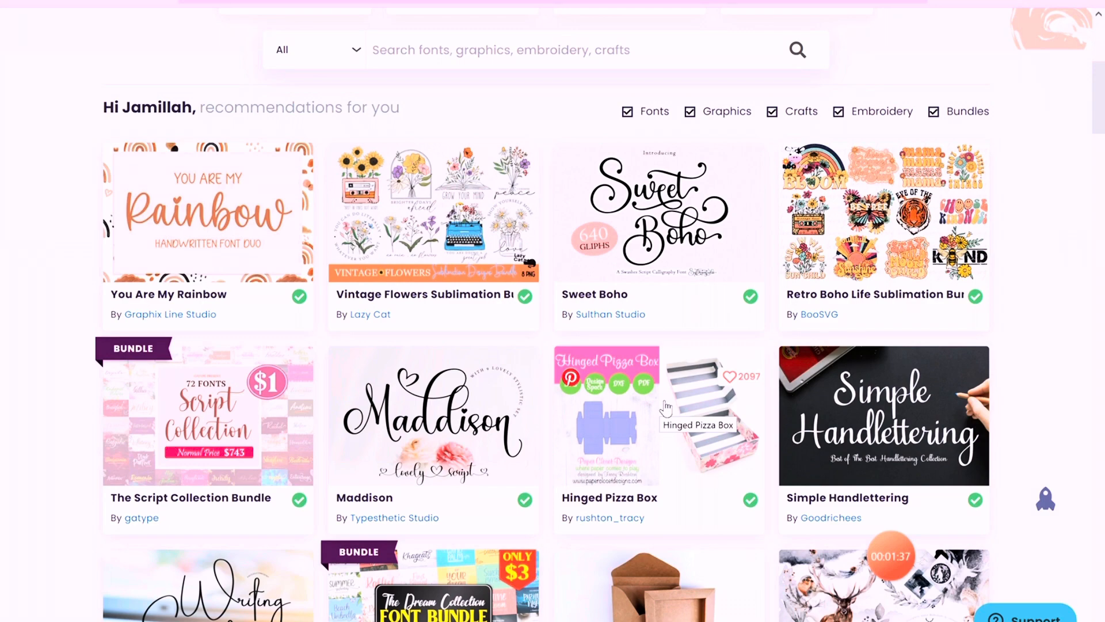
{"action": "scroll", "scroll_direction": "up", "scroll_amount": 3}
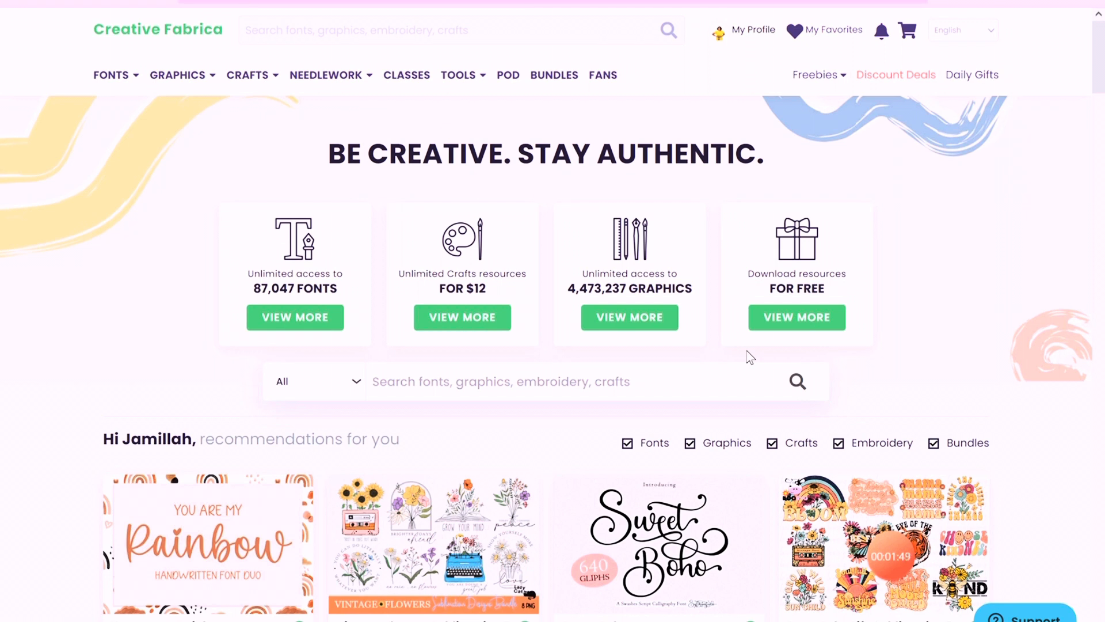
Show the Fonts section and scroll its 'Popular this week' grid down to the category tags
{"action": "left_click", "coordinate": [110, 75]}
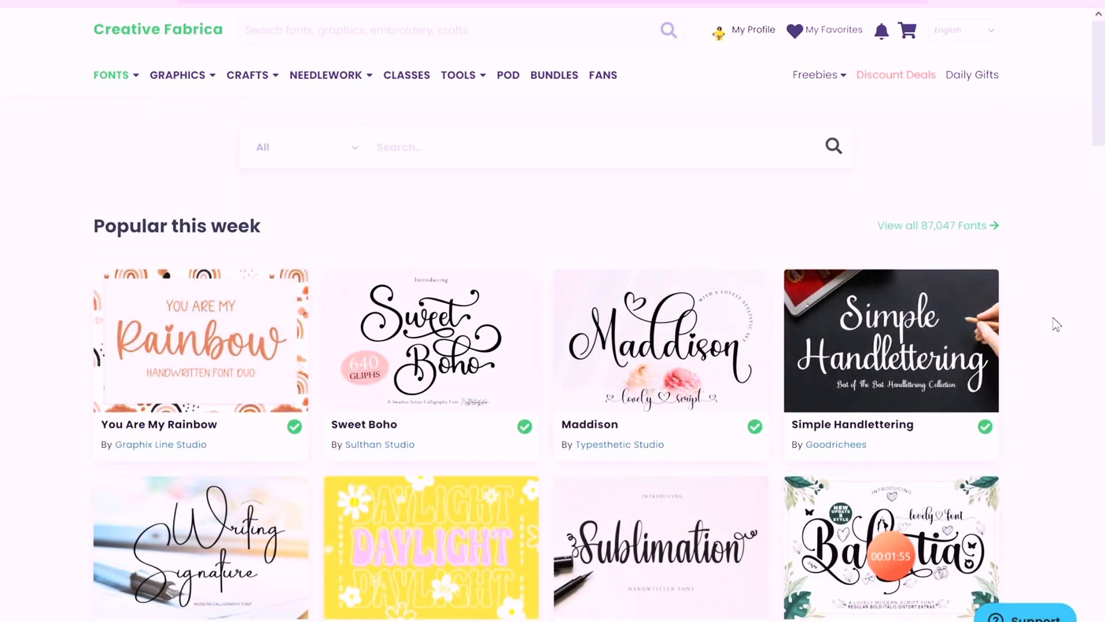
{"action": "scroll", "scroll_direction": "down", "scroll_amount": 3}
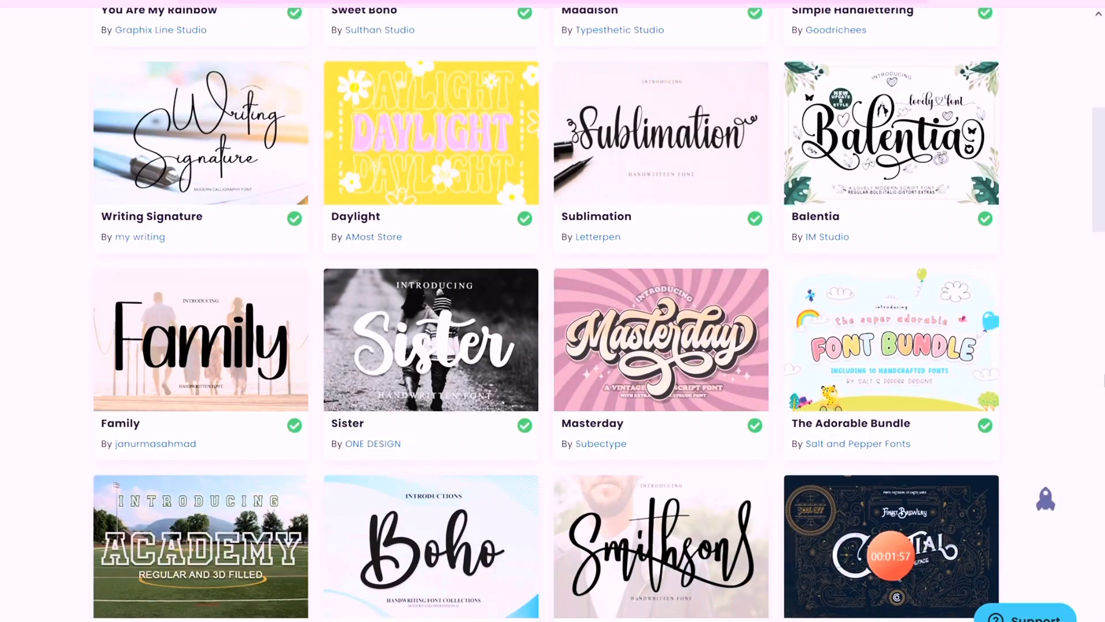
{"action": "scroll", "scroll_direction": "down", "scroll_amount": 3}
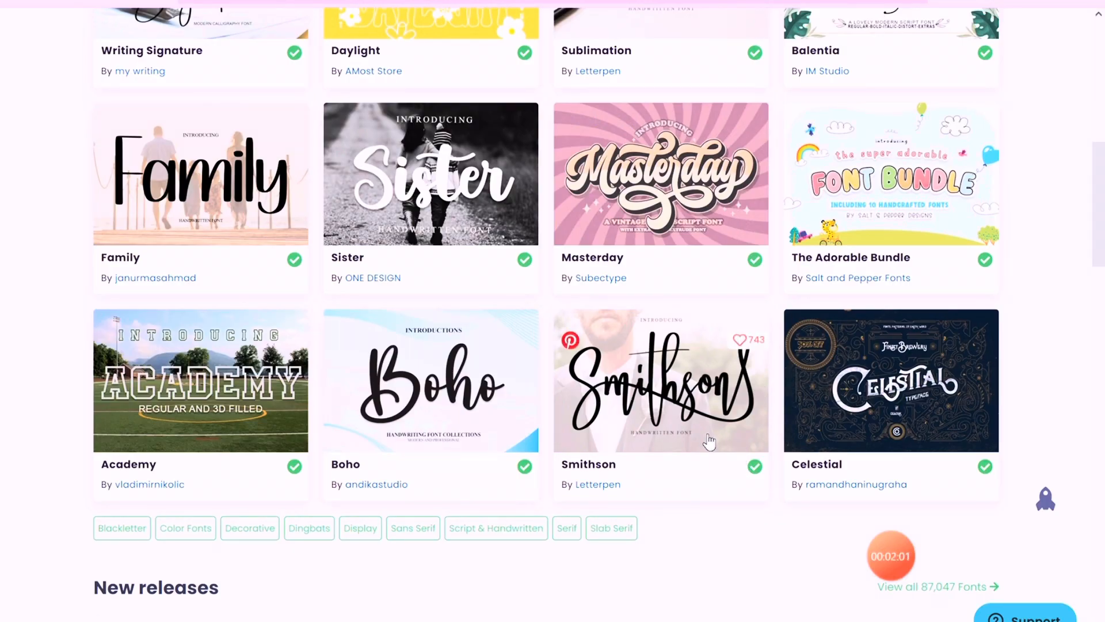
Show the Smithson handwritten font's product page and look through its details and glyphs
{"action": "left_click", "coordinate": [661, 381]}
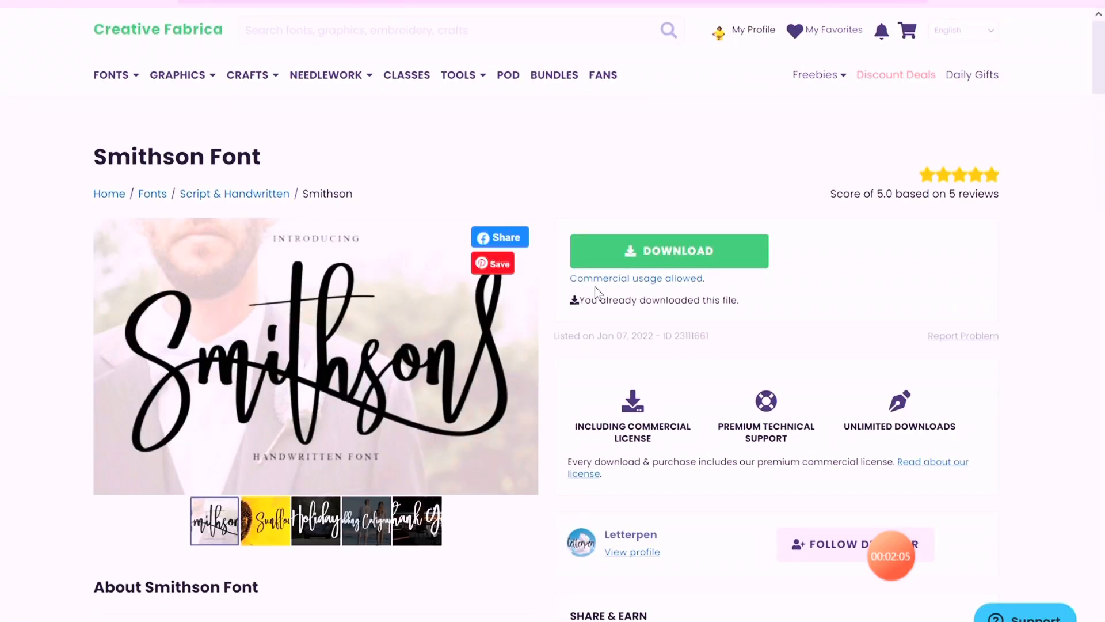
{"action": "mouse_move", "coordinate": [718, 289]}
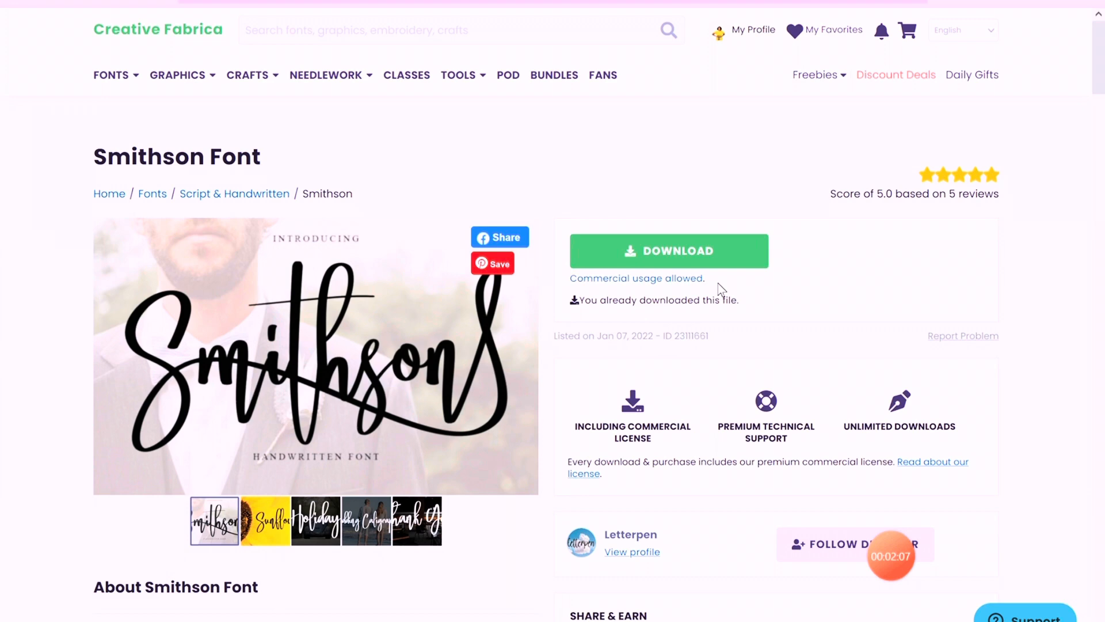
{"action": "scroll", "scroll_direction": "down", "scroll_amount": 3}
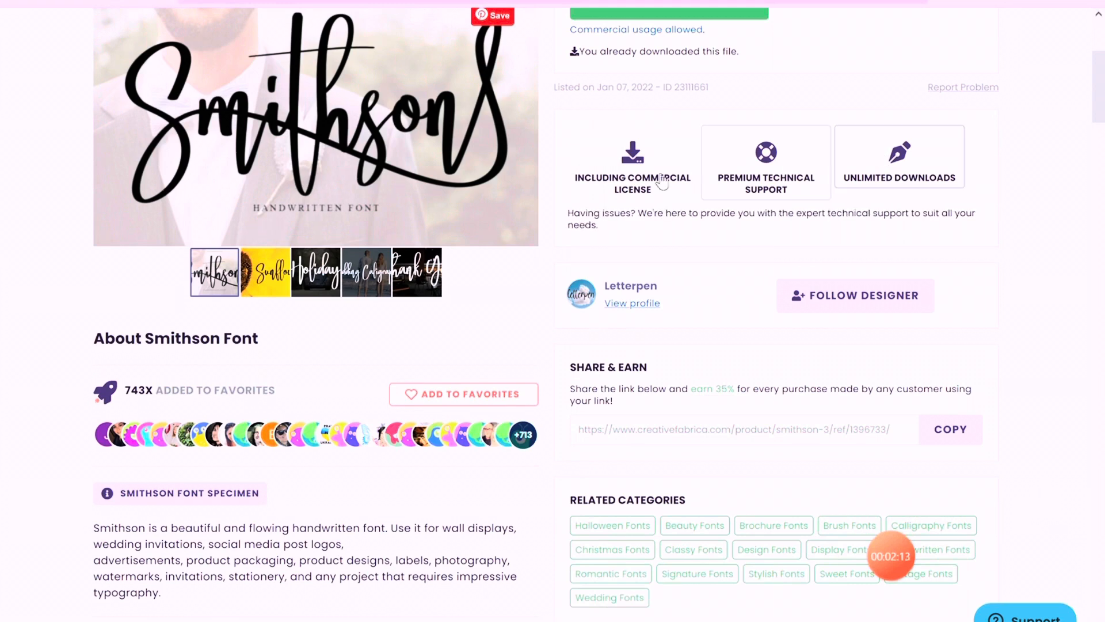
{"action": "scroll", "scroll_direction": "down", "scroll_amount": 3}
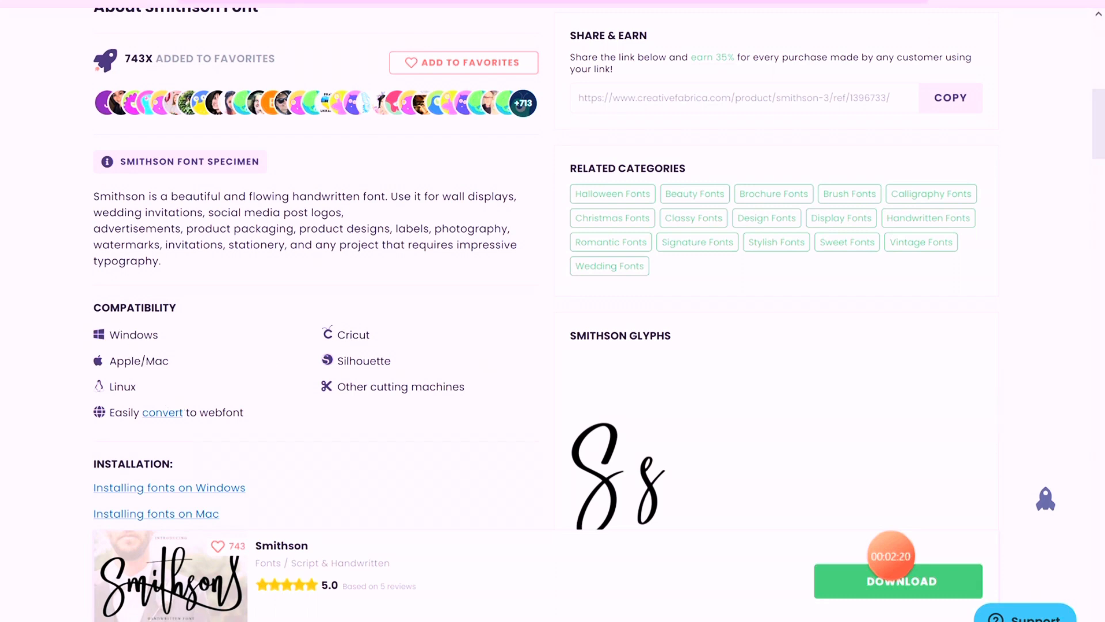
{"action": "scroll", "scroll_direction": "down", "scroll_amount": 3}
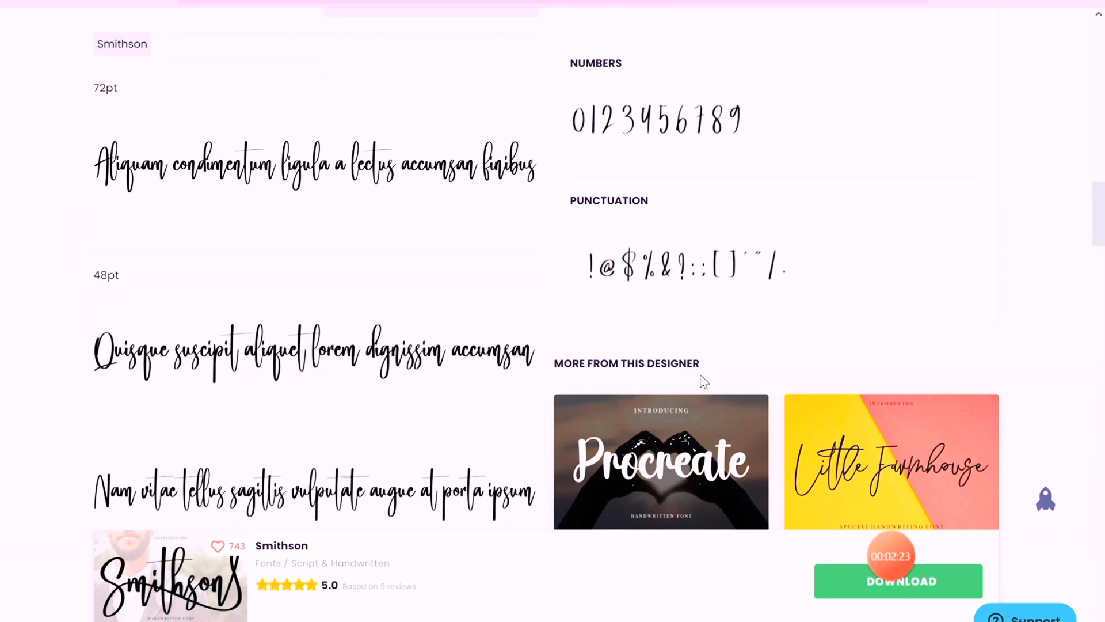
{"action": "scroll", "scroll_direction": "up", "scroll_amount": 3}
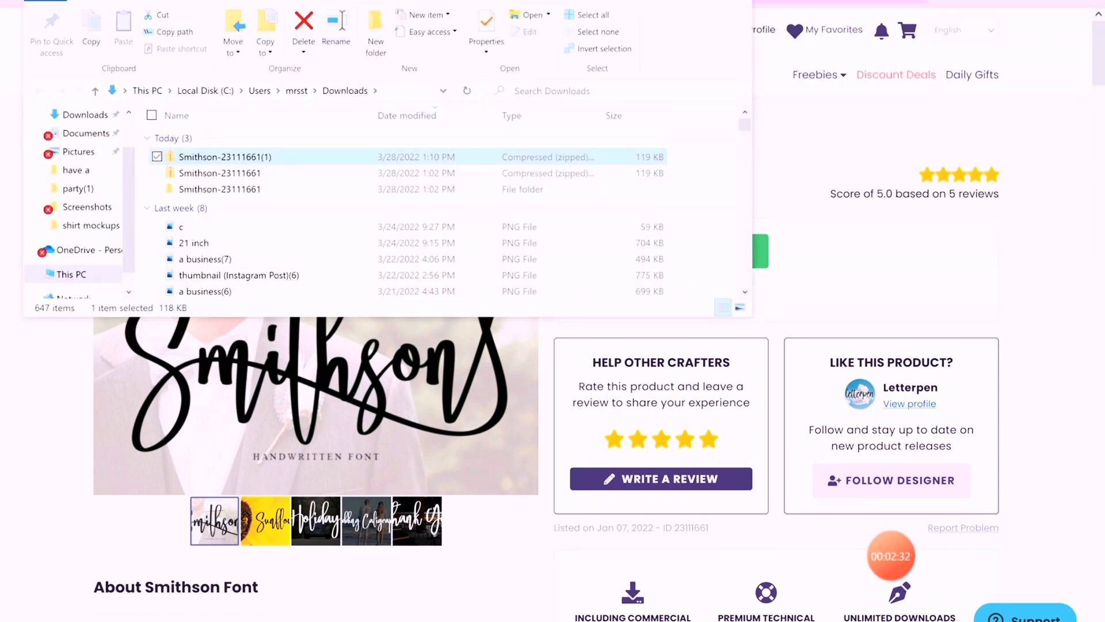
Extract the Smithson zip in Downloads and preview the Smithson OpenType font file
{"action": "left_click", "coordinate": [547, 33]}
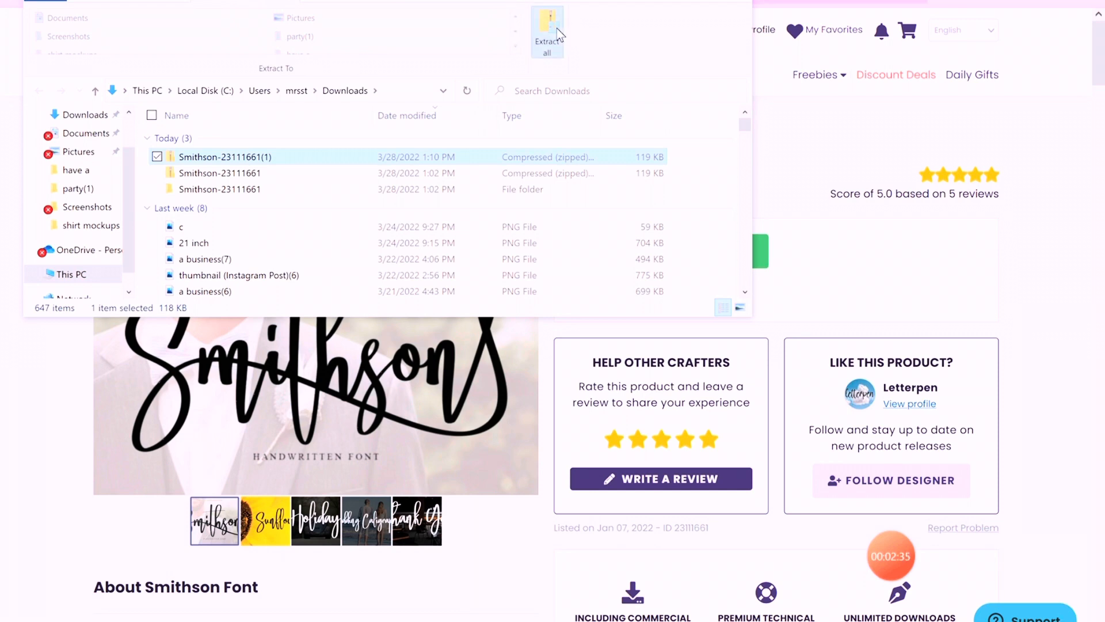
{"action": "left_click", "coordinate": [547, 32]}
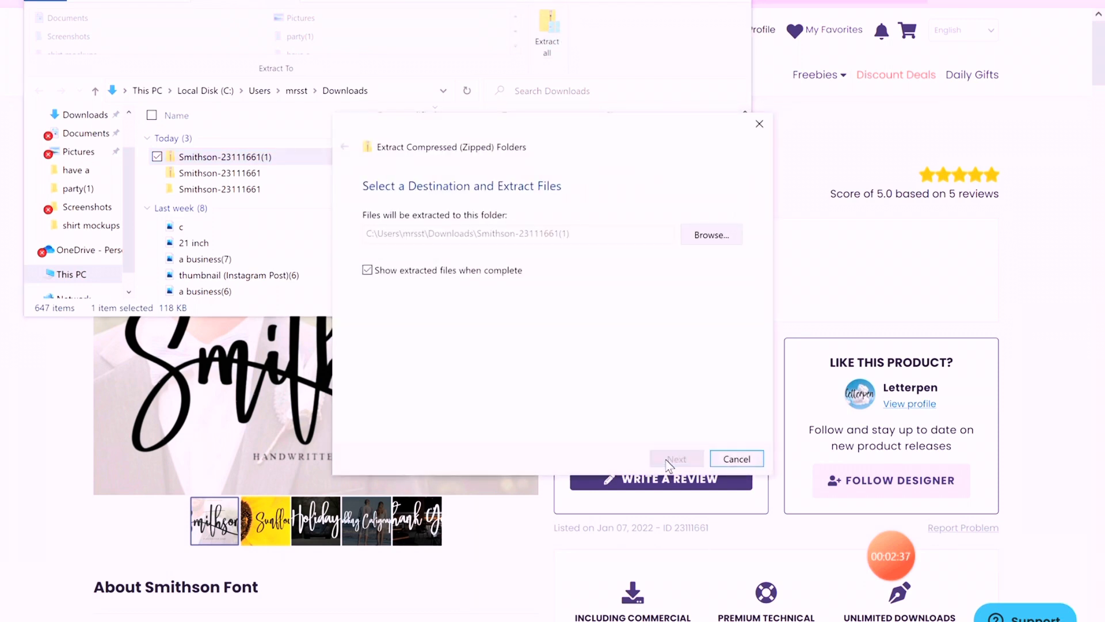
{"action": "left_click", "coordinate": [676, 458]}
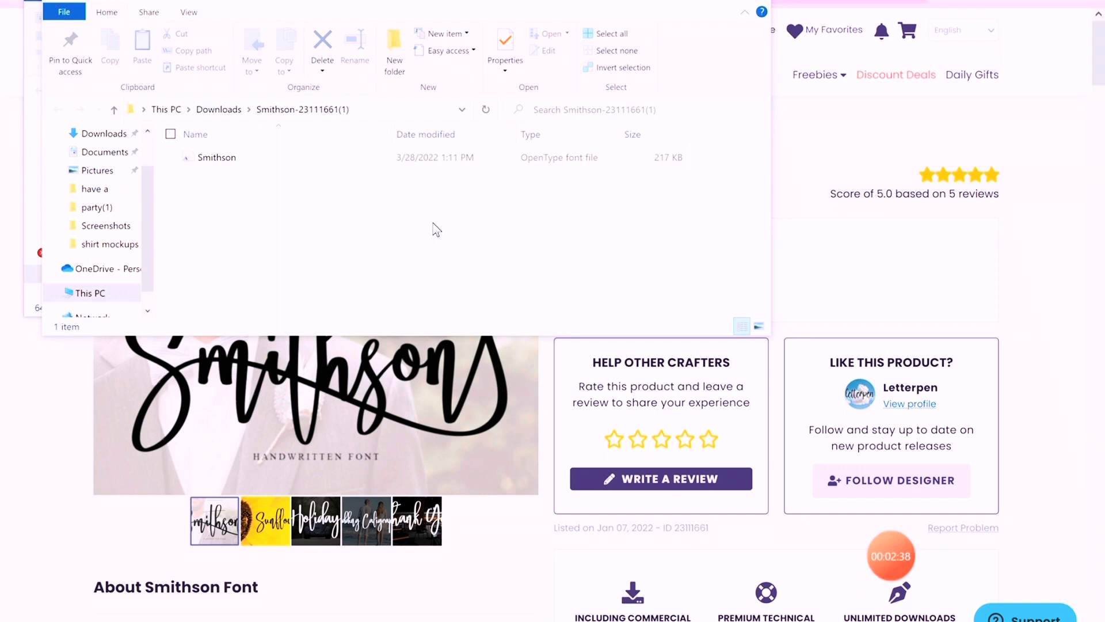
{"action": "mouse_move", "coordinate": [325, 159]}
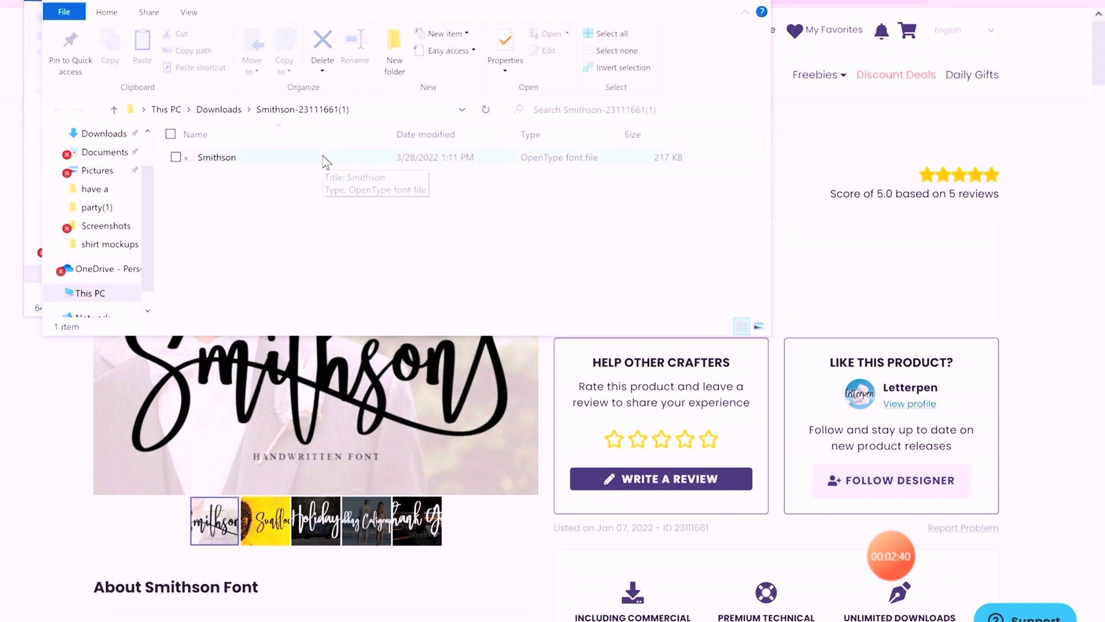
{"action": "mouse_move", "coordinate": [304, 156]}
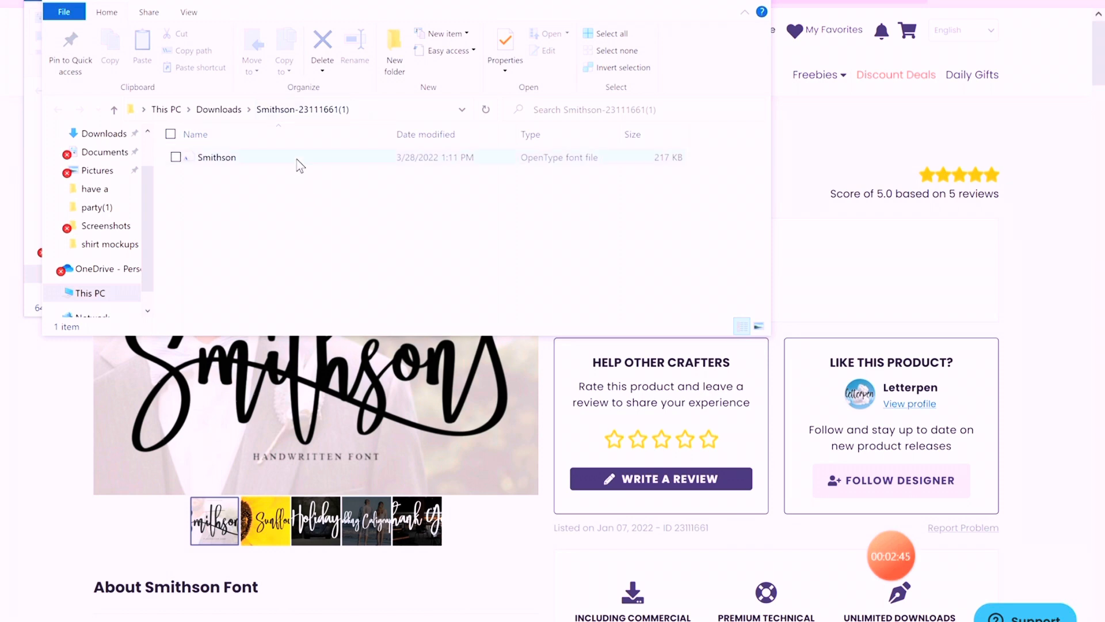
{"action": "double_click", "coordinate": [217, 158]}
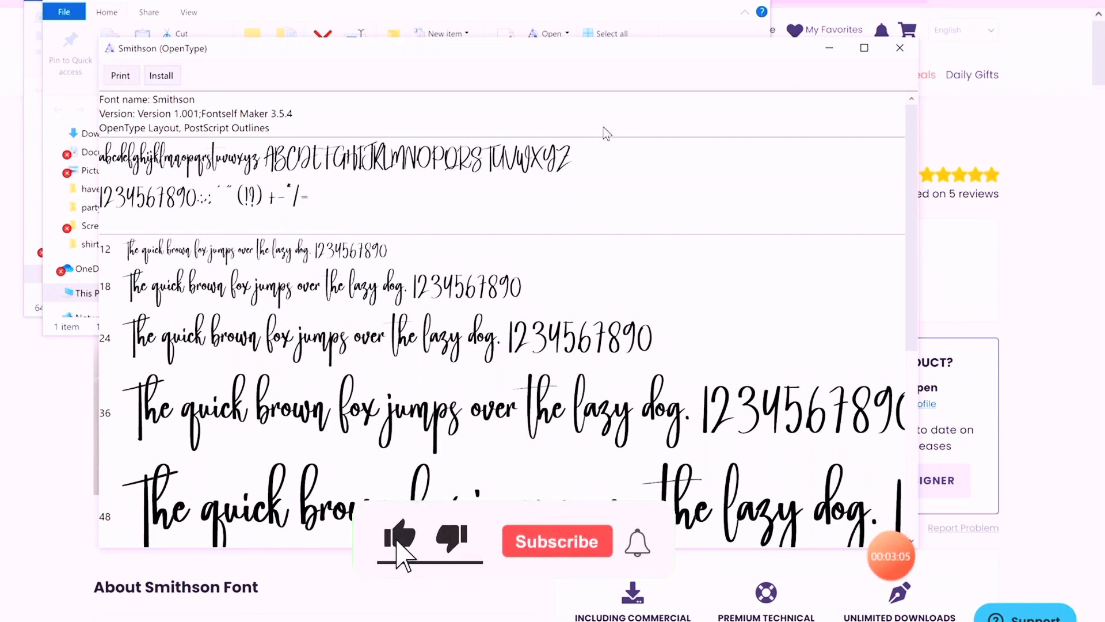
Add a text box to the blank canvas and replace its placeholder with 'Jamillah'
{"action": "left_click", "coordinate": [556, 541]}
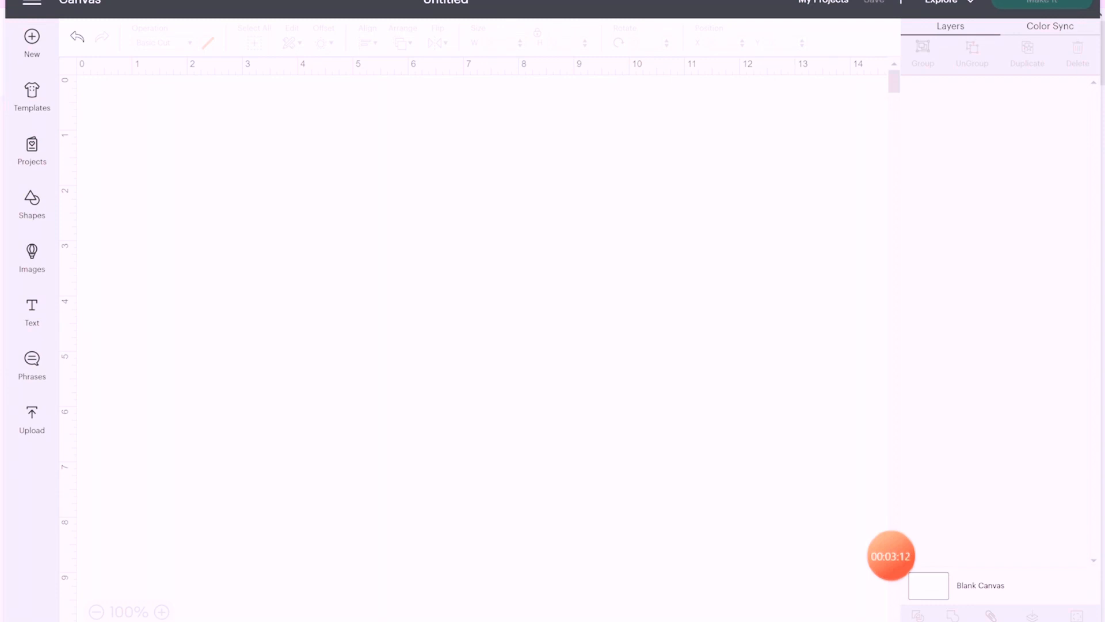
{"action": "mouse_move", "coordinate": [243, 378]}
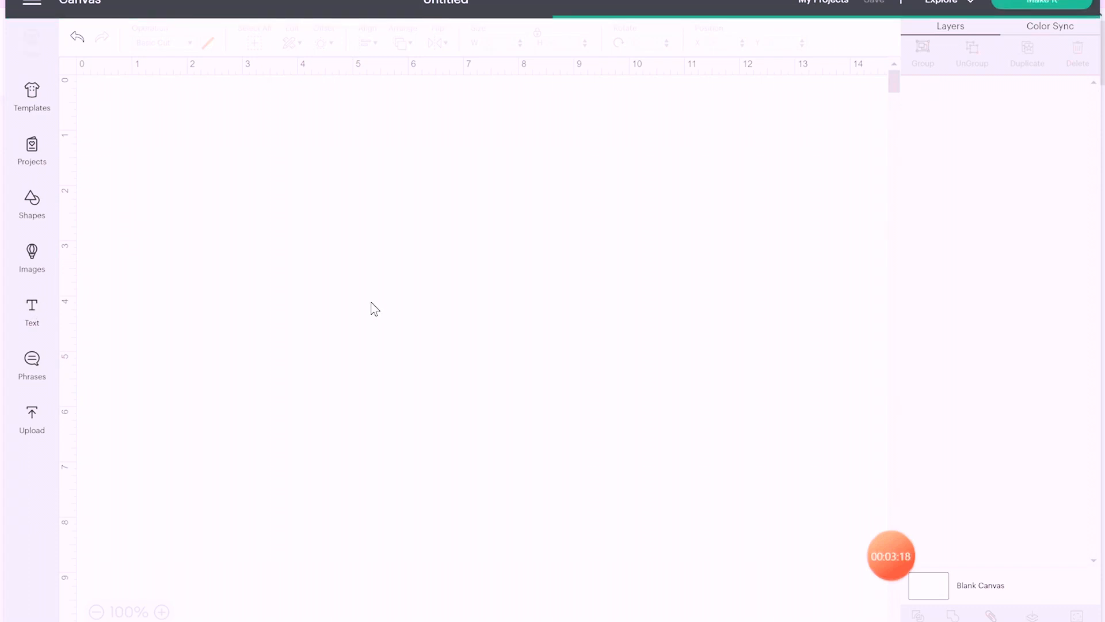
{"action": "left_click", "coordinate": [32, 312]}
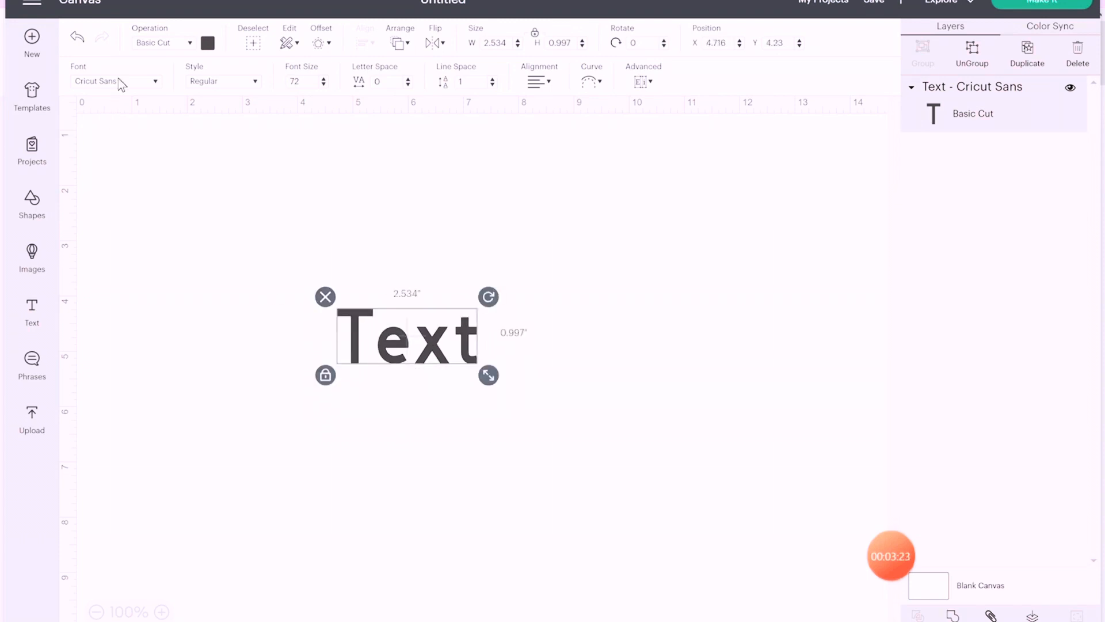
{"action": "double_click", "coordinate": [406, 344]}
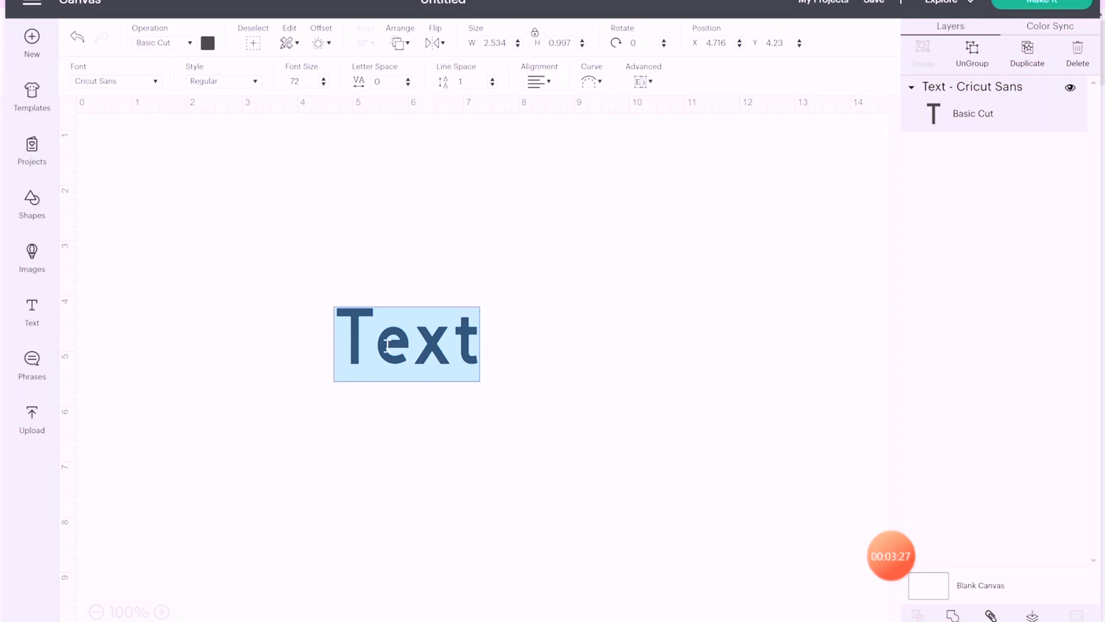
{"action": "type", "text": "Jami"}
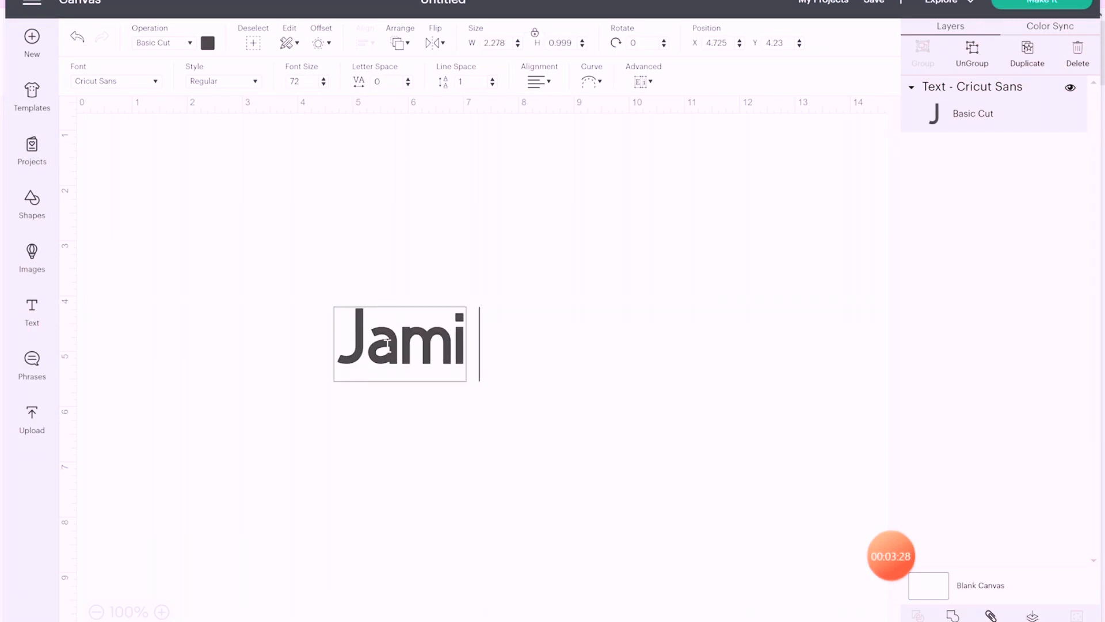
{"action": "type", "text": "llah"}
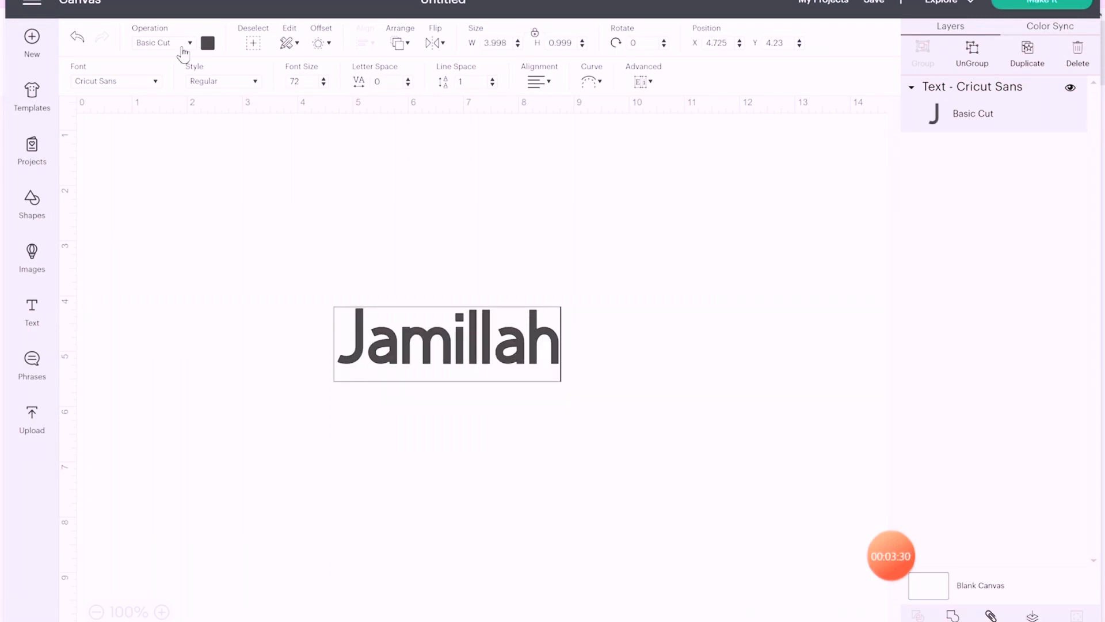
Search the font list for 'smithson' and apply the Smithson script font to Jamillah
{"action": "left_click", "coordinate": [113, 81]}
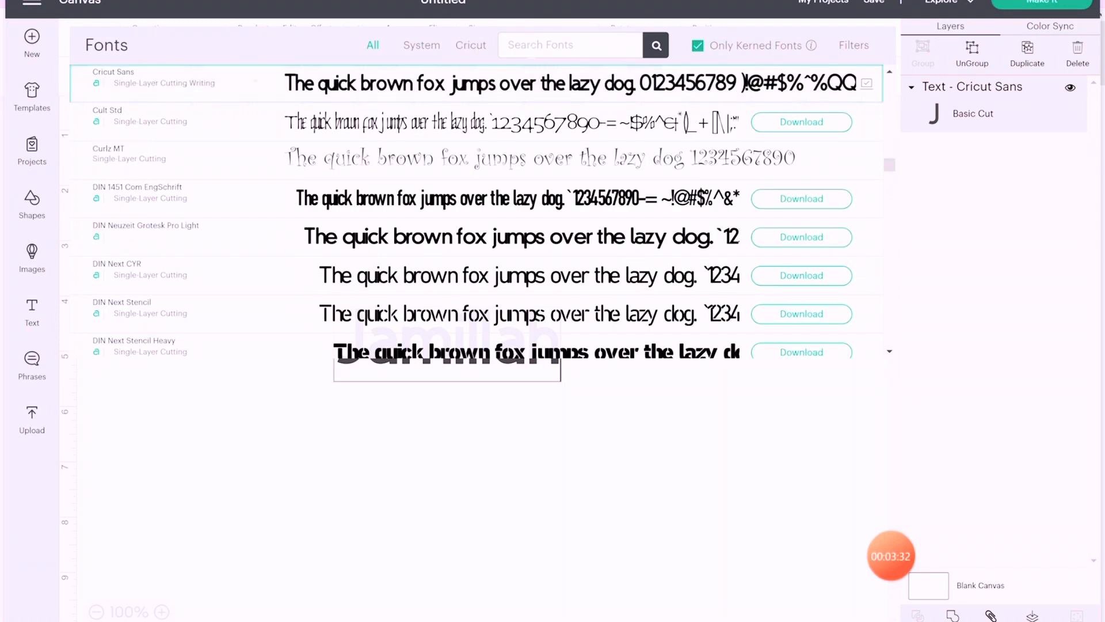
{"action": "type", "text": "smithson"}
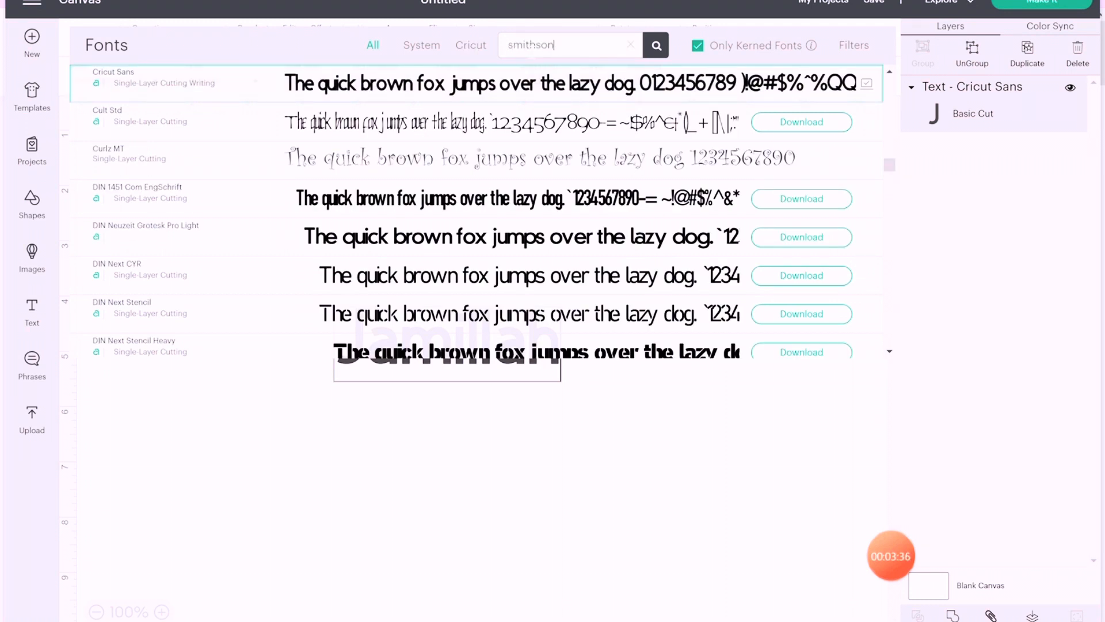
{"action": "left_click", "coordinate": [654, 45]}
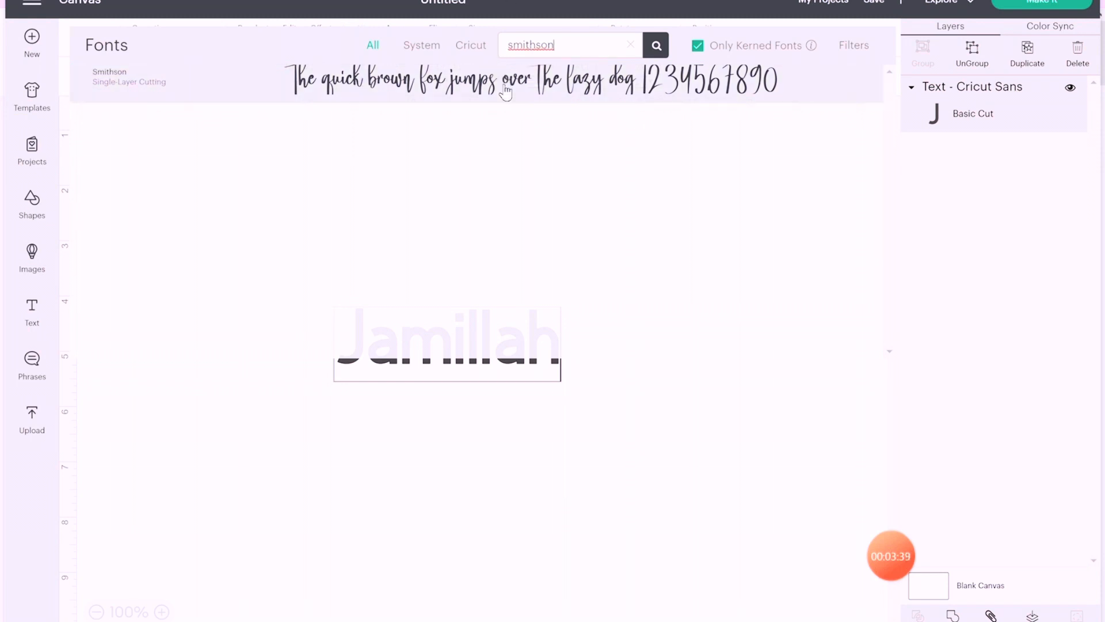
{"action": "left_click", "coordinate": [129, 76]}
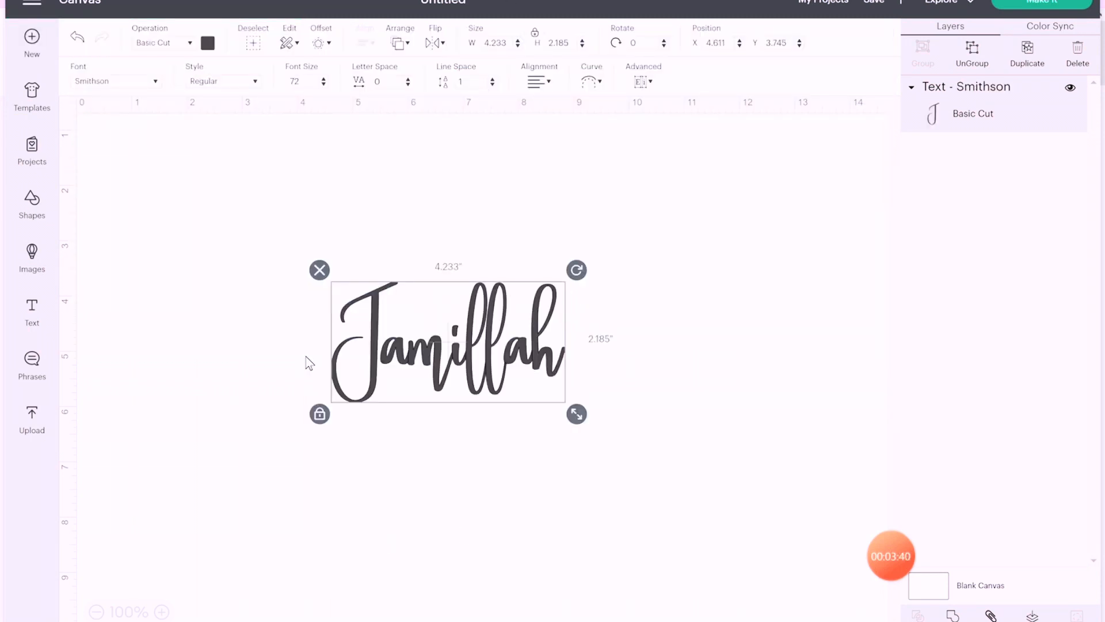
{"action": "mouse_move", "coordinate": [596, 426]}
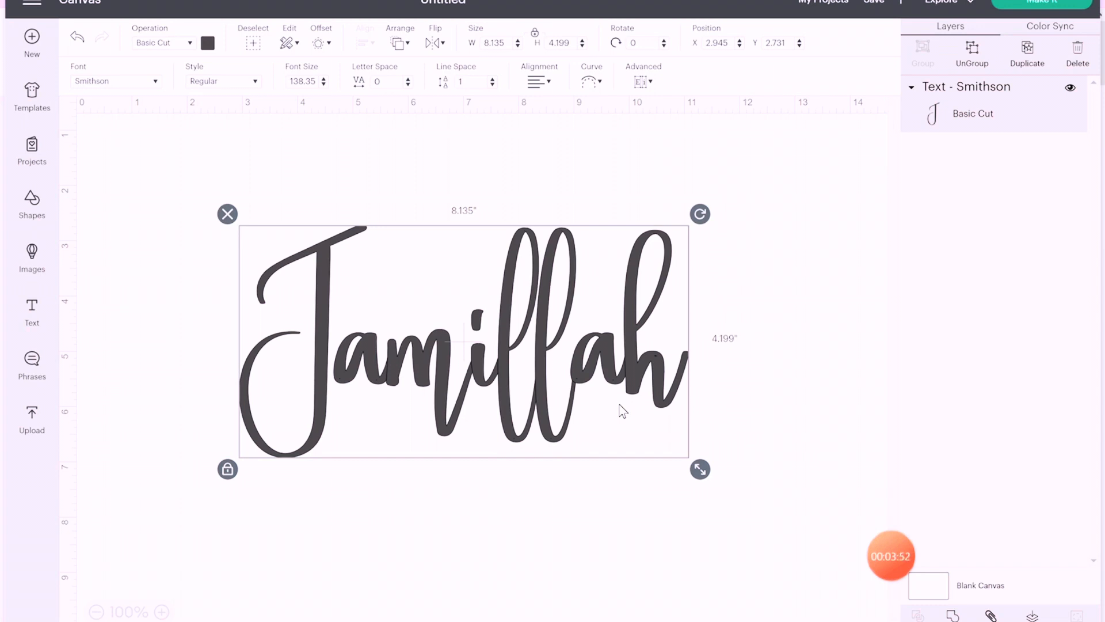
{"action": "mouse_move", "coordinate": [745, 352]}
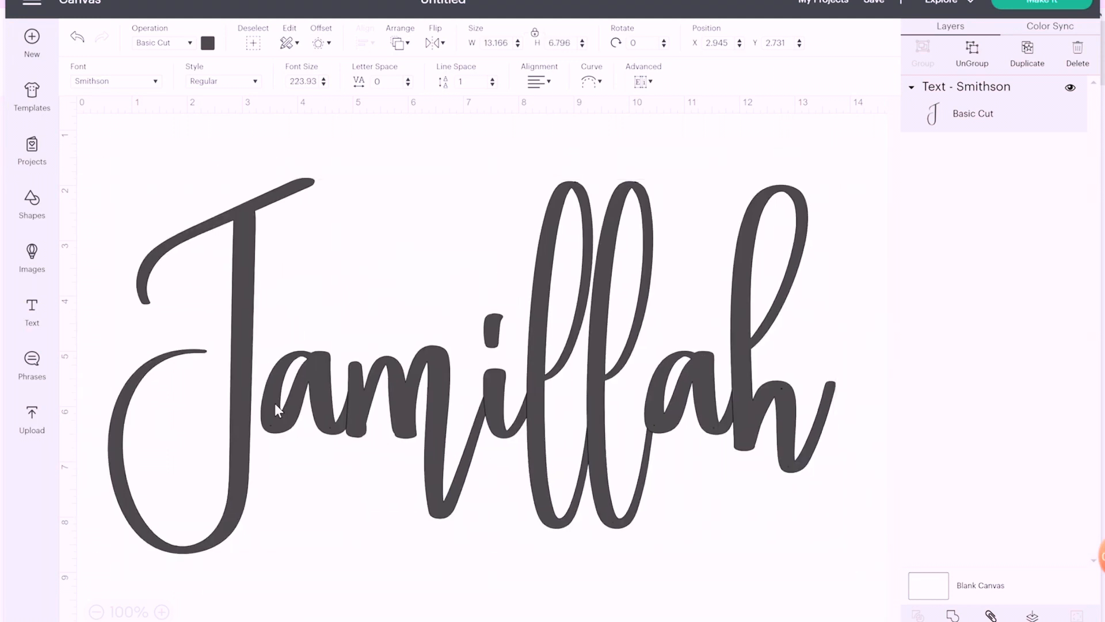
Weld the enlarged 13-inch Jamillah lettering into a single shape
{"action": "left_click", "coordinate": [346, 423]}
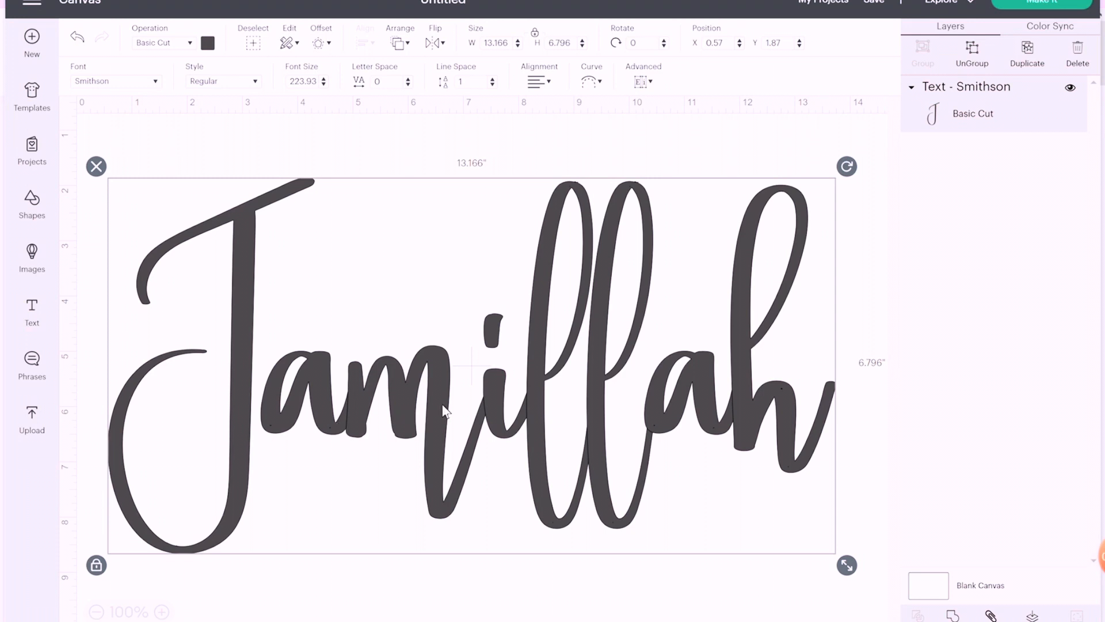
{"action": "mouse_move", "coordinate": [529, 414]}
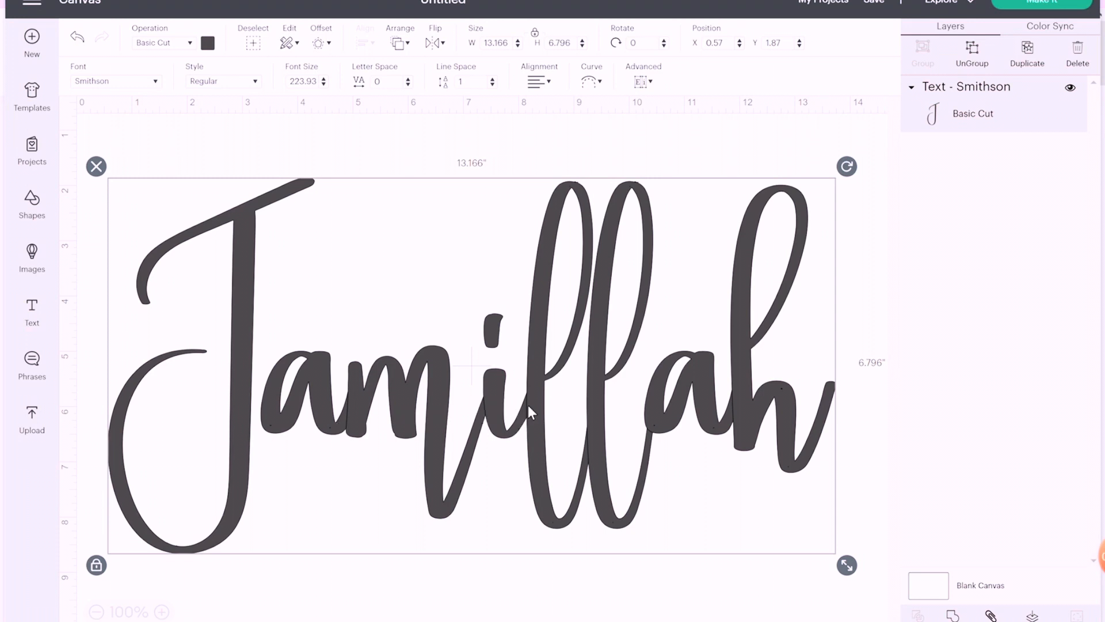
{"action": "mouse_move", "coordinate": [693, 460]}
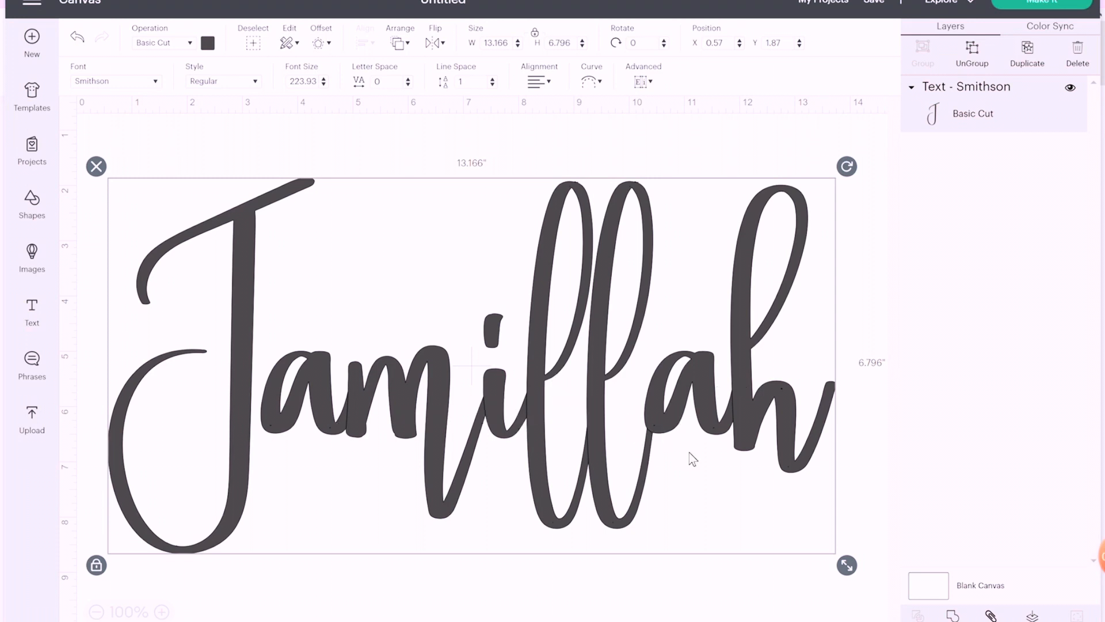
{"action": "left_click", "coordinate": [422, 578]}
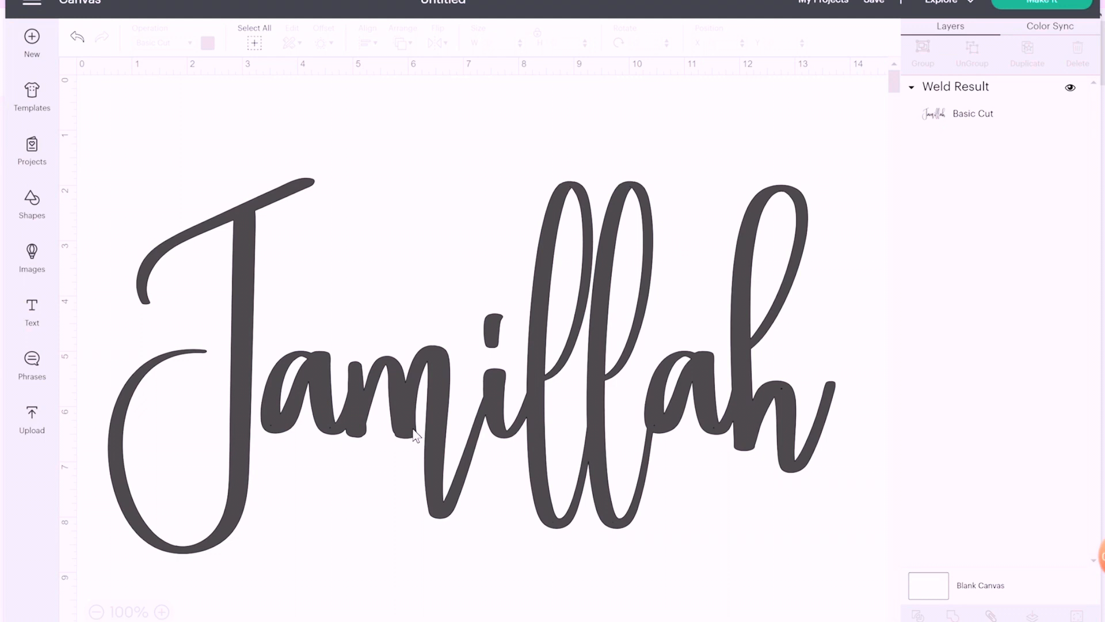
Colour the welded Jamillah lettering dark blue from the Operation swatch
{"action": "left_click", "coordinate": [416, 435]}
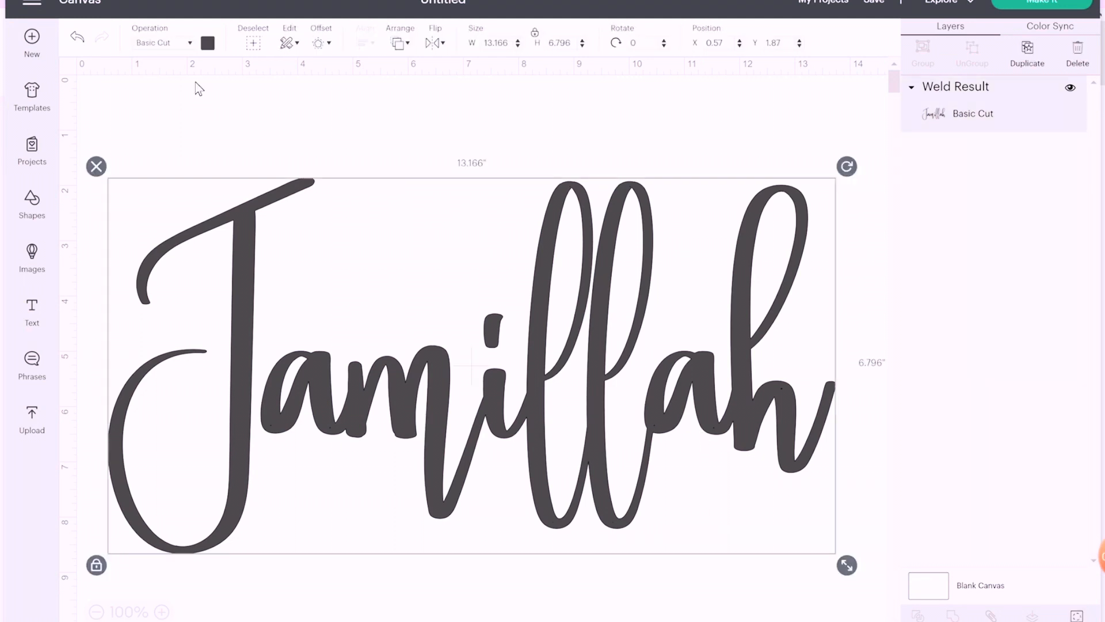
{"action": "left_click", "coordinate": [209, 43]}
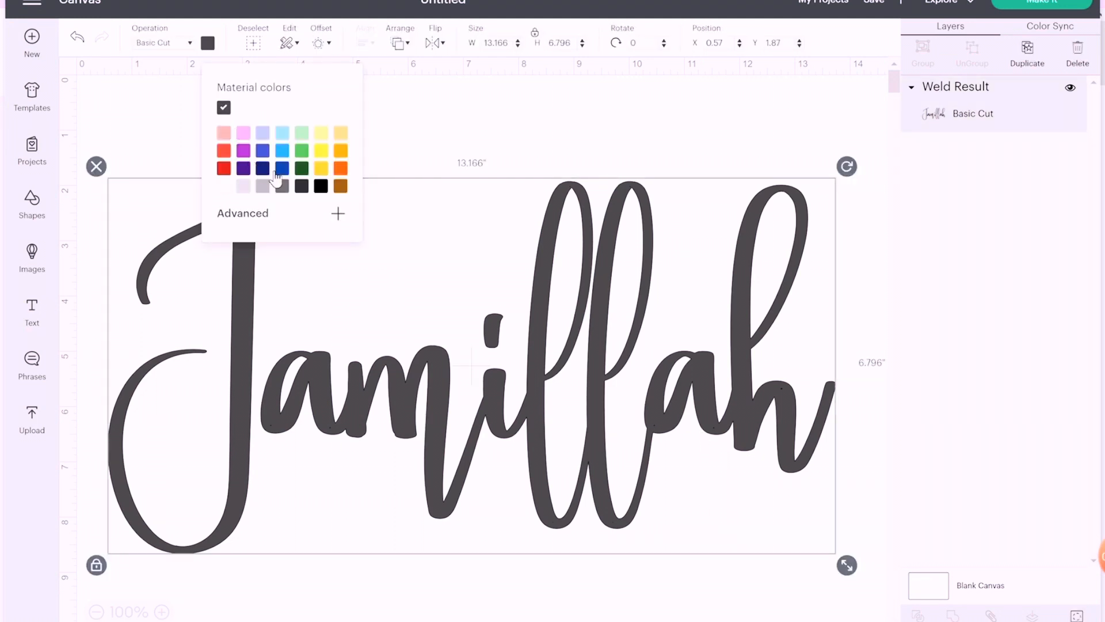
{"action": "left_click", "coordinate": [262, 149]}
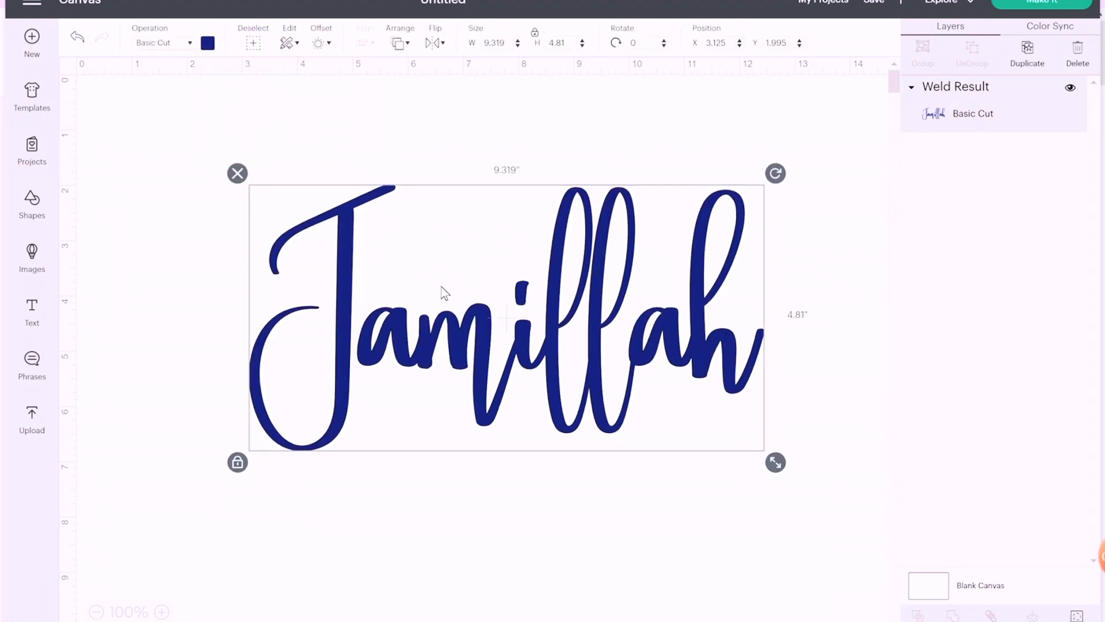
{"action": "mouse_move", "coordinate": [257, 215]}
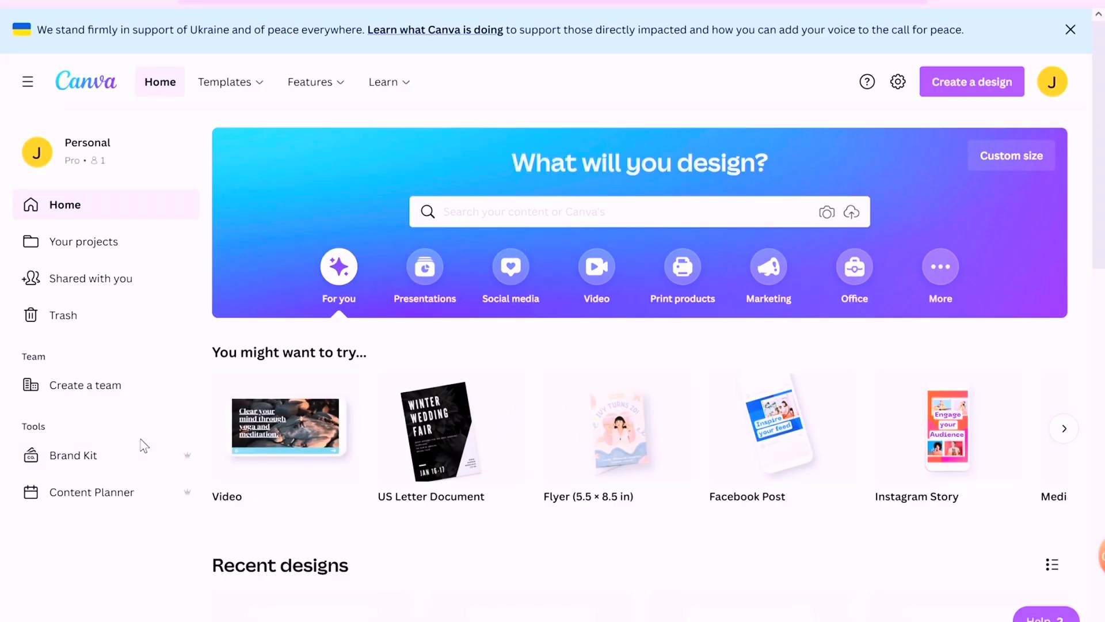
{"action": "mouse_move", "coordinate": [63, 475]}
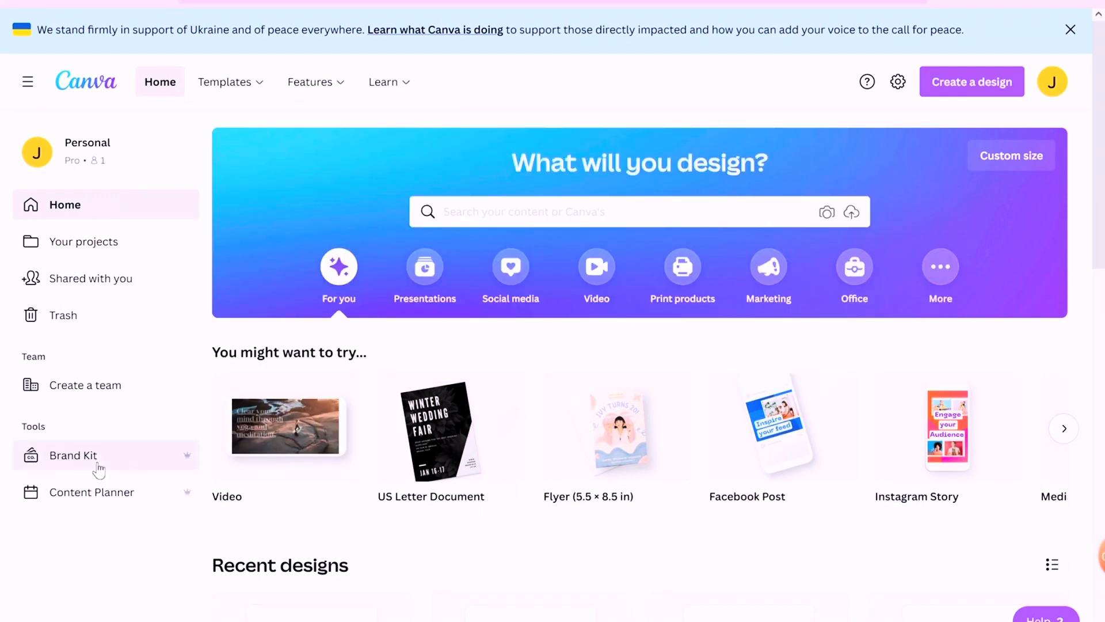
Upload the Smithson font file to the Canva brand kit, confirming the upload rights
{"action": "left_click", "coordinate": [73, 454]}
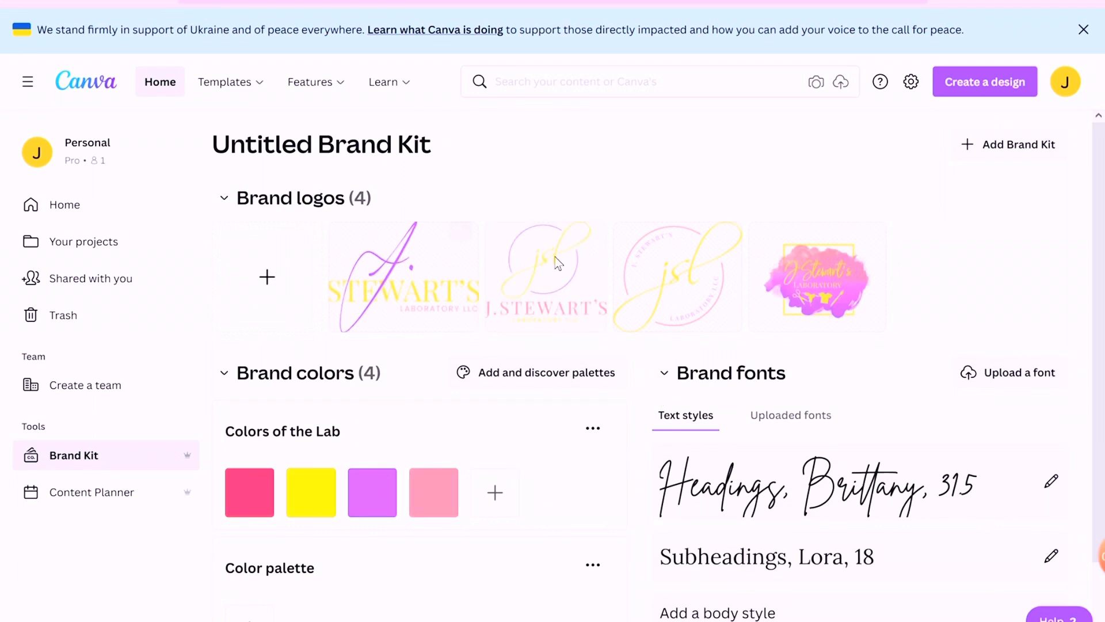
{"action": "mouse_move", "coordinate": [1009, 371]}
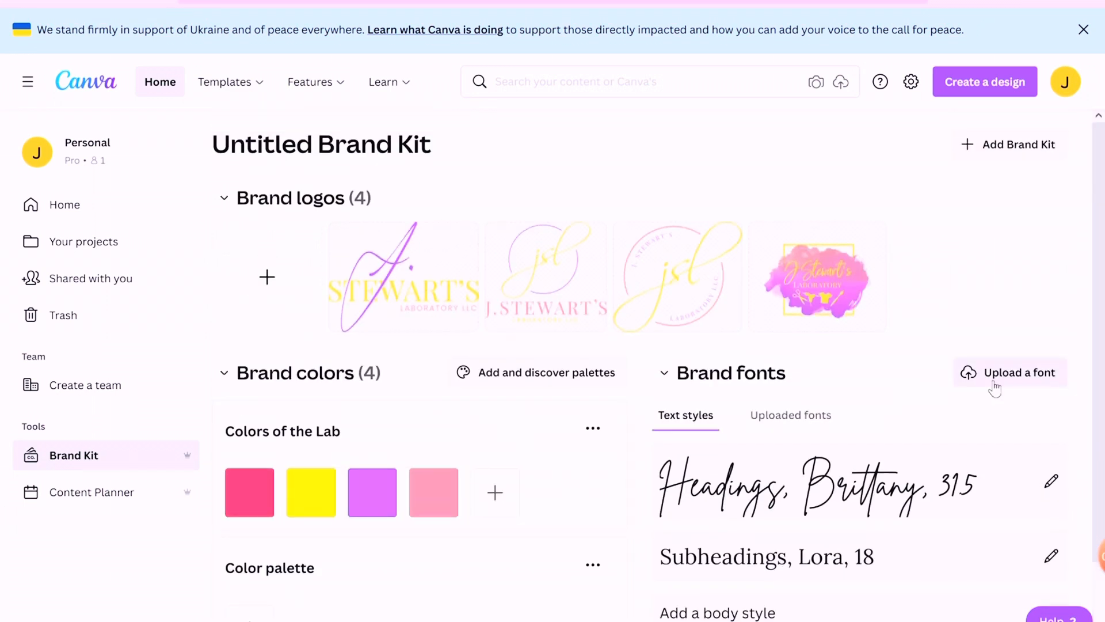
{"action": "left_click", "coordinate": [1019, 372]}
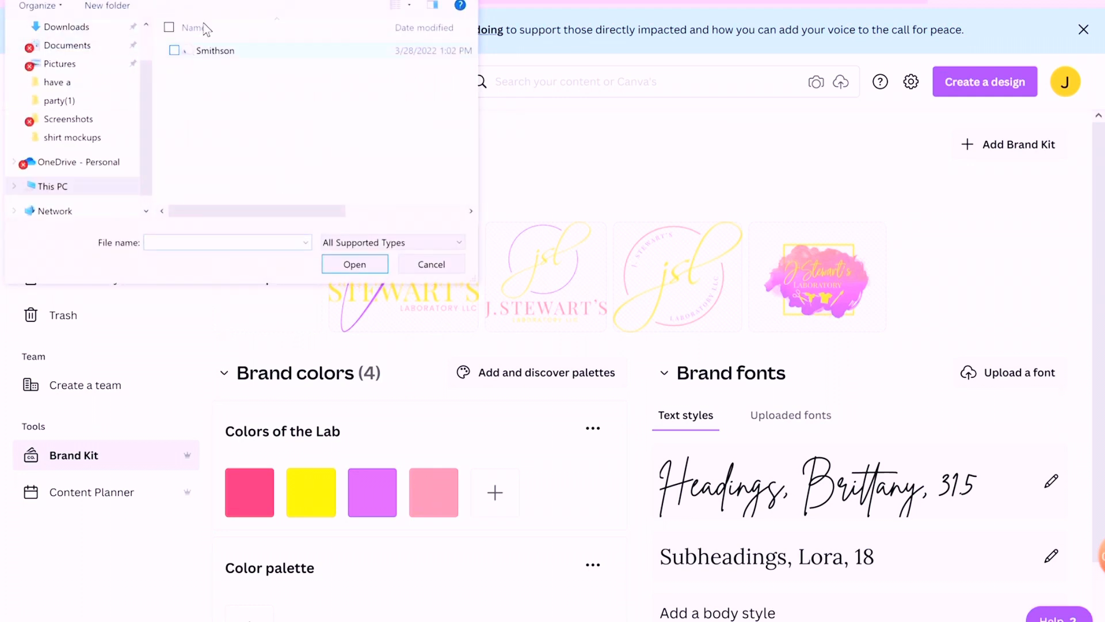
{"action": "left_click", "coordinate": [215, 49]}
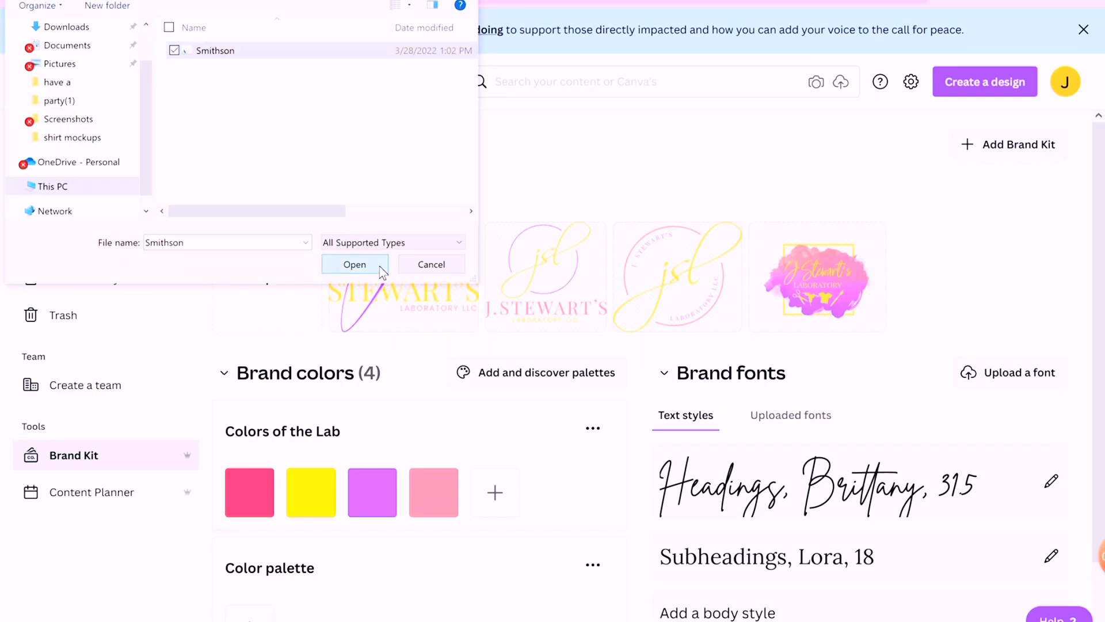
{"action": "left_click", "coordinate": [355, 265]}
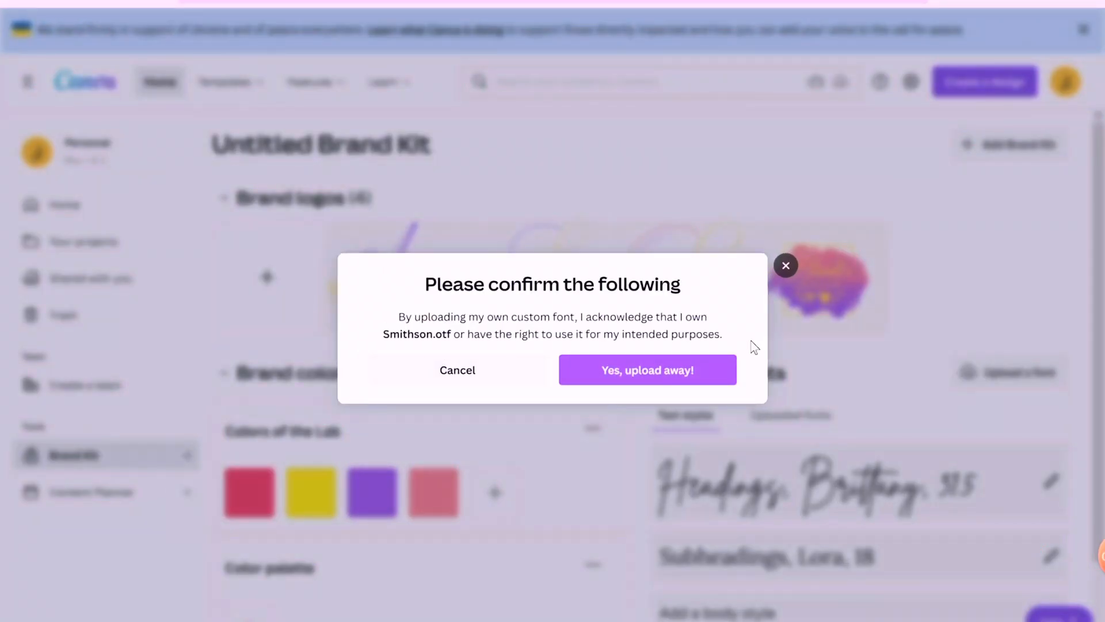
{"action": "mouse_move", "coordinate": [647, 370]}
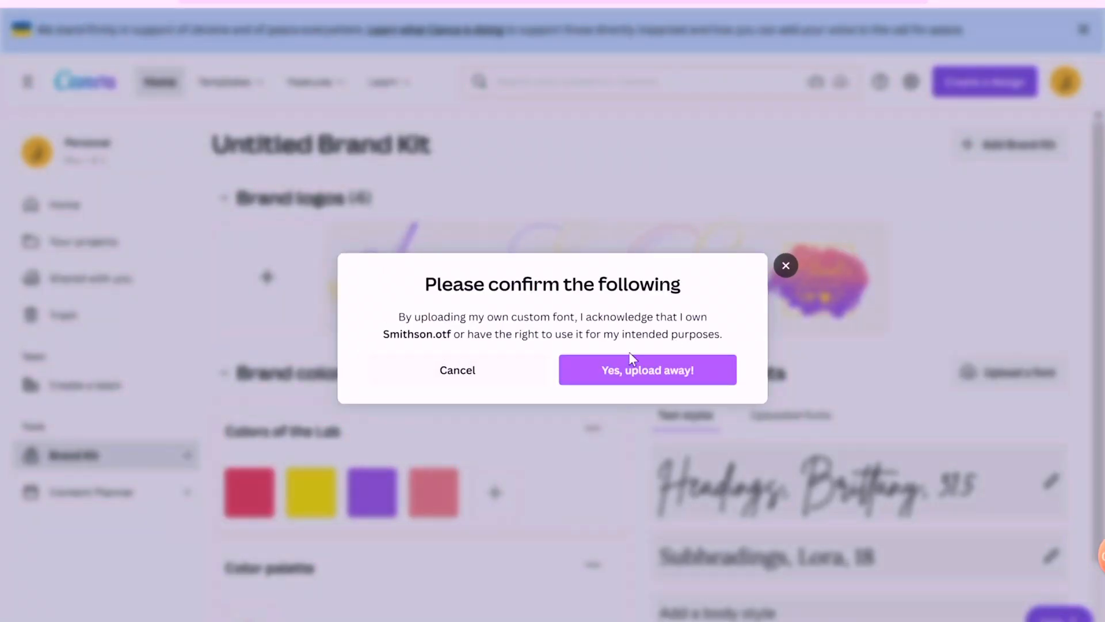
{"action": "mouse_move", "coordinate": [647, 369]}
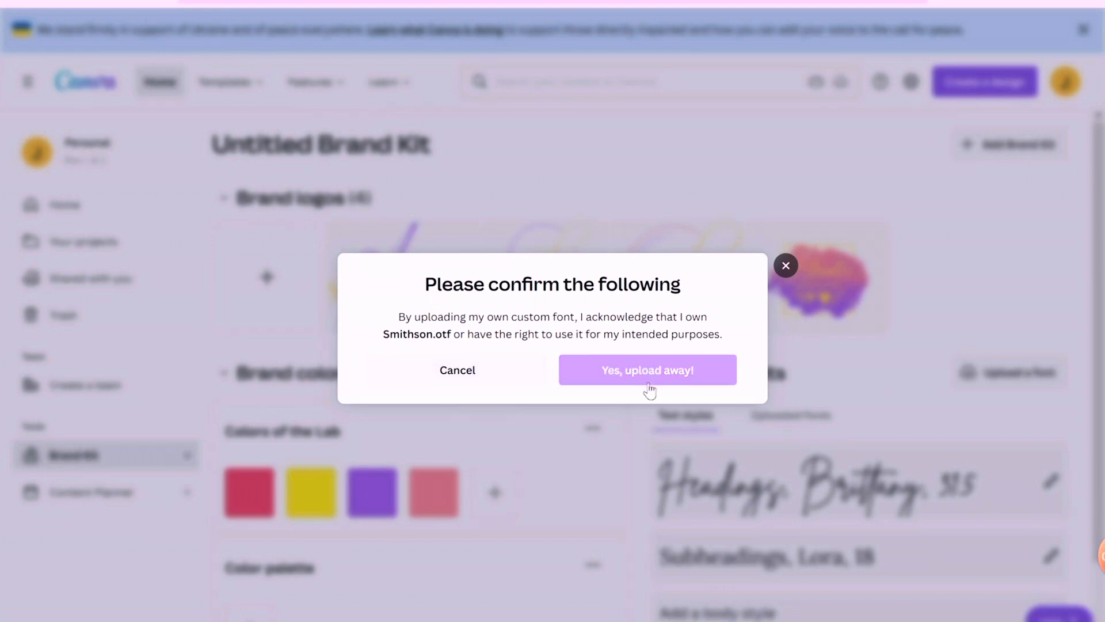
{"action": "left_click", "coordinate": [647, 370]}
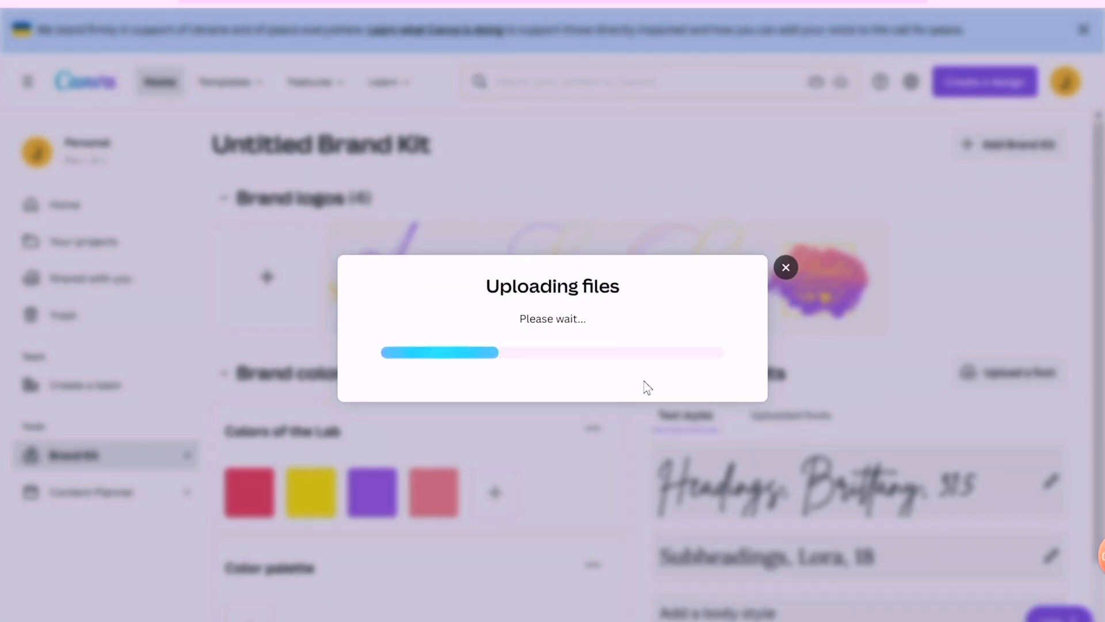
{"action": "mouse_move", "coordinate": [501, 174]}
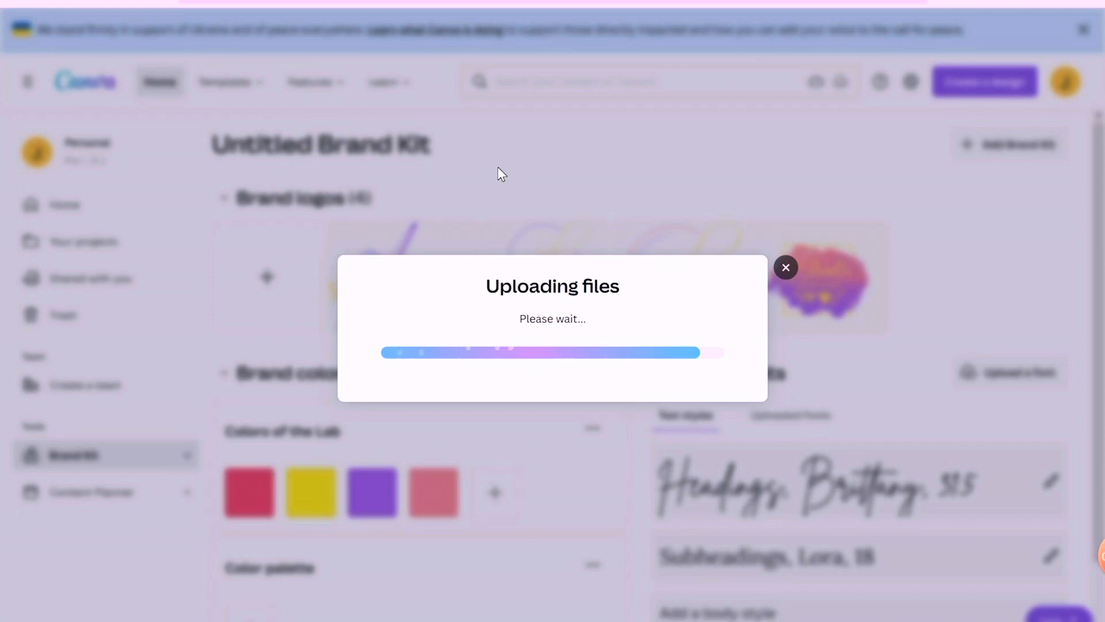
{"action": "mouse_move", "coordinate": [472, 157]}
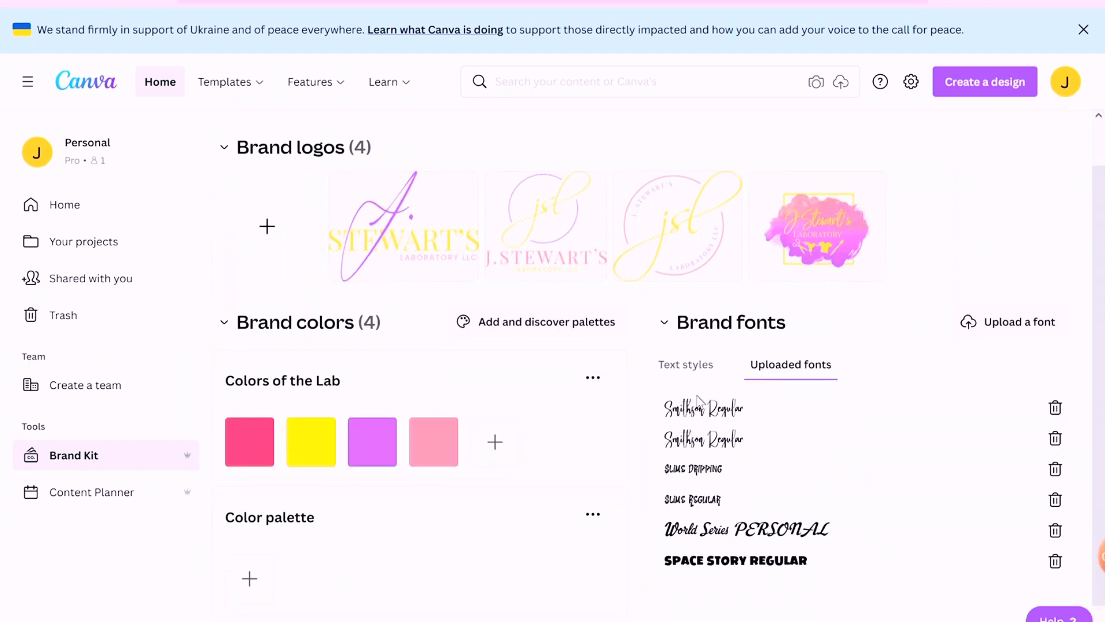
{"action": "mouse_move", "coordinate": [706, 435]}
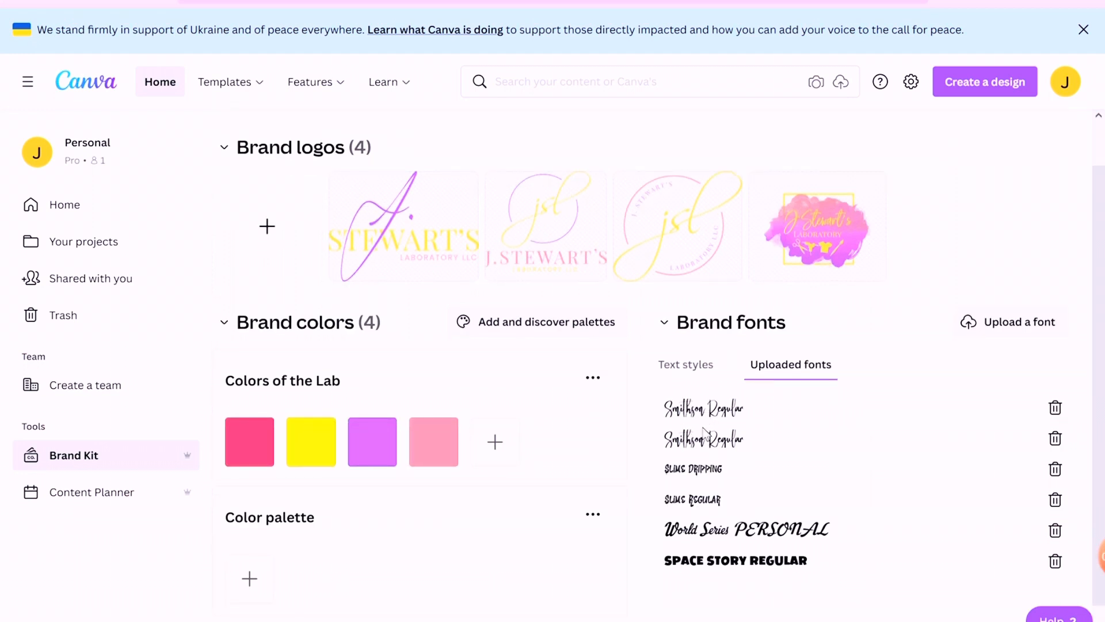
{"action": "mouse_move", "coordinate": [1053, 423]}
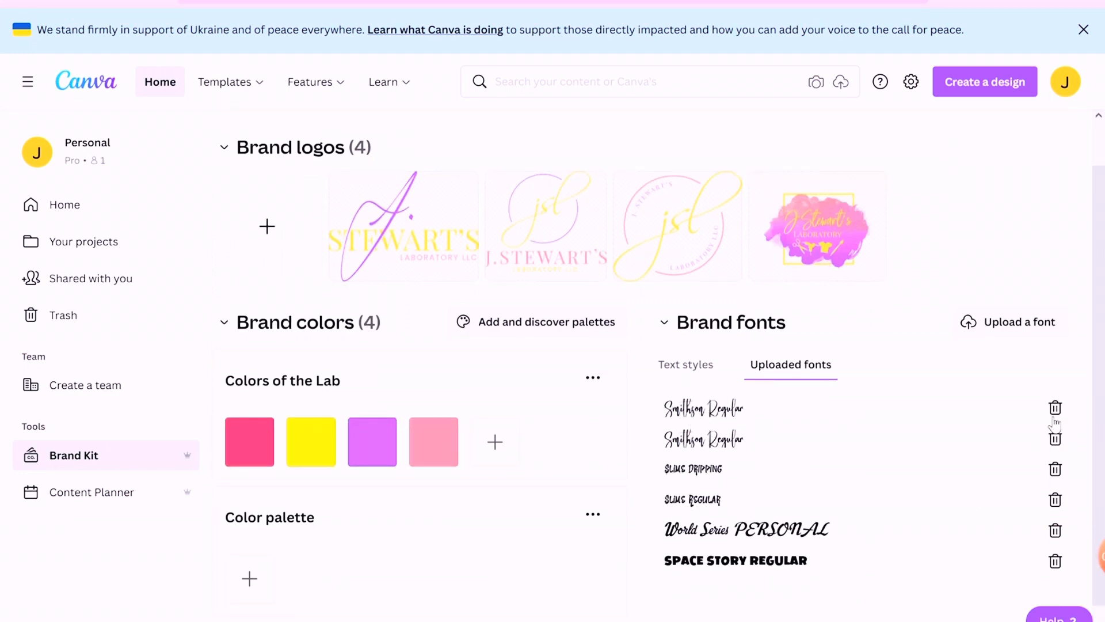
Permanently delete the duplicate Smithson Regular upload, go home and start a US Letter design
{"action": "left_click", "coordinate": [1056, 406]}
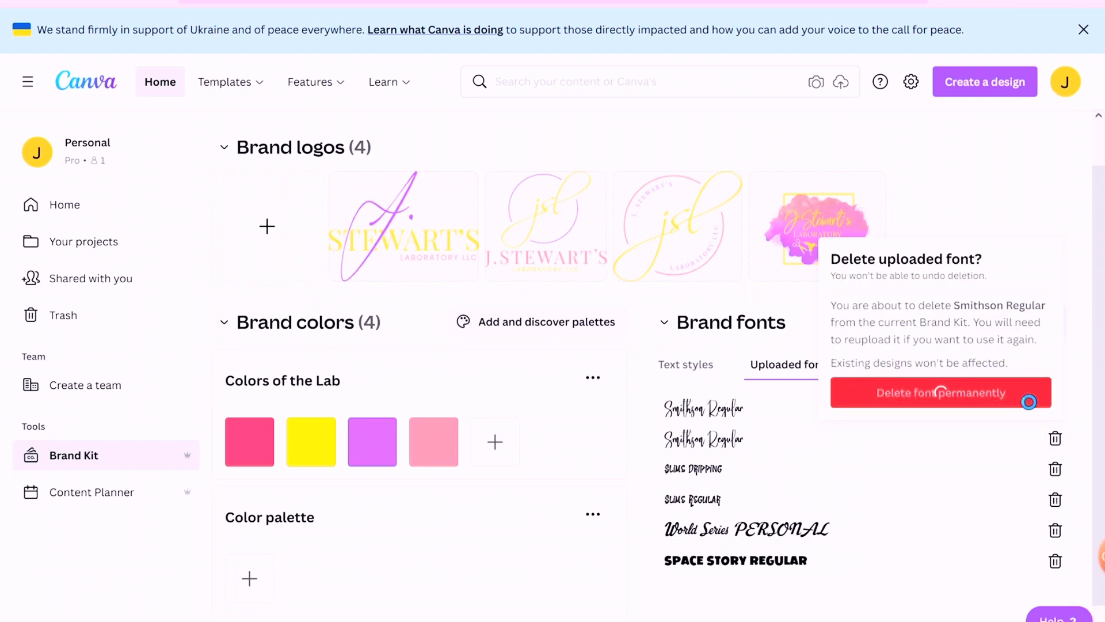
{"action": "left_click", "coordinate": [940, 392]}
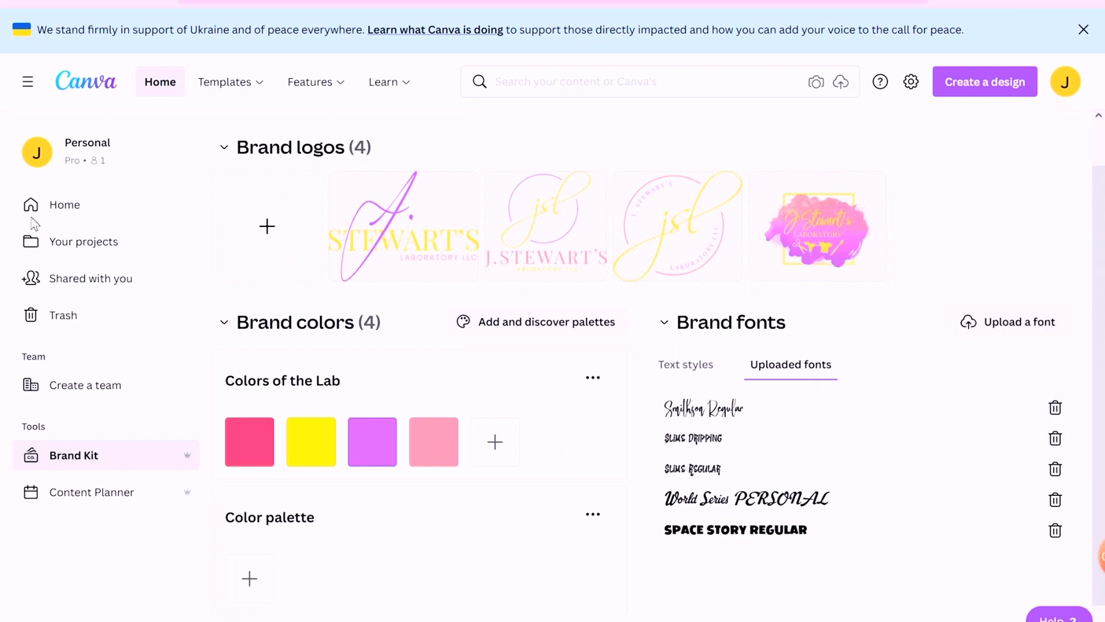
{"action": "left_click", "coordinate": [64, 205]}
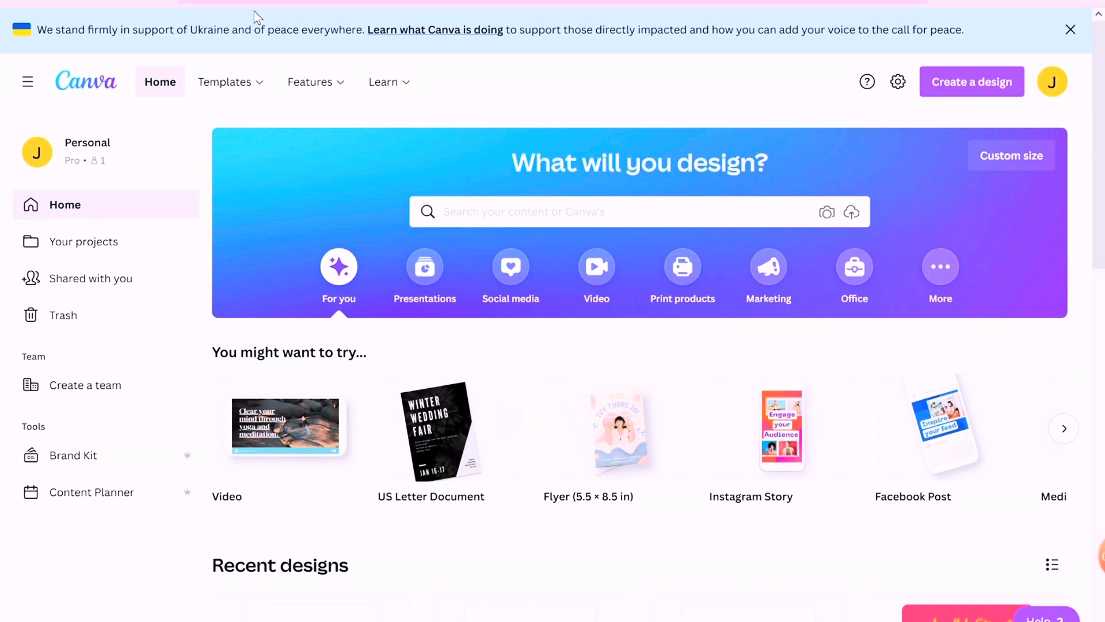
{"action": "left_click", "coordinate": [430, 430]}
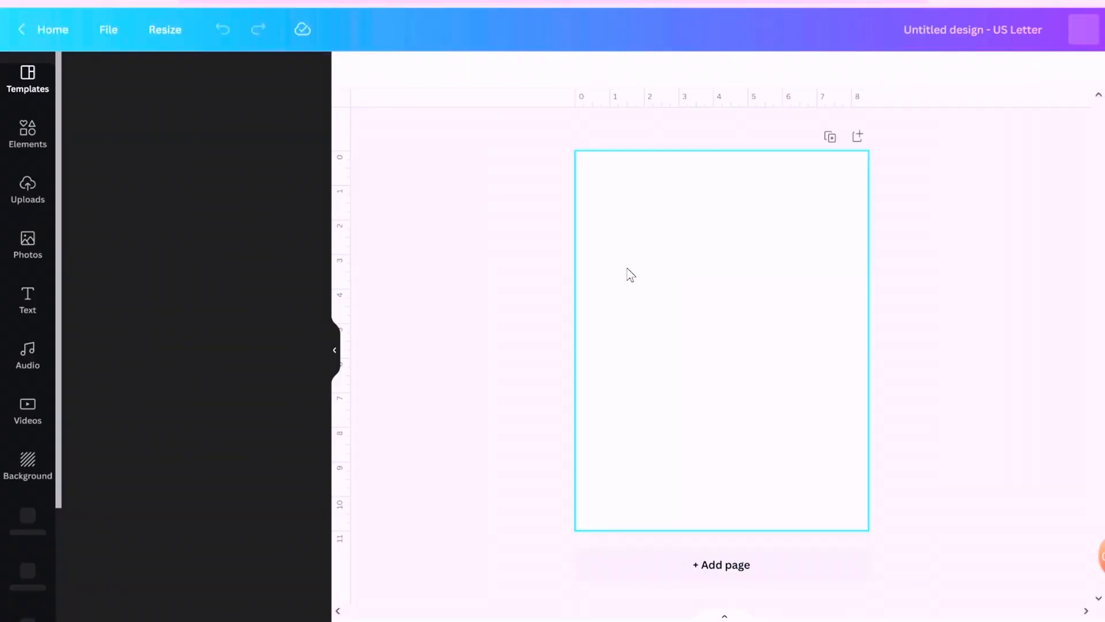
Add a text box to the US Letter design reading 'Jamillah'
{"action": "left_click", "coordinate": [28, 80]}
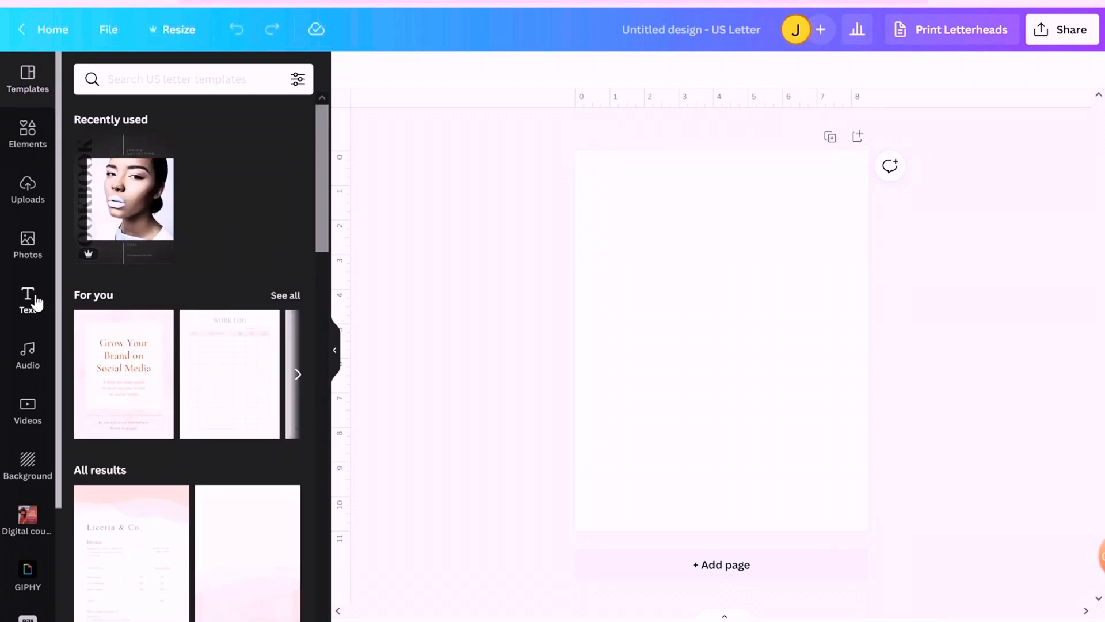
{"action": "left_click", "coordinate": [26, 300]}
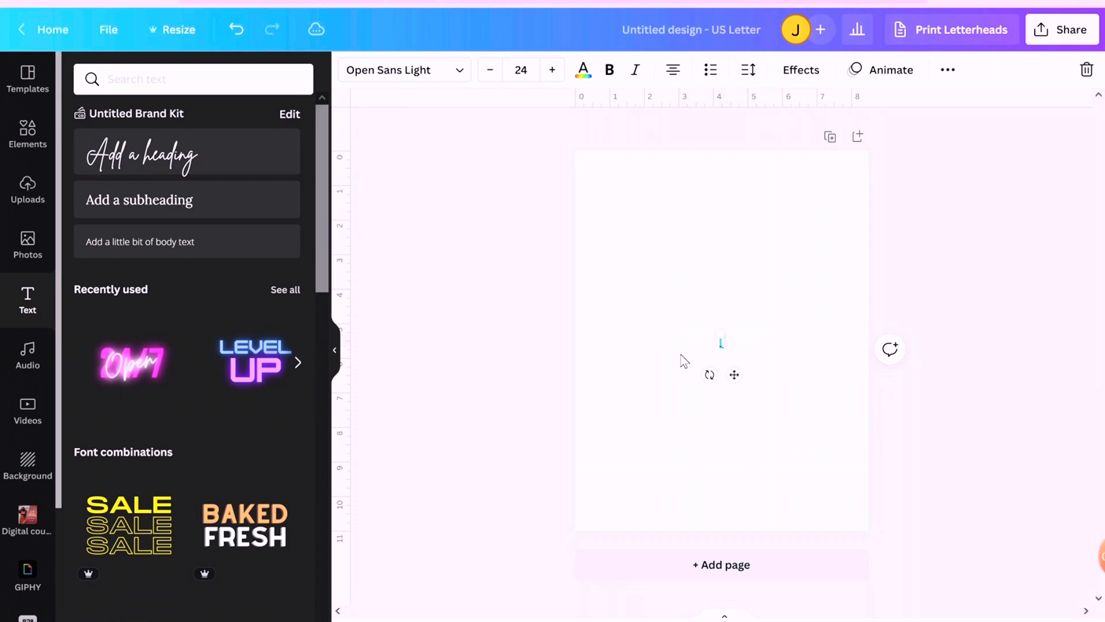
{"action": "type", "text": "Jamilah"}
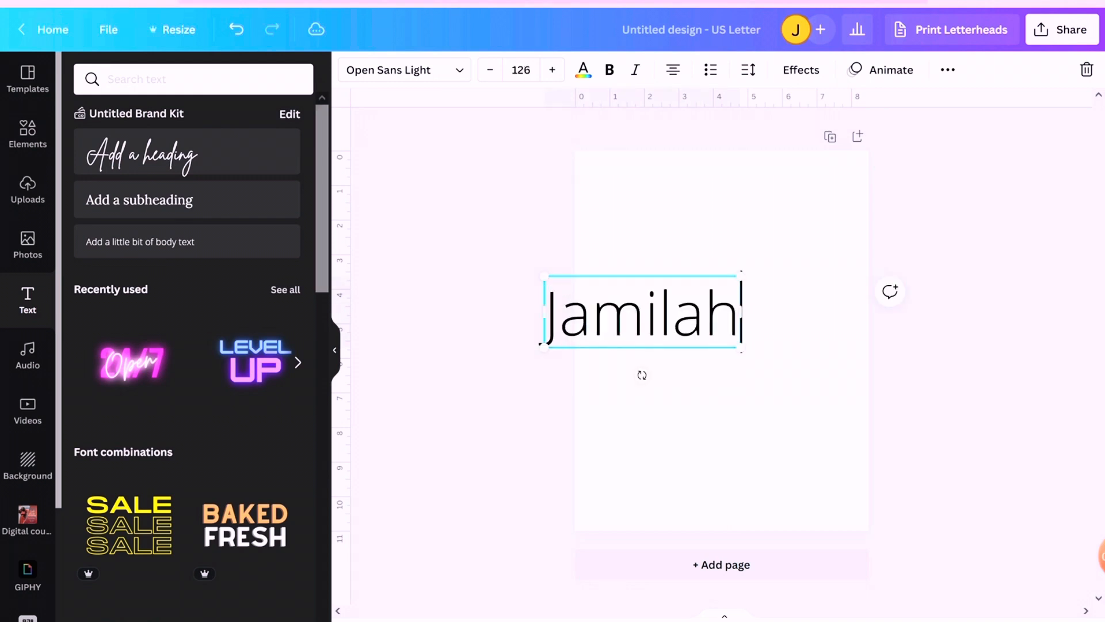
{"action": "type", "text": "l"}
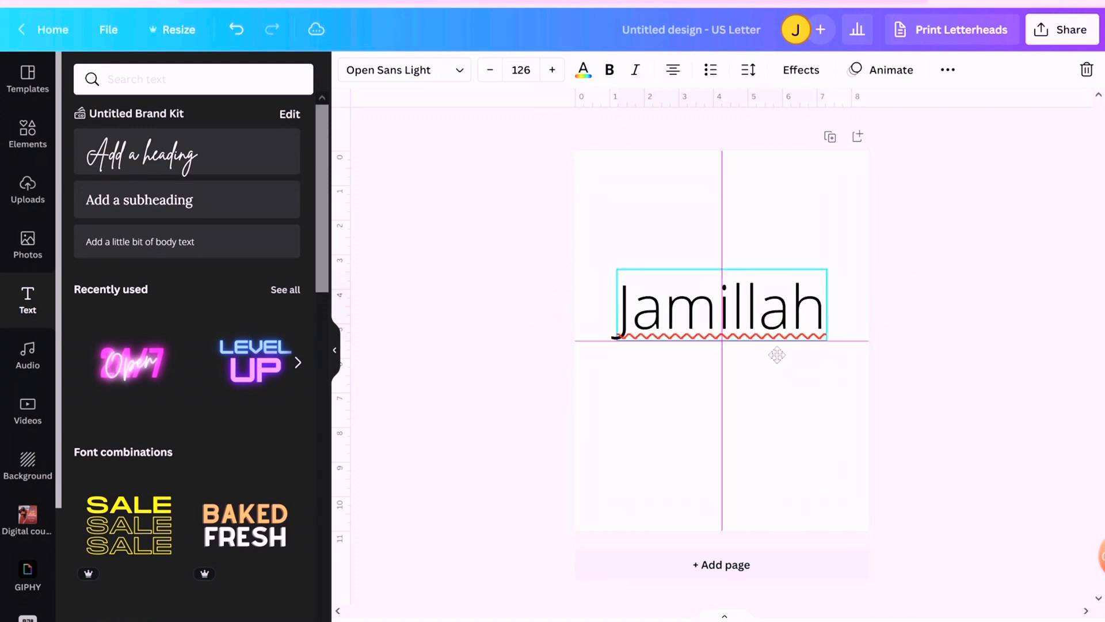
Set the Jamillah text in the uploaded Smithson Regular script font
{"action": "left_click", "coordinate": [395, 71]}
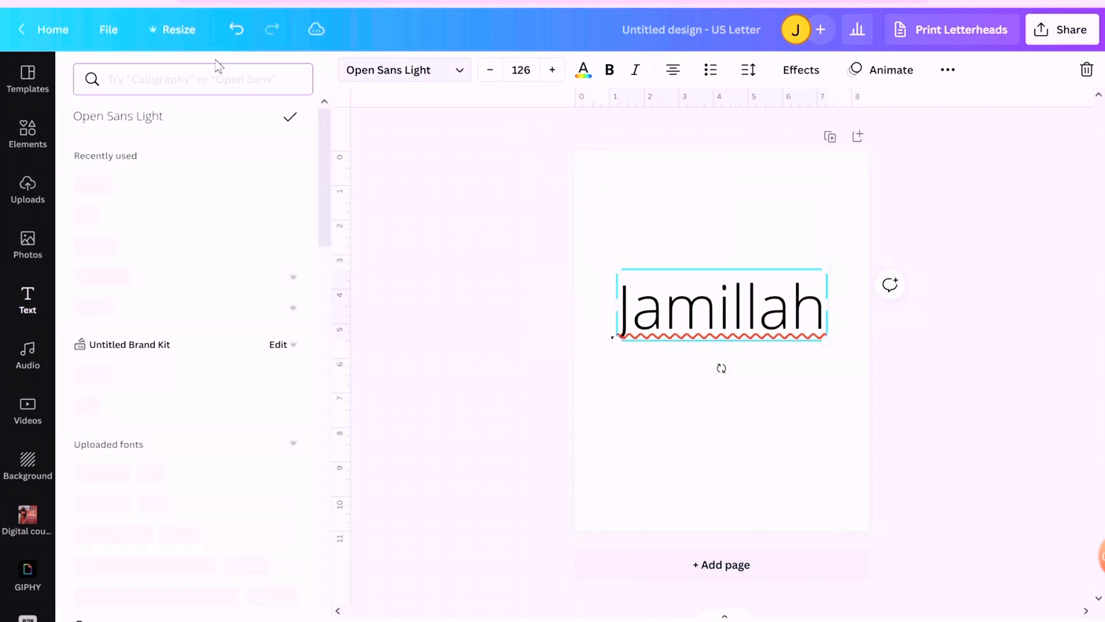
{"action": "left_click", "coordinate": [193, 78]}
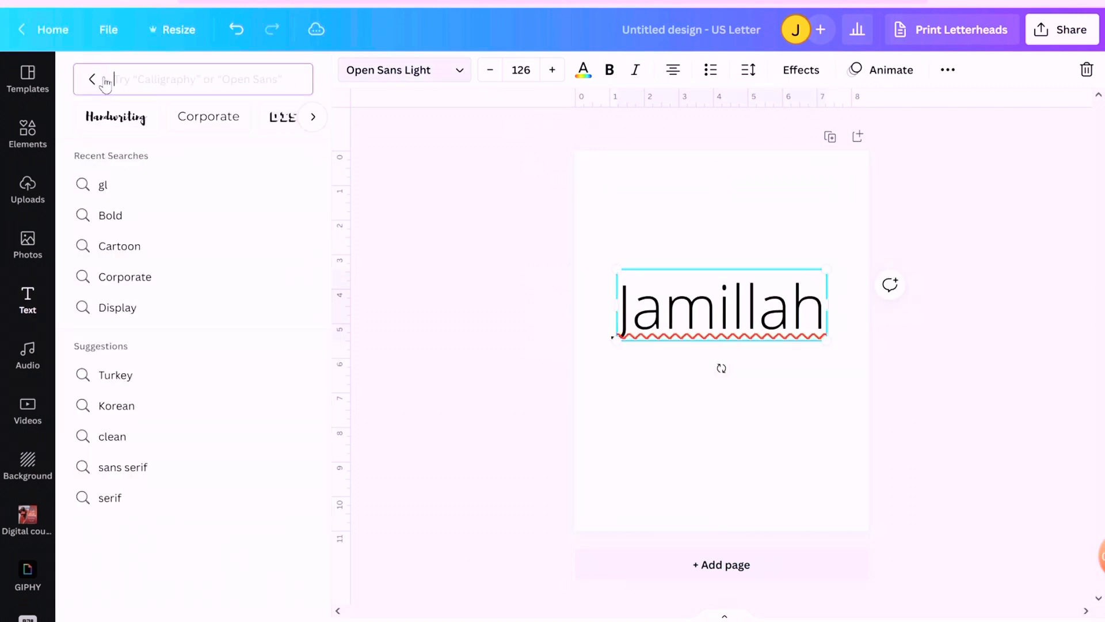
{"action": "left_click", "coordinate": [92, 78]}
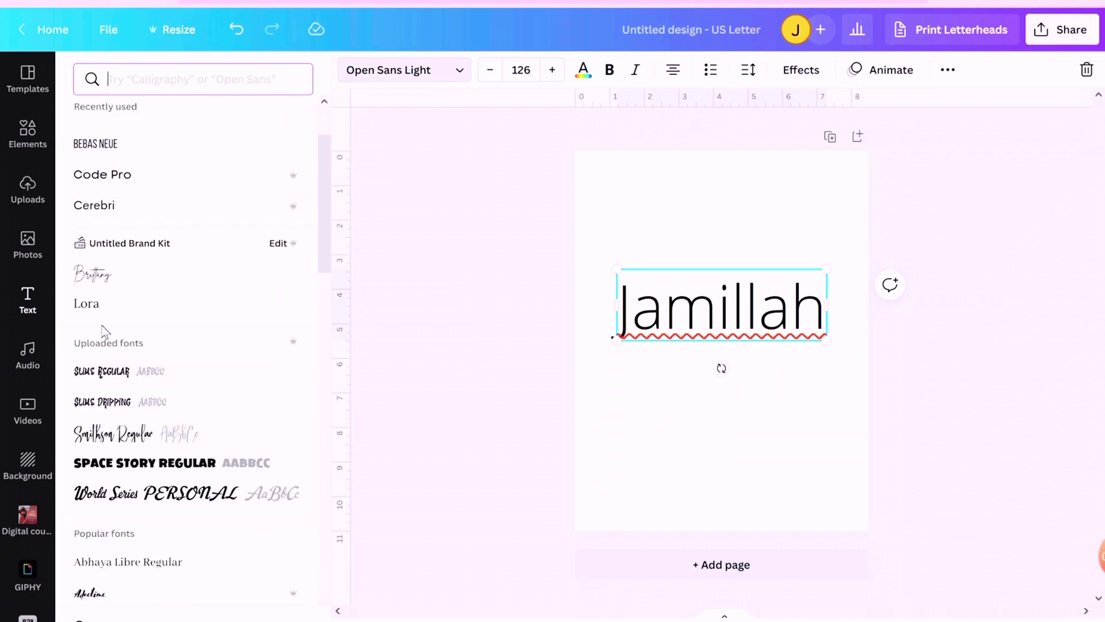
{"action": "scroll", "scroll_direction": "up", "scroll_amount": 3}
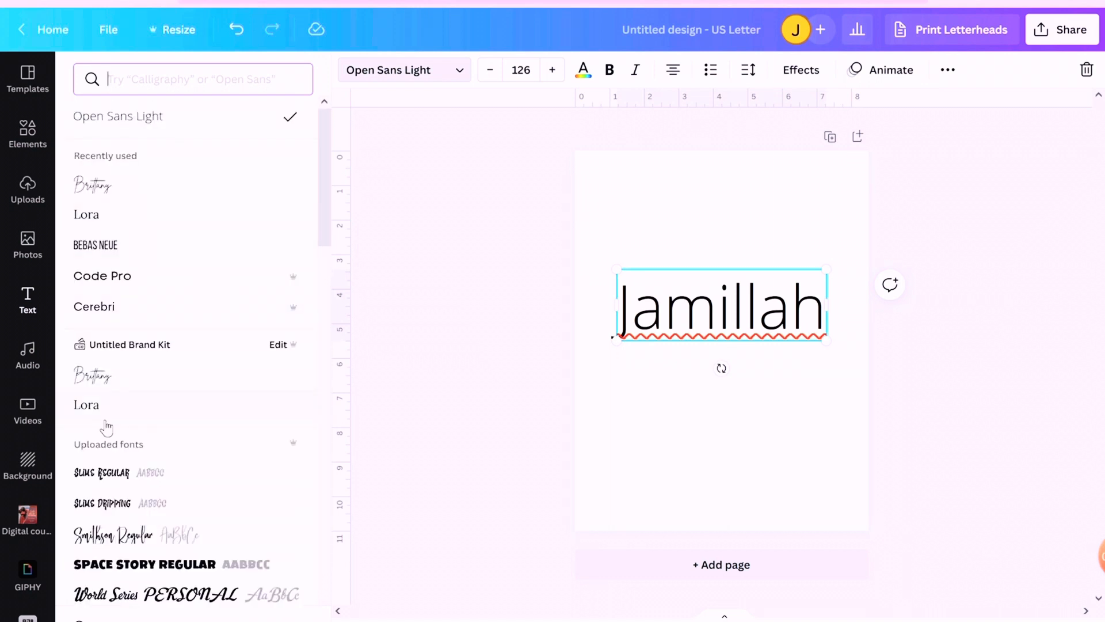
{"action": "scroll", "scroll_direction": "down", "scroll_amount": 3}
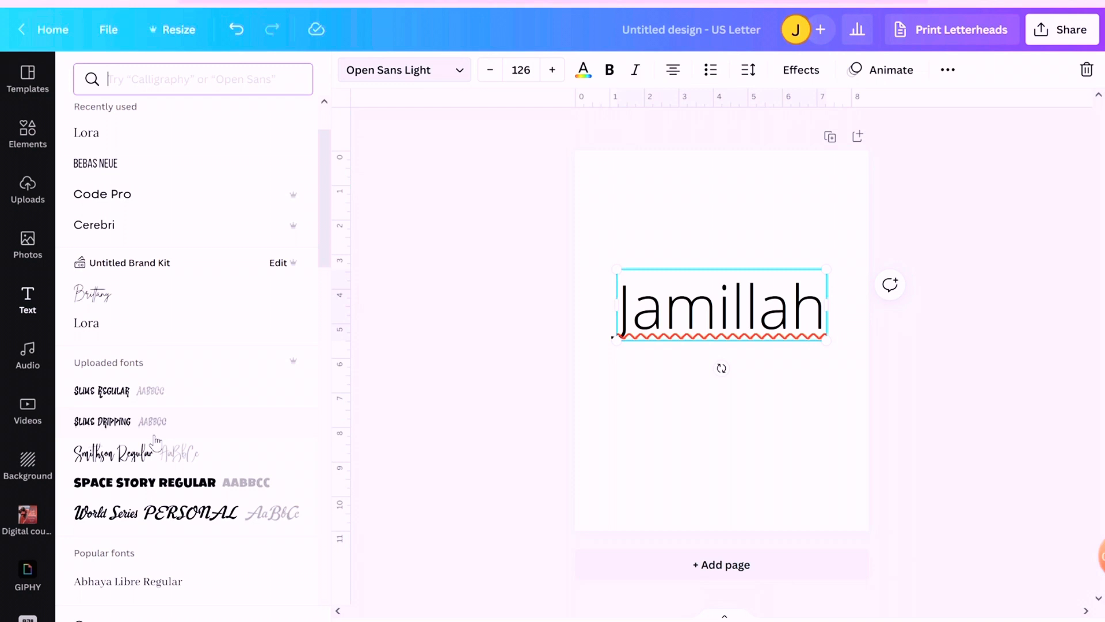
{"action": "left_click", "coordinate": [113, 453]}
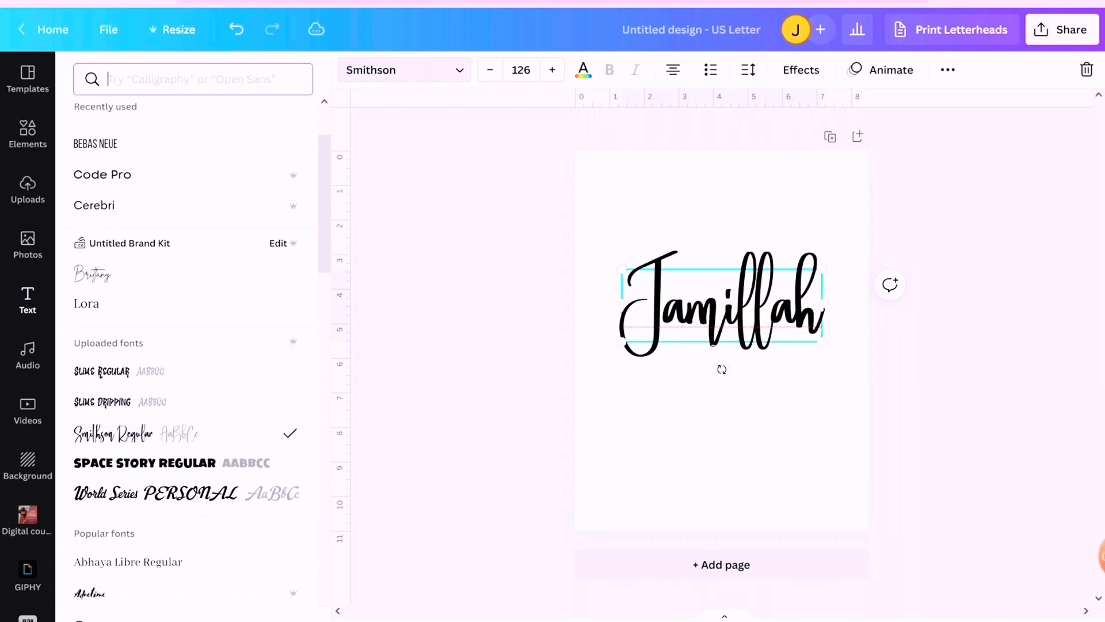
{"action": "left_click", "coordinate": [551, 70]}
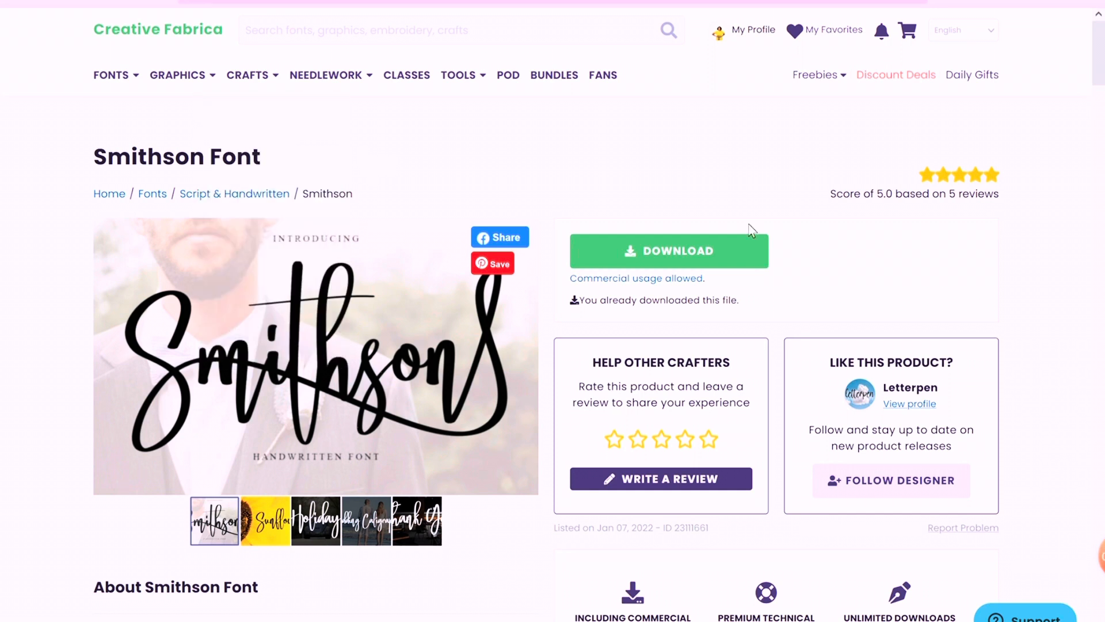
{"action": "mouse_move", "coordinate": [742, 287]}
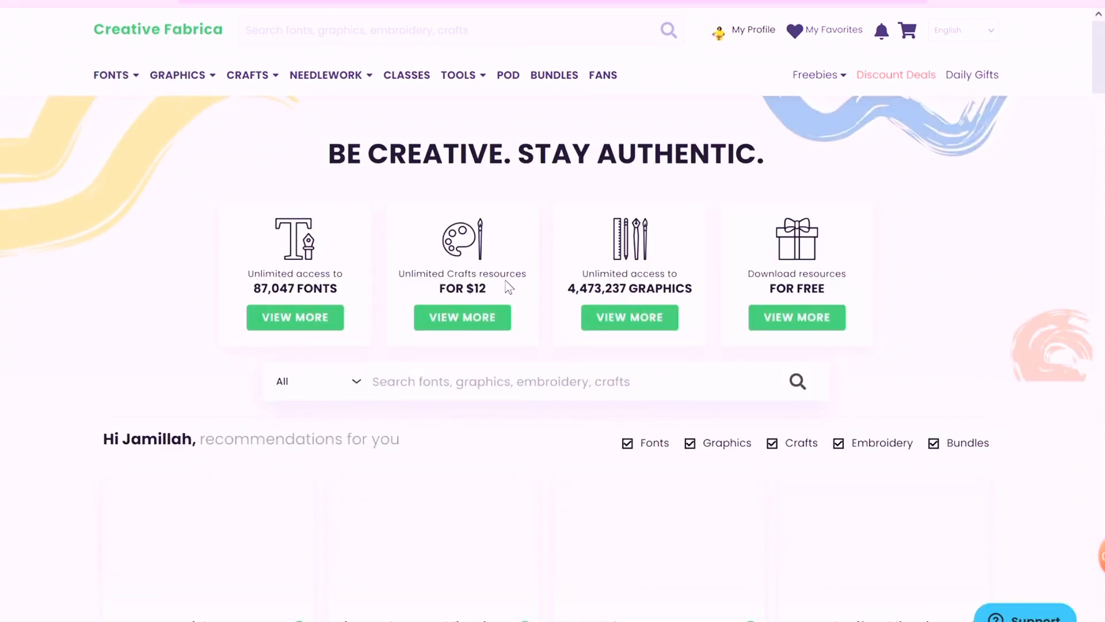
Scroll through the homepage recommendations and back up, then start a site search for Easter designs
{"action": "scroll", "scroll_direction": "down", "scroll_amount": 3}
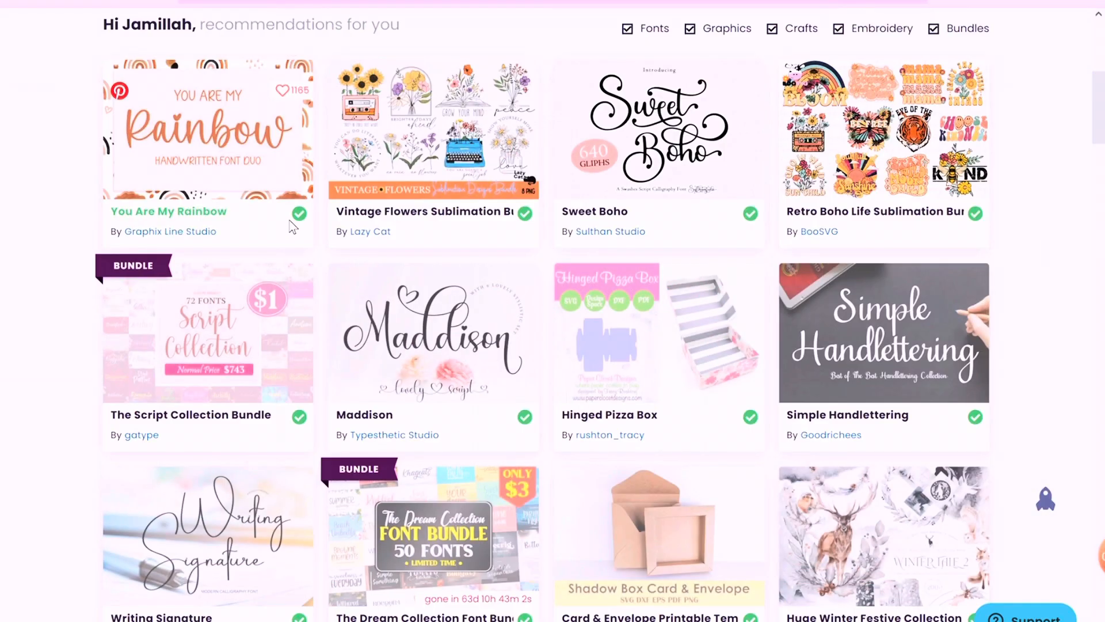
{"action": "scroll", "scroll_direction": "down", "scroll_amount": 3}
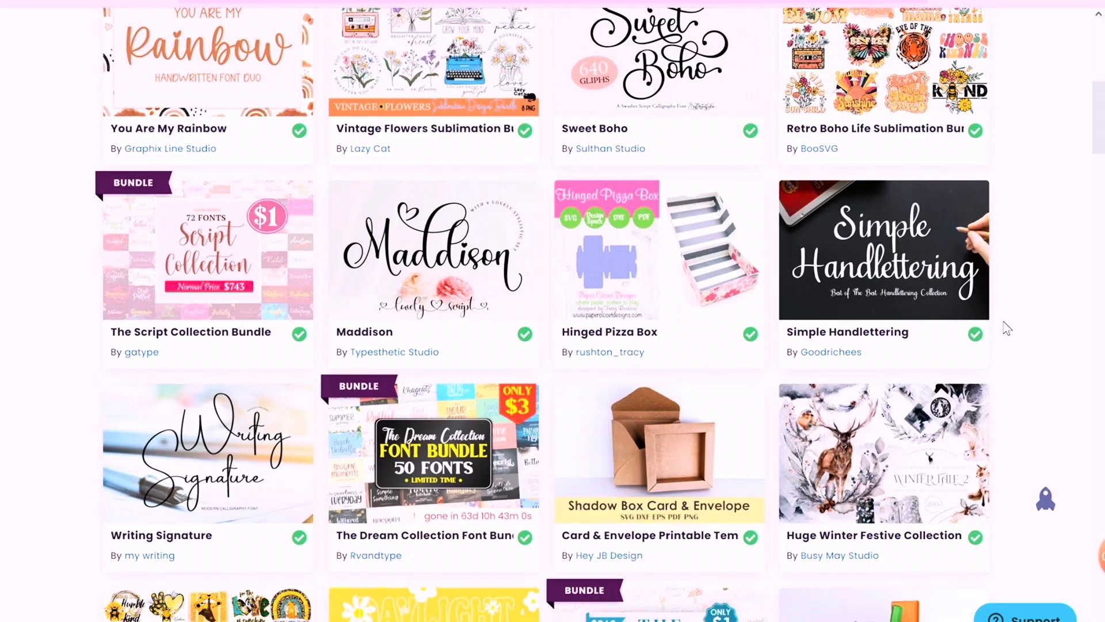
{"action": "mouse_move", "coordinate": [976, 339]}
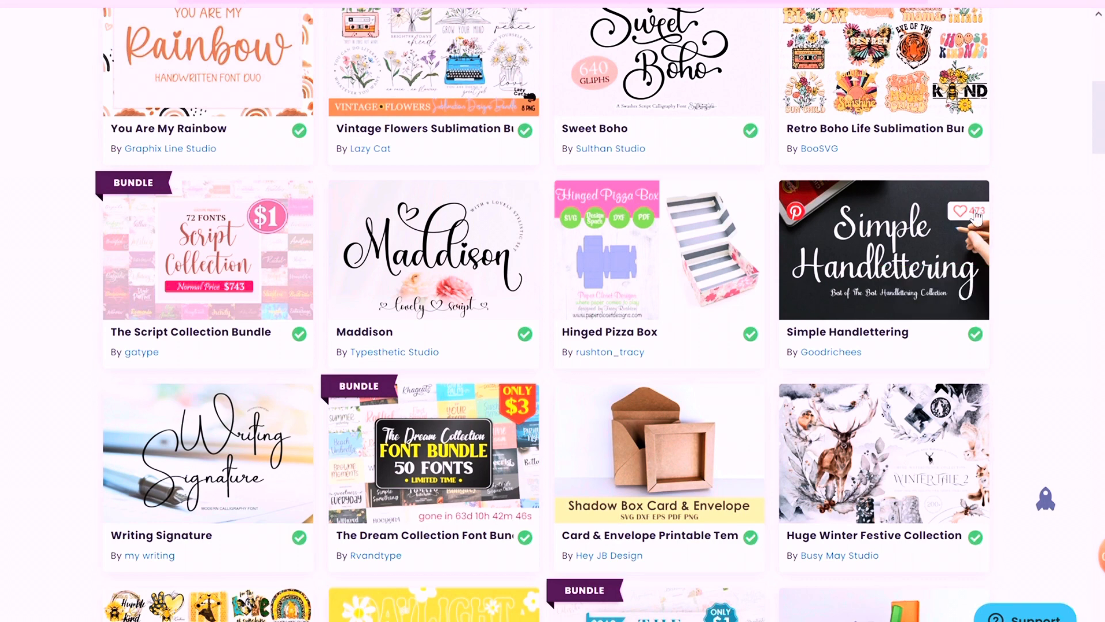
{"action": "scroll", "scroll_direction": "down", "scroll_amount": 3}
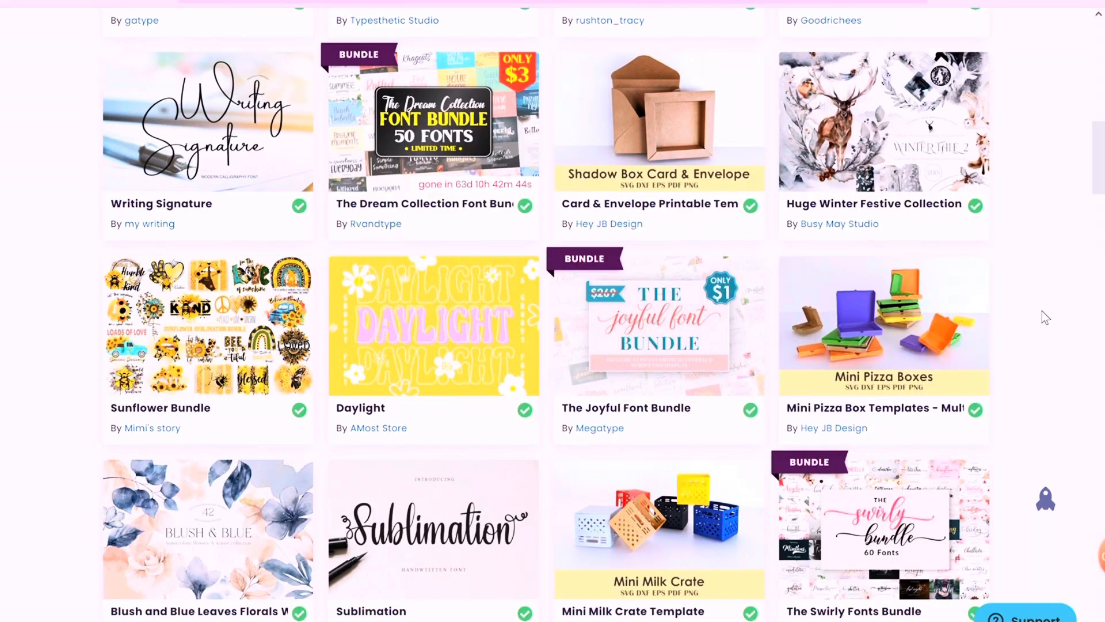
{"action": "scroll", "scroll_direction": "up", "scroll_amount": 3}
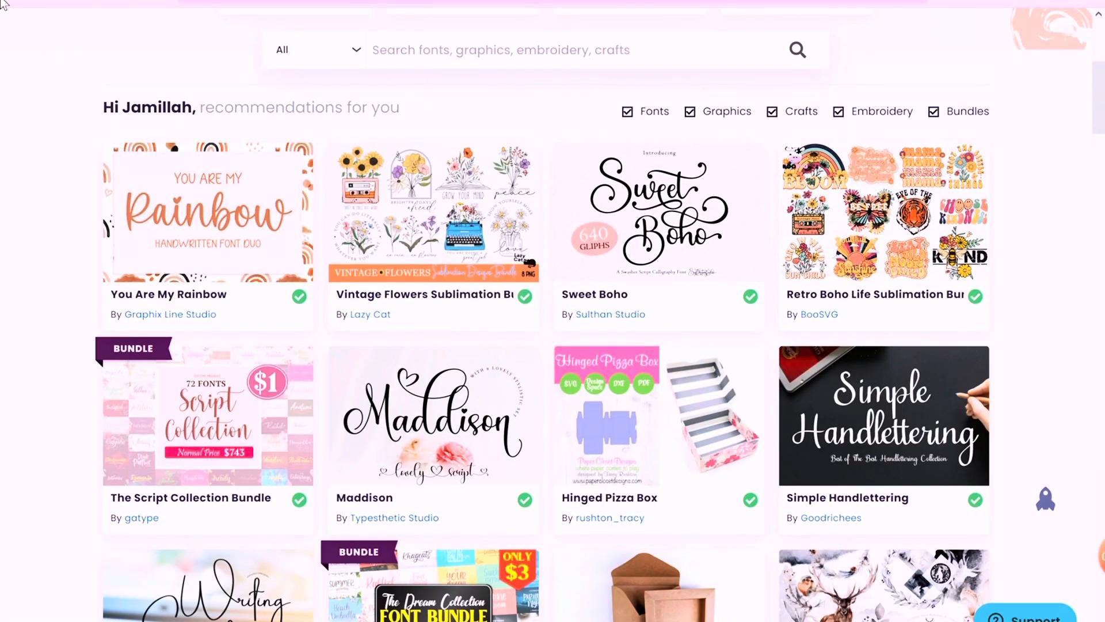
{"action": "left_click", "coordinate": [177, 75]}
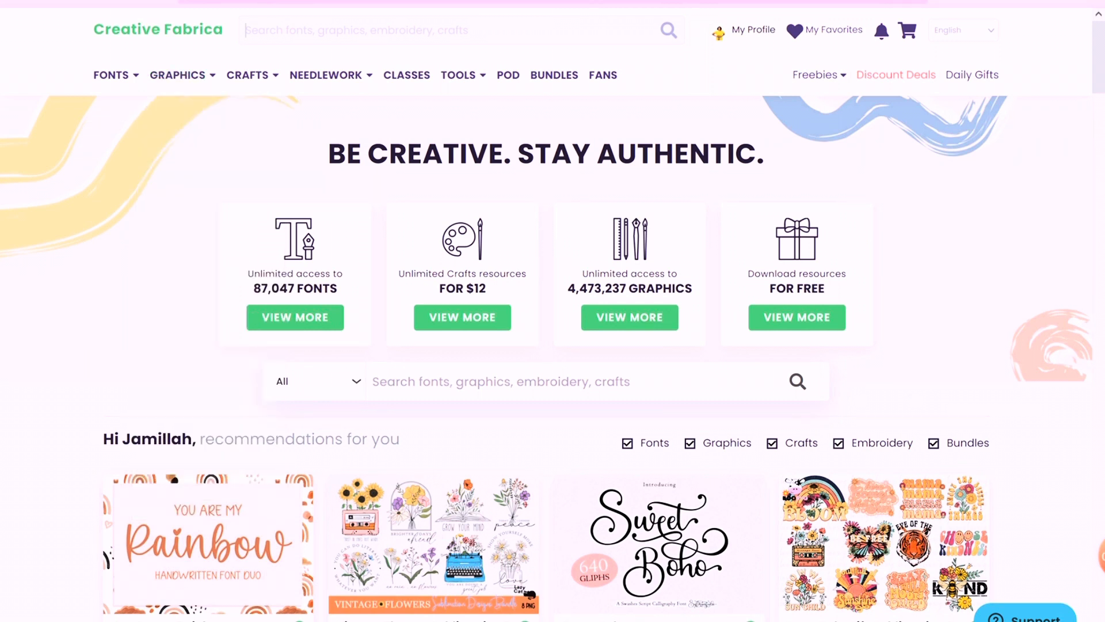
Search Creative Fabrica for 'easter bunny mock-up'
{"action": "type", "text": "easter bunny"}
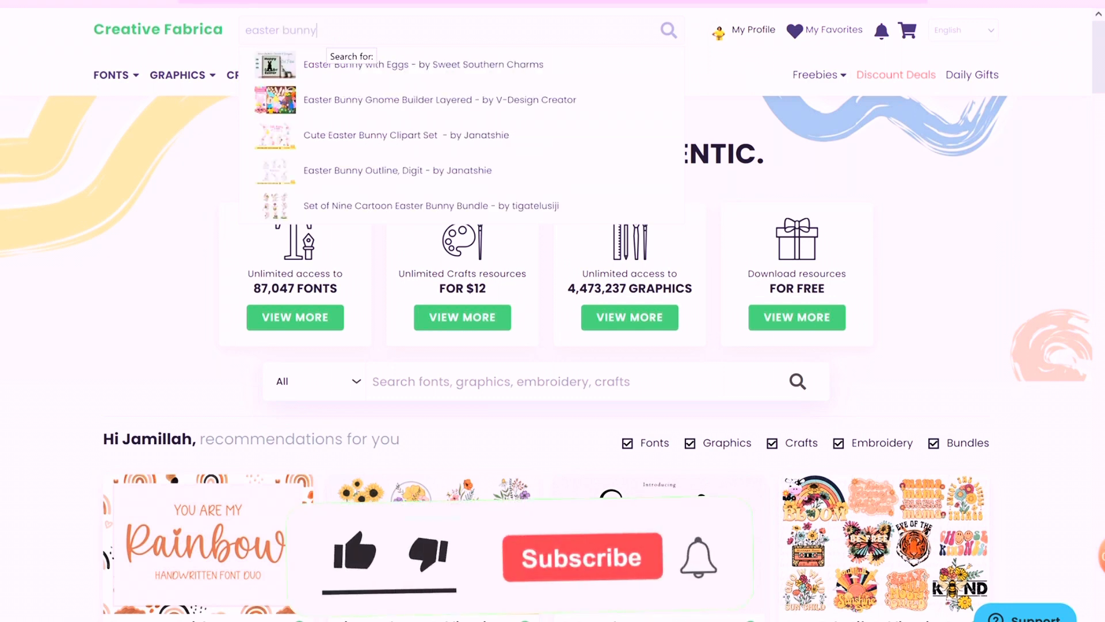
{"action": "left_click", "coordinate": [356, 554]}
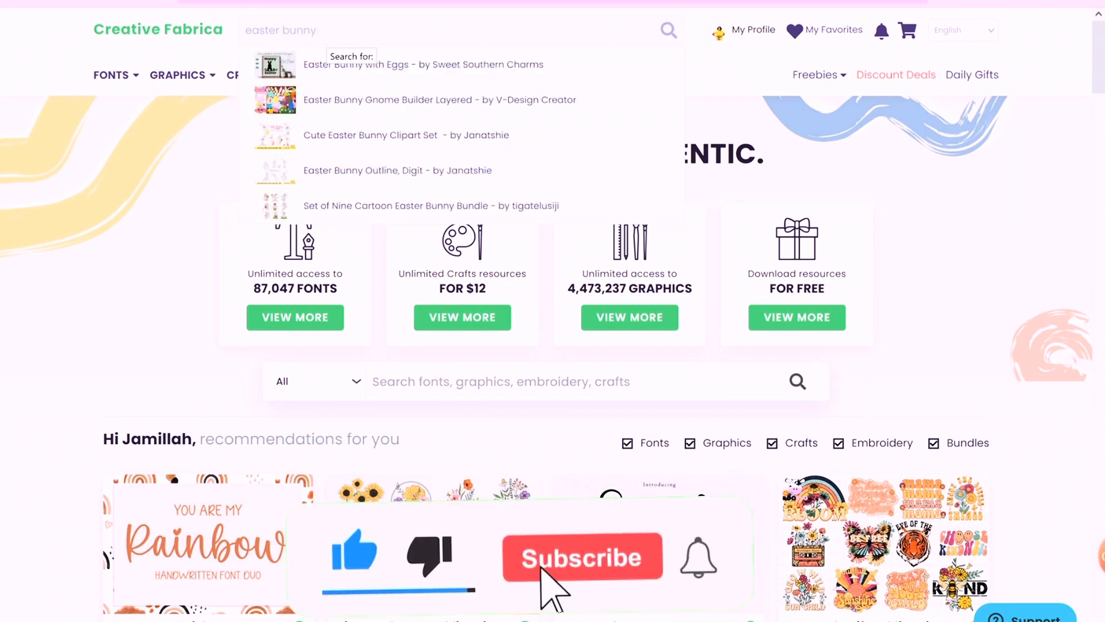
{"action": "left_click", "coordinate": [581, 557]}
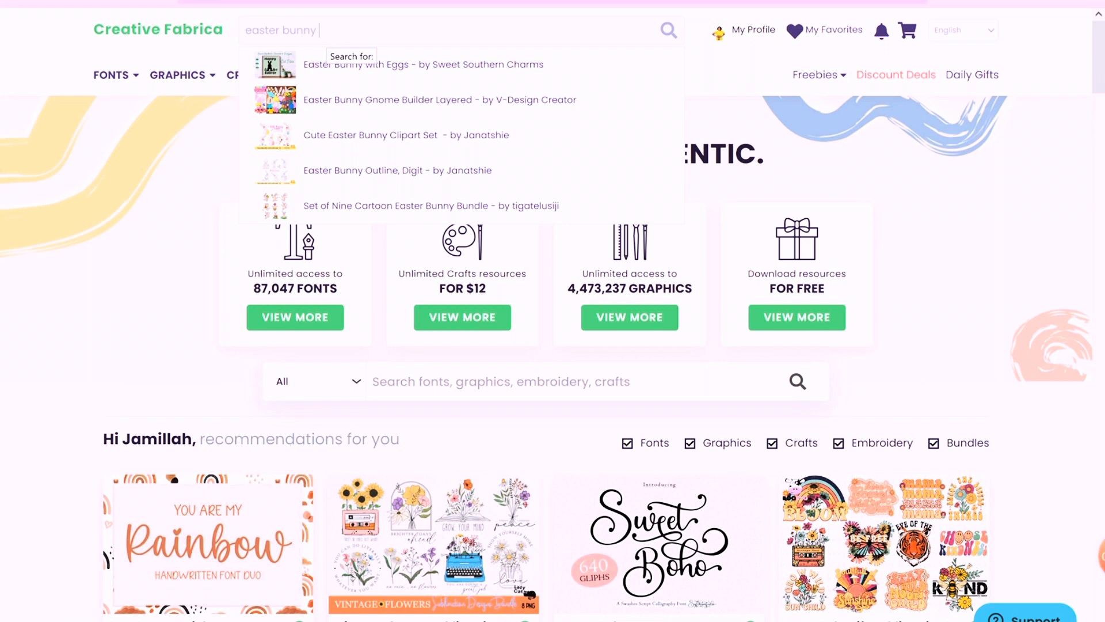
{"action": "type", "text": "moc"}
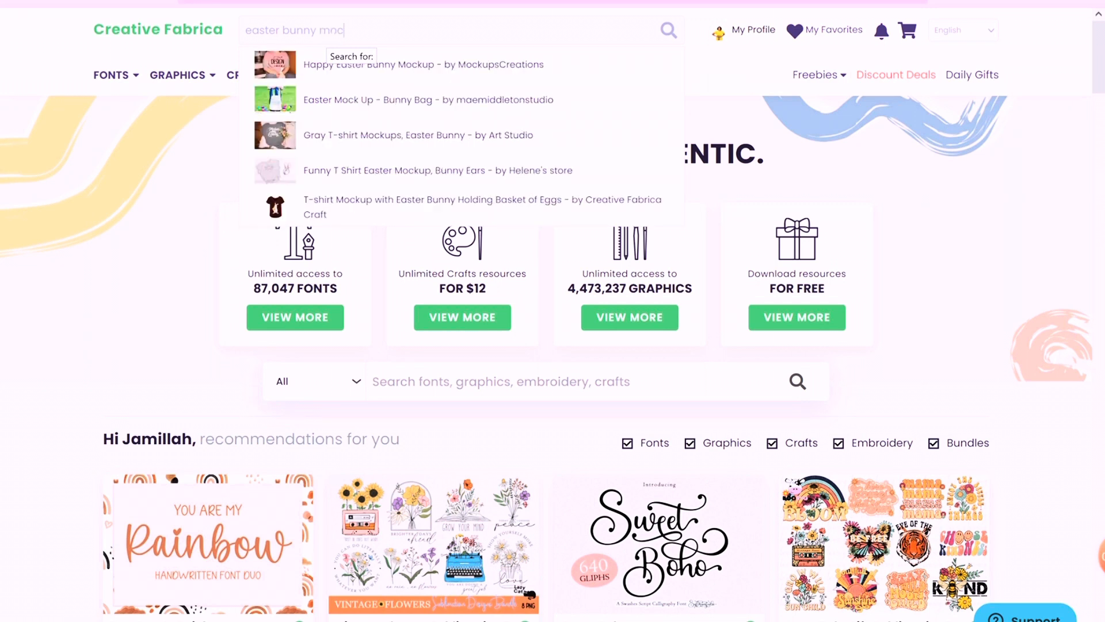
{"action": "type", "text": "ck-"}
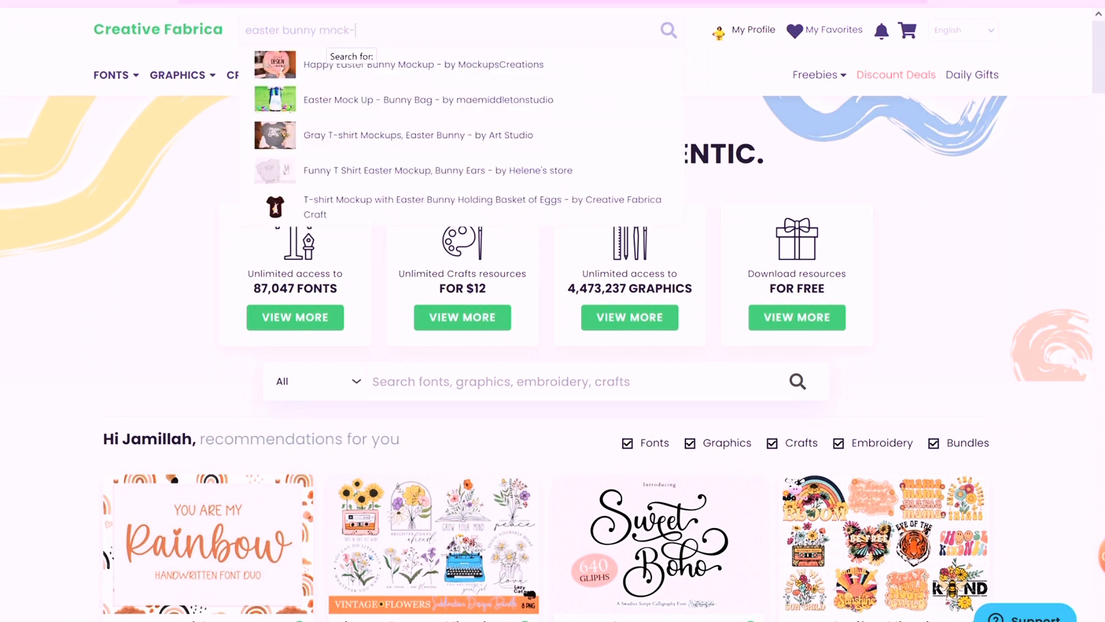
{"action": "type", "text": "up"}
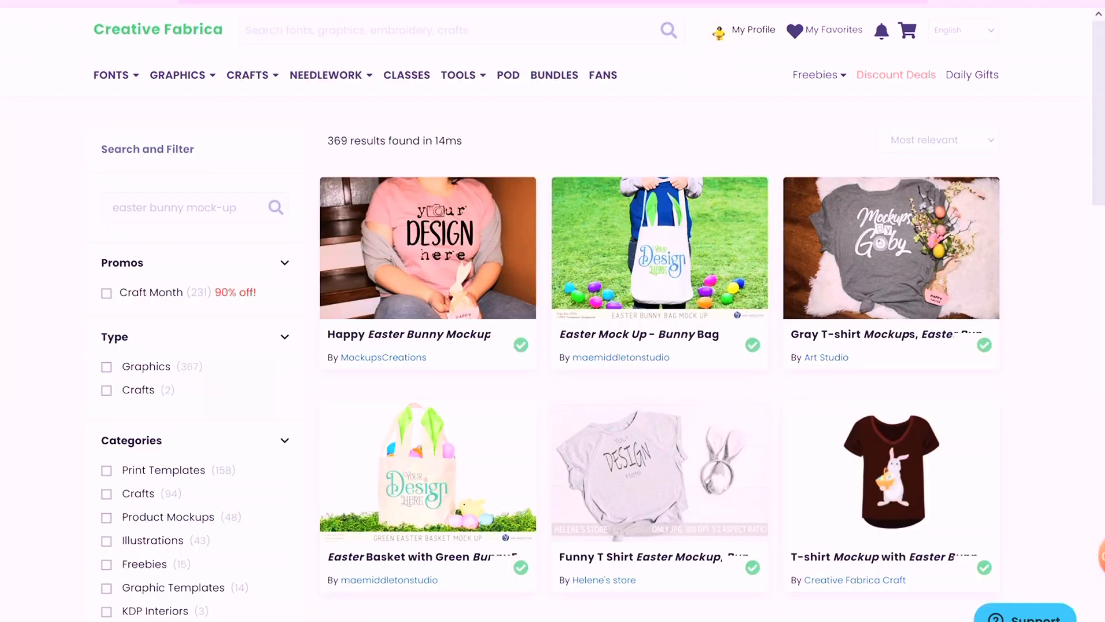
Browse the results and open the Easter Basket with Green Bunny Ears mock-up
{"action": "scroll", "scroll_direction": "down", "scroll_amount": 3}
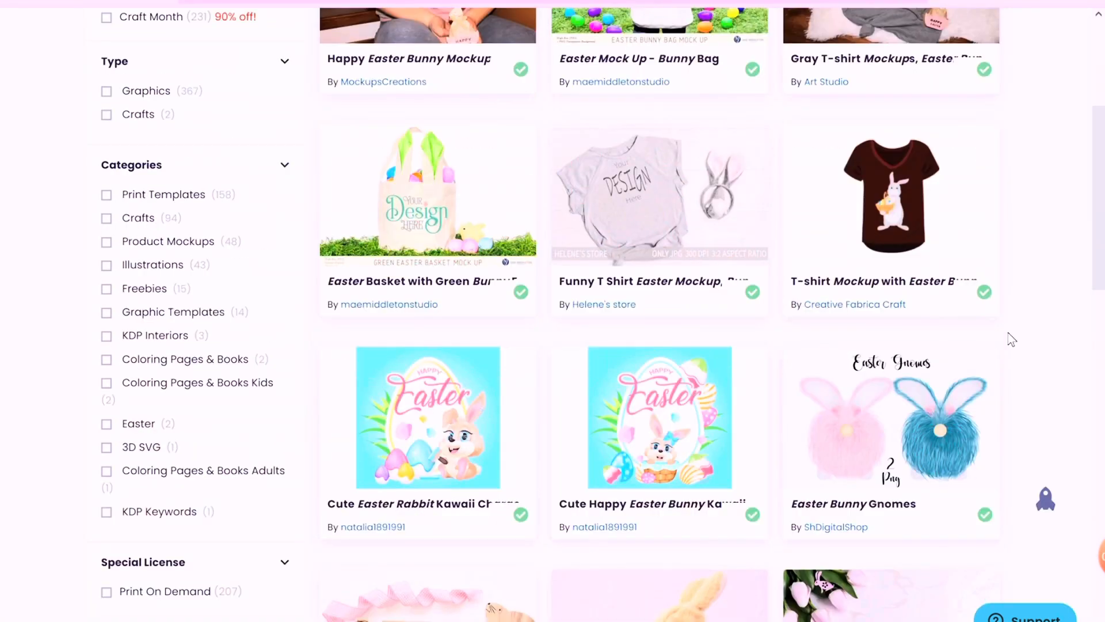
{"action": "scroll", "scroll_direction": "up", "scroll_amount": 3}
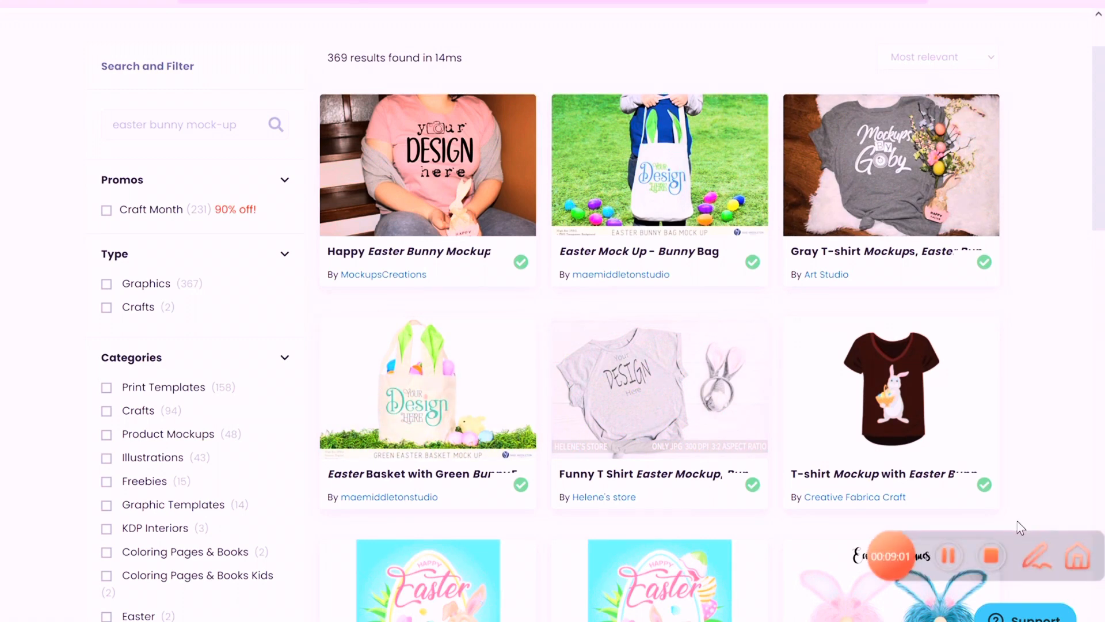
{"action": "scroll", "scroll_direction": "up", "scroll_amount": 3}
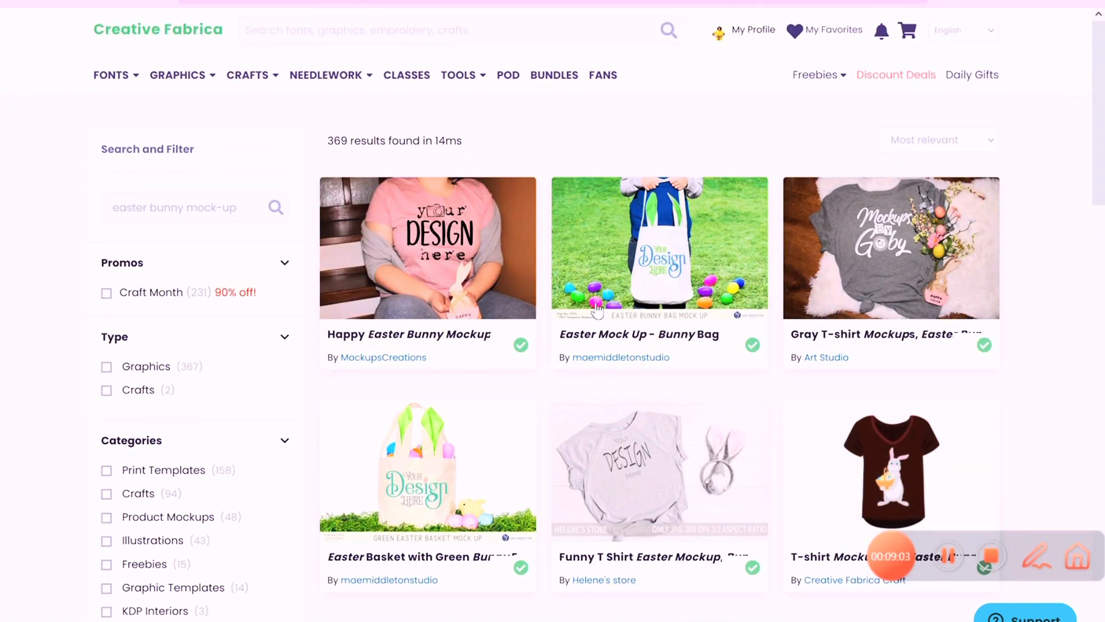
{"action": "scroll", "scroll_direction": "down", "scroll_amount": 3}
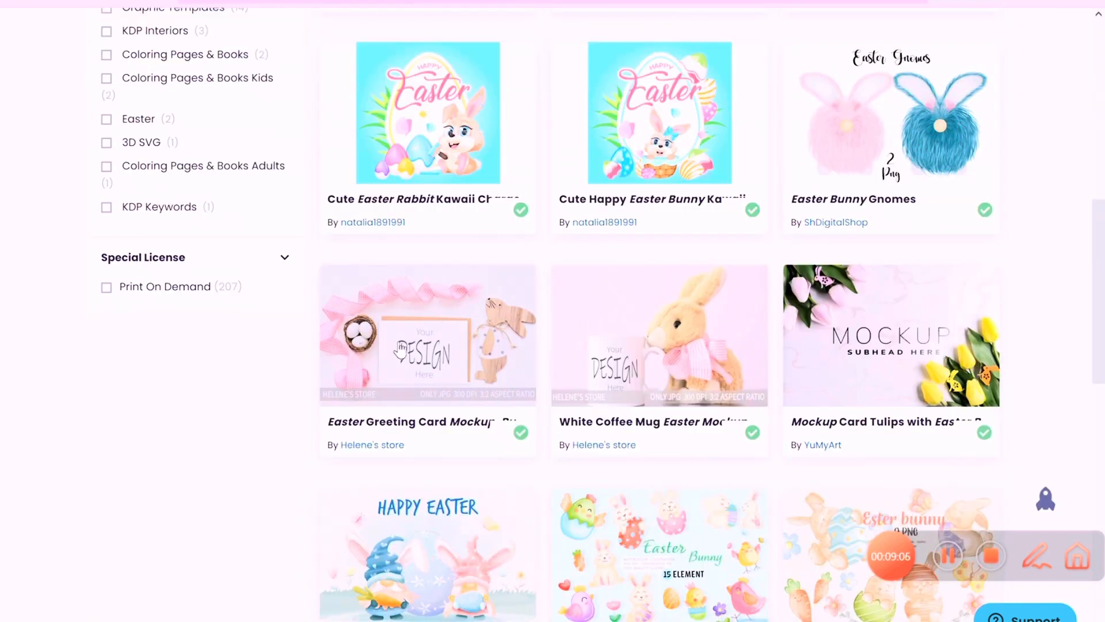
{"action": "scroll", "scroll_direction": "down", "scroll_amount": 3}
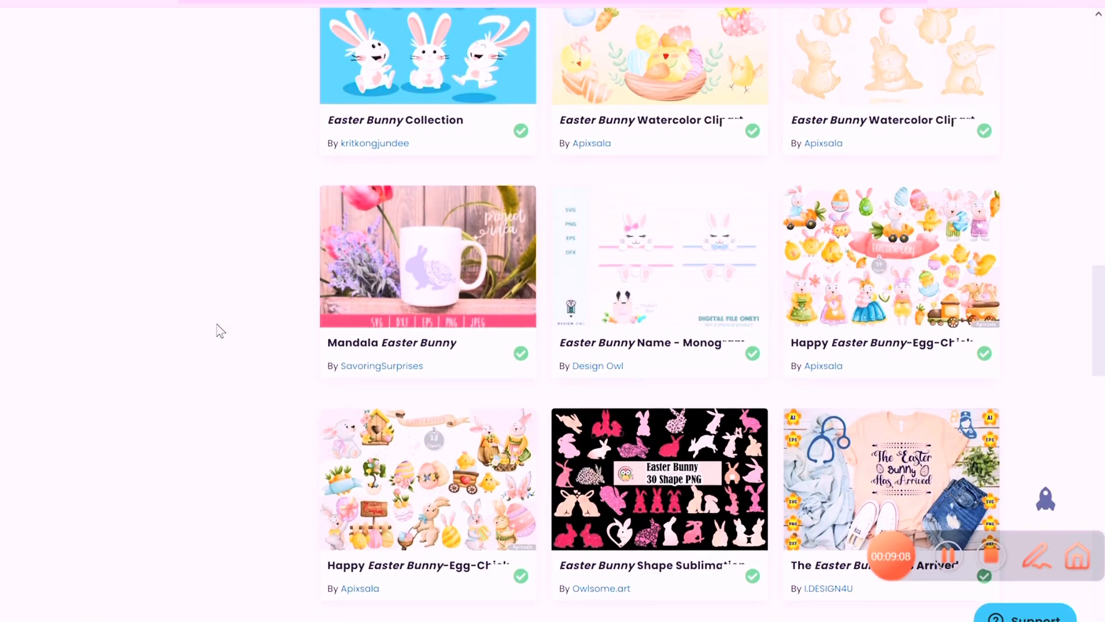
{"action": "scroll", "scroll_direction": "down", "scroll_amount": 3}
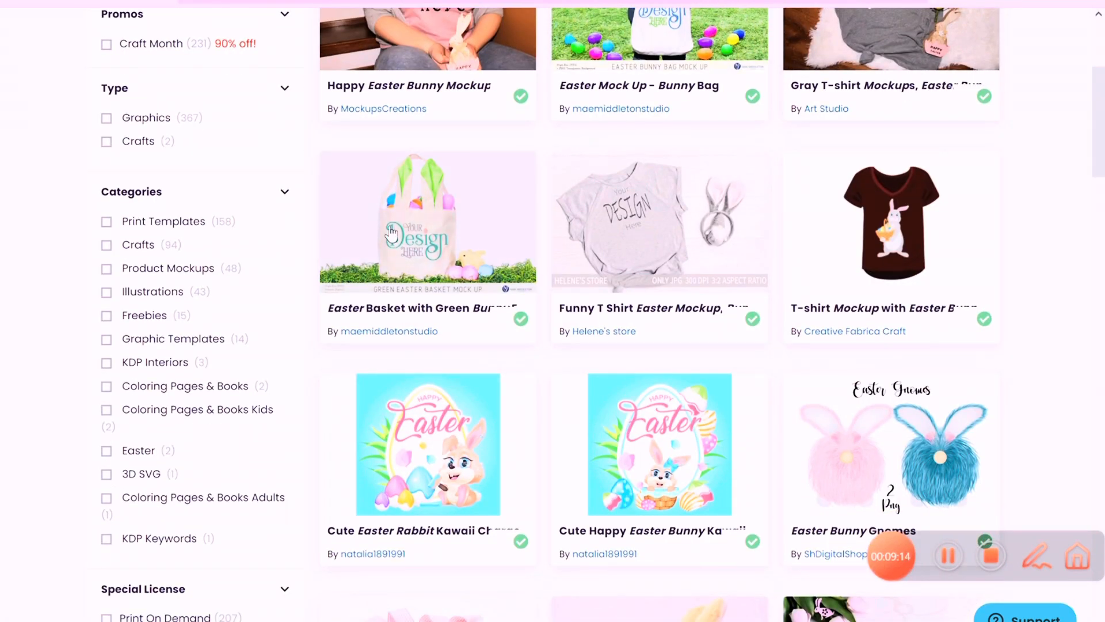
{"action": "left_click", "coordinate": [426, 221]}
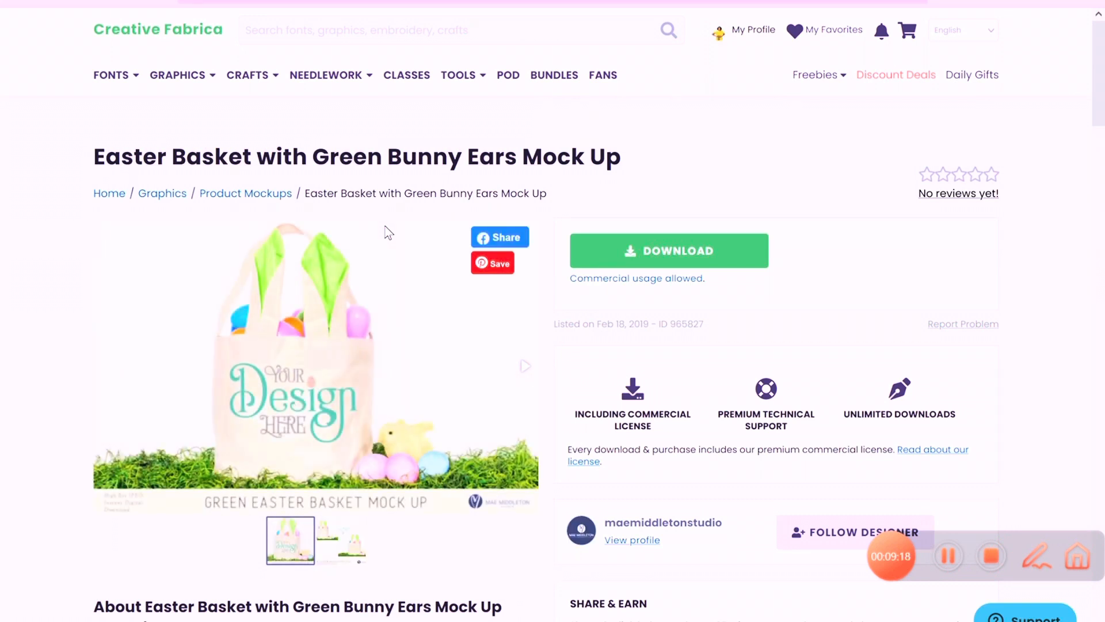
{"action": "mouse_move", "coordinate": [279, 233]}
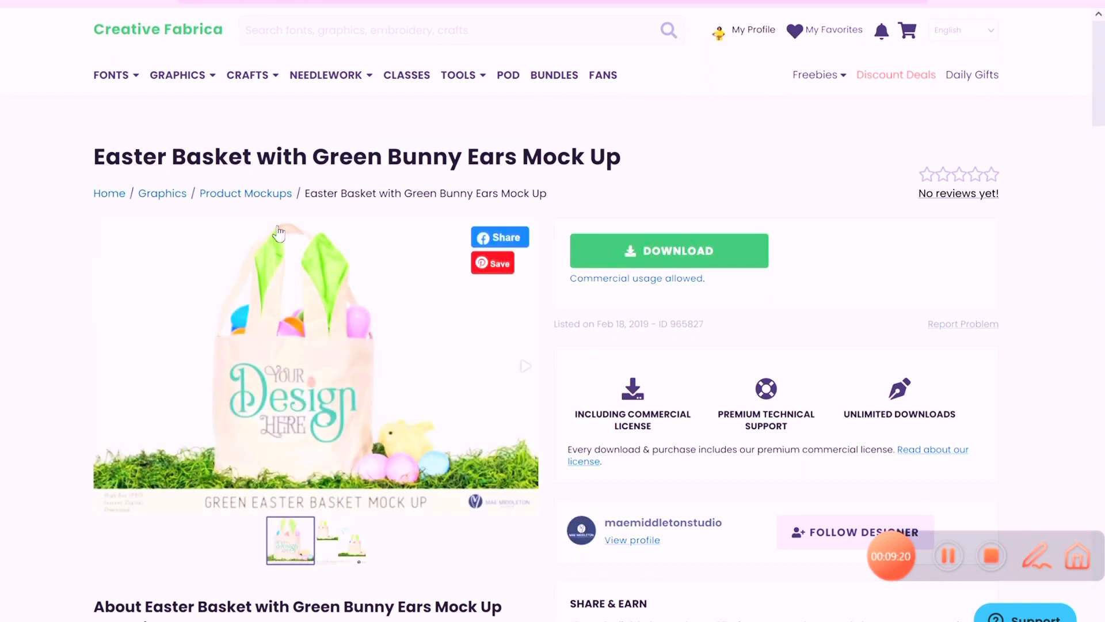
{"action": "mouse_move", "coordinate": [720, 225]}
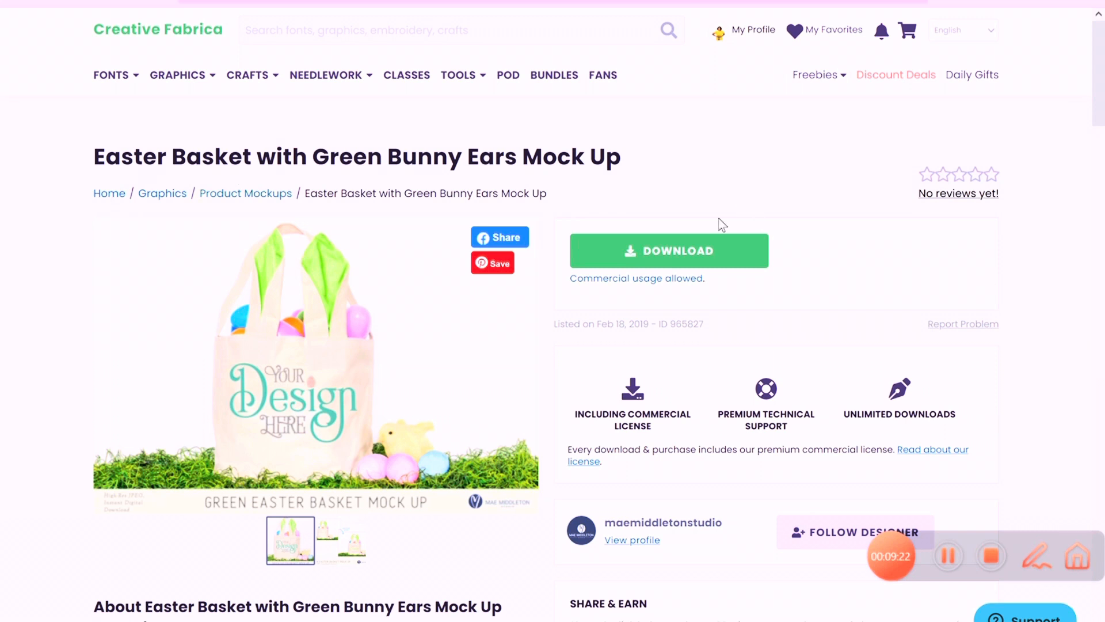
{"action": "mouse_move", "coordinate": [668, 264]}
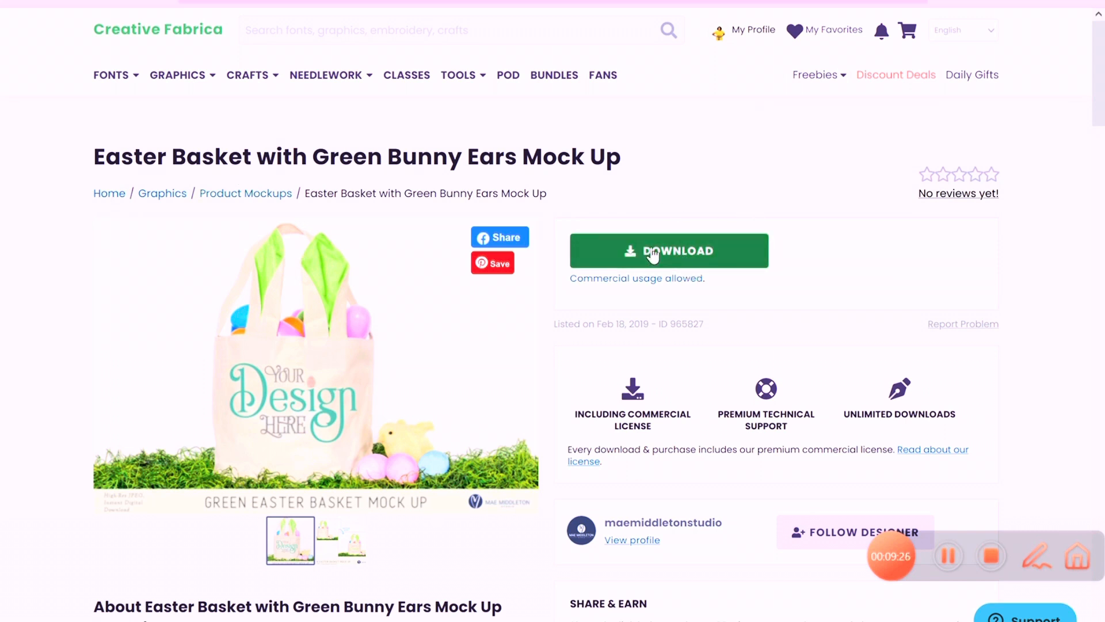
Download the Easter Basket with Green Bunny Ears mock-up as a zip file
{"action": "left_click", "coordinate": [668, 250]}
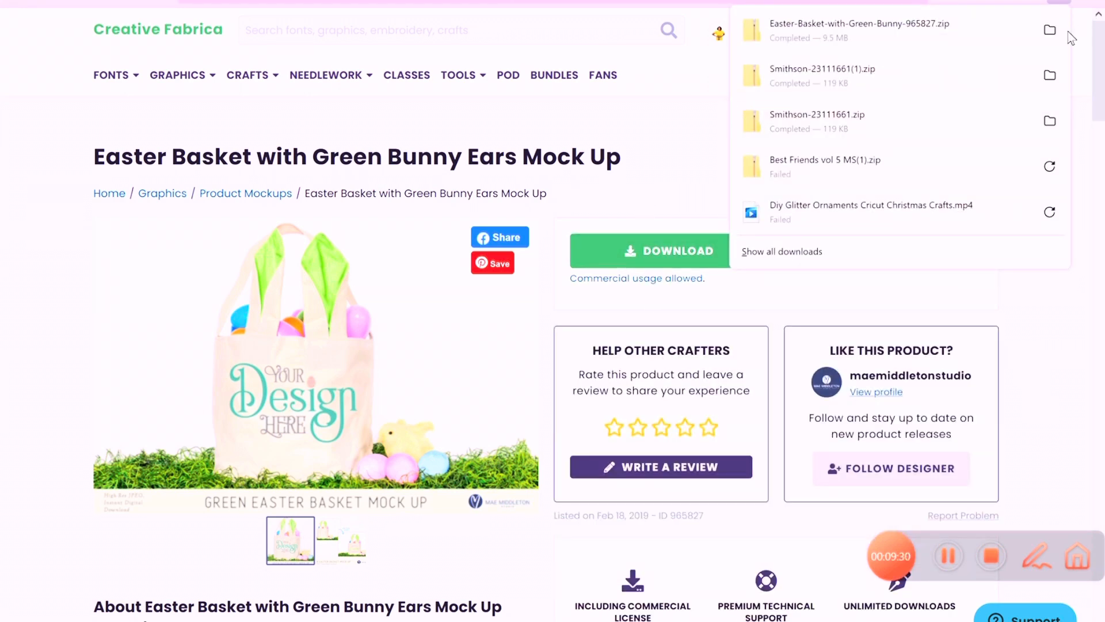
Extract the Easter Basket zip into its suggested folder and open the folder with the basket image
{"action": "left_click", "coordinate": [1050, 30]}
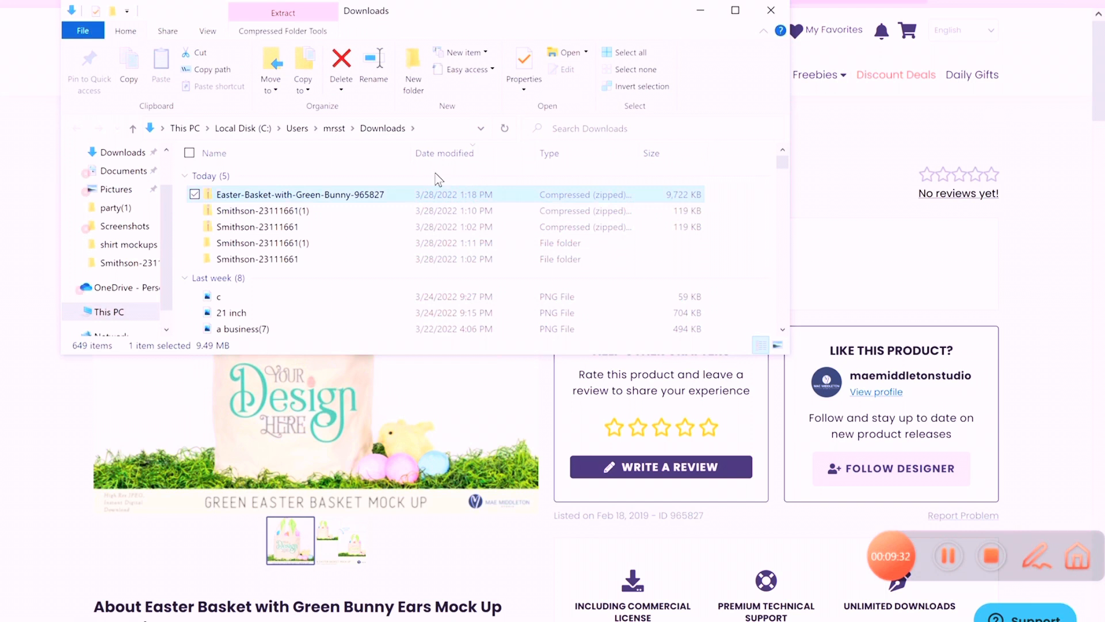
{"action": "right_click", "coordinate": [299, 195]}
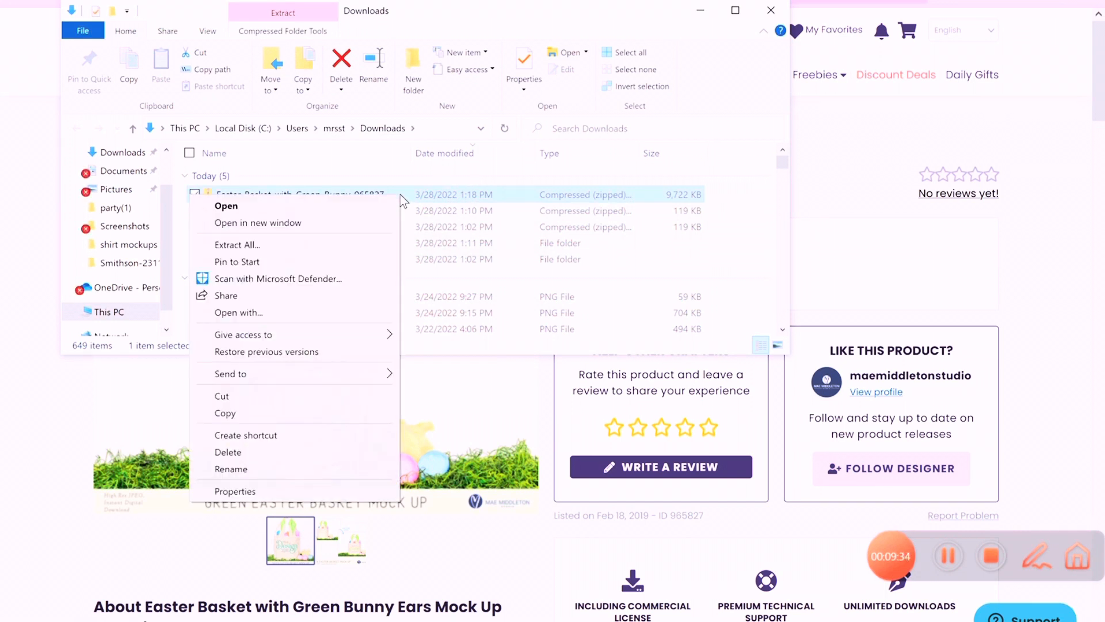
{"action": "left_click", "coordinate": [238, 244]}
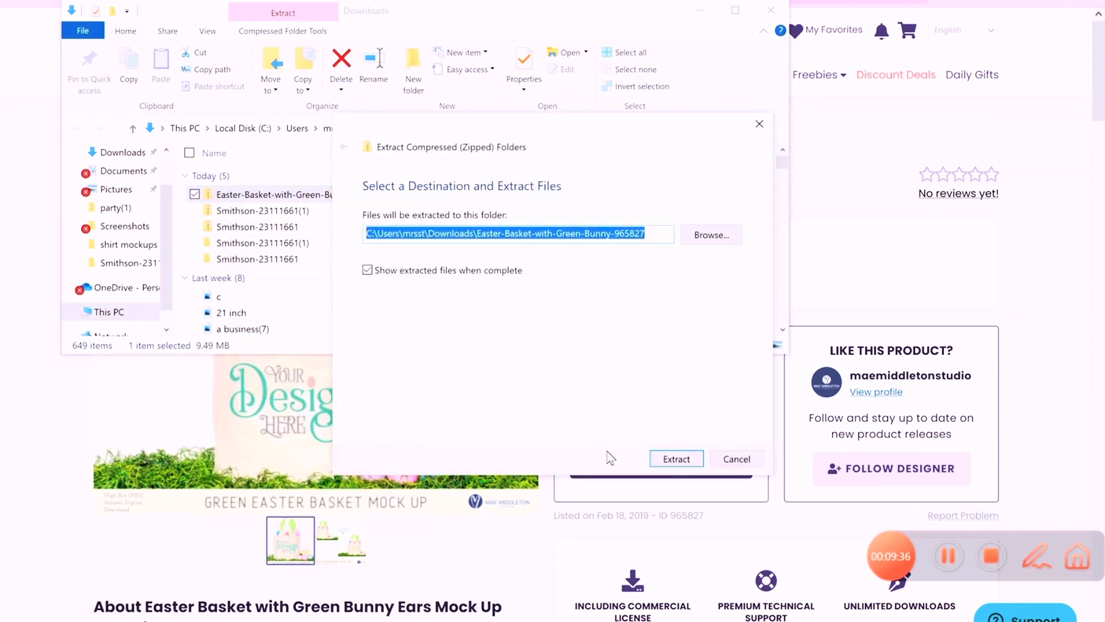
{"action": "left_click", "coordinate": [675, 460]}
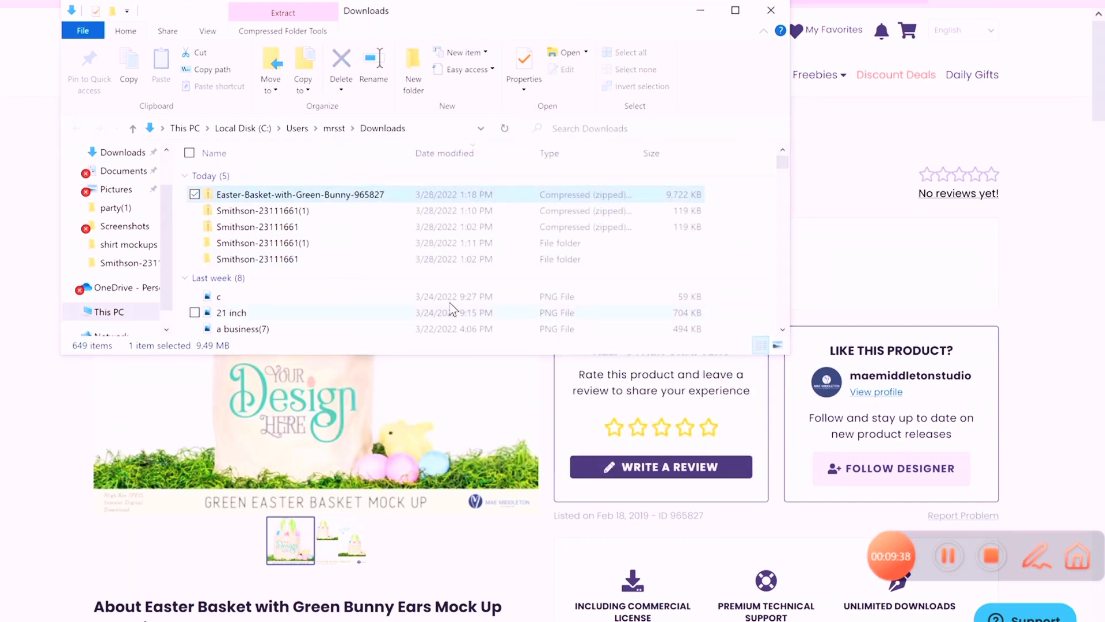
{"action": "double_click", "coordinate": [300, 193]}
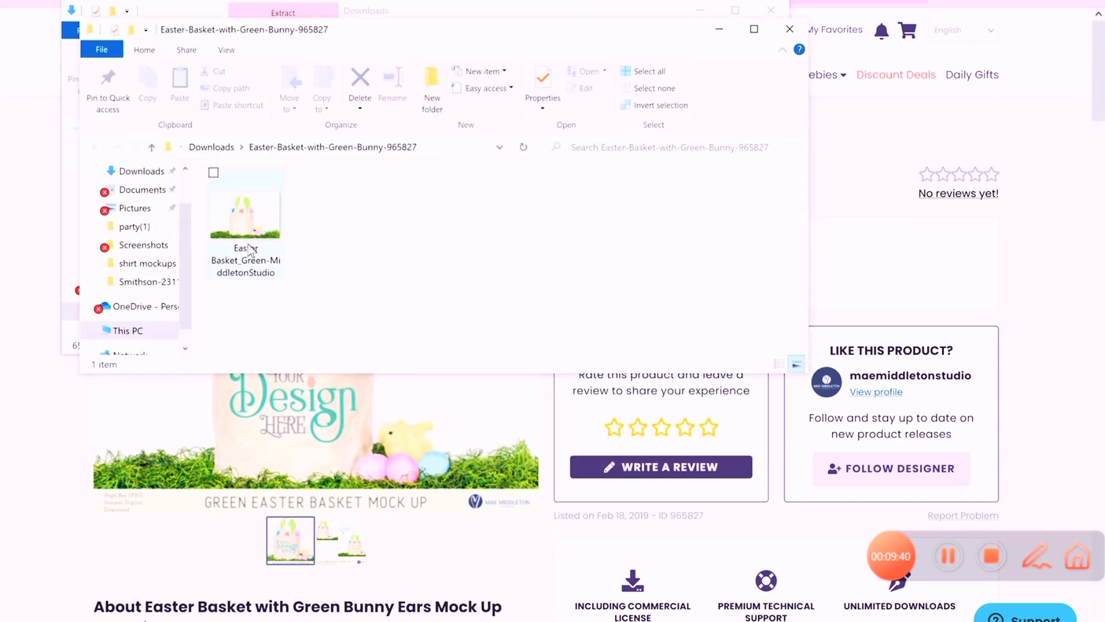
{"action": "left_click", "coordinate": [541, 298]}
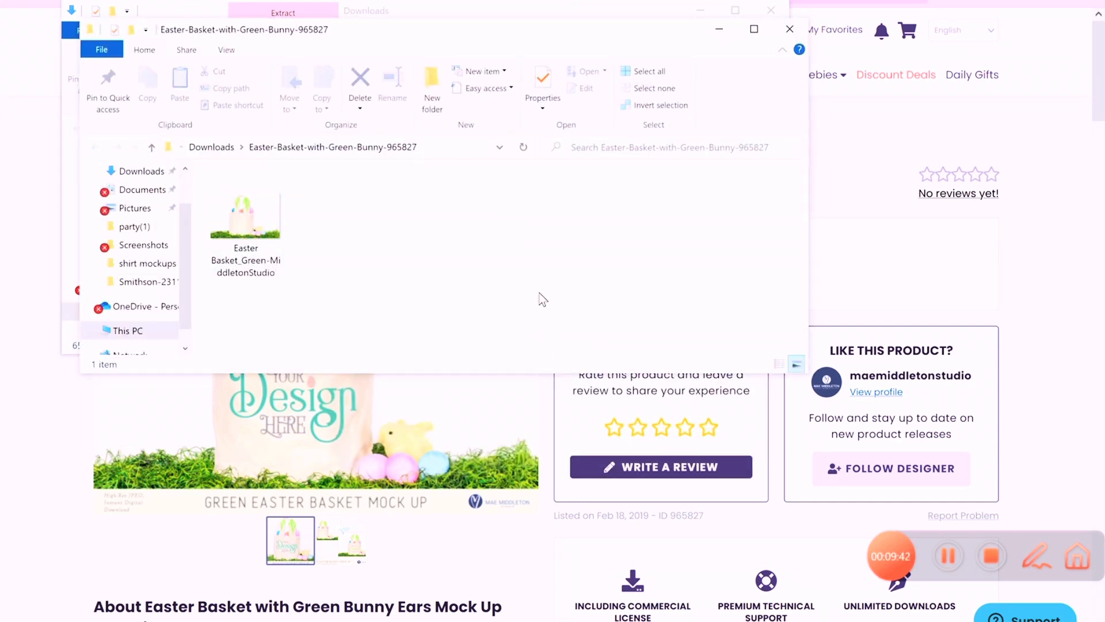
{"action": "mouse_move", "coordinate": [525, 275]}
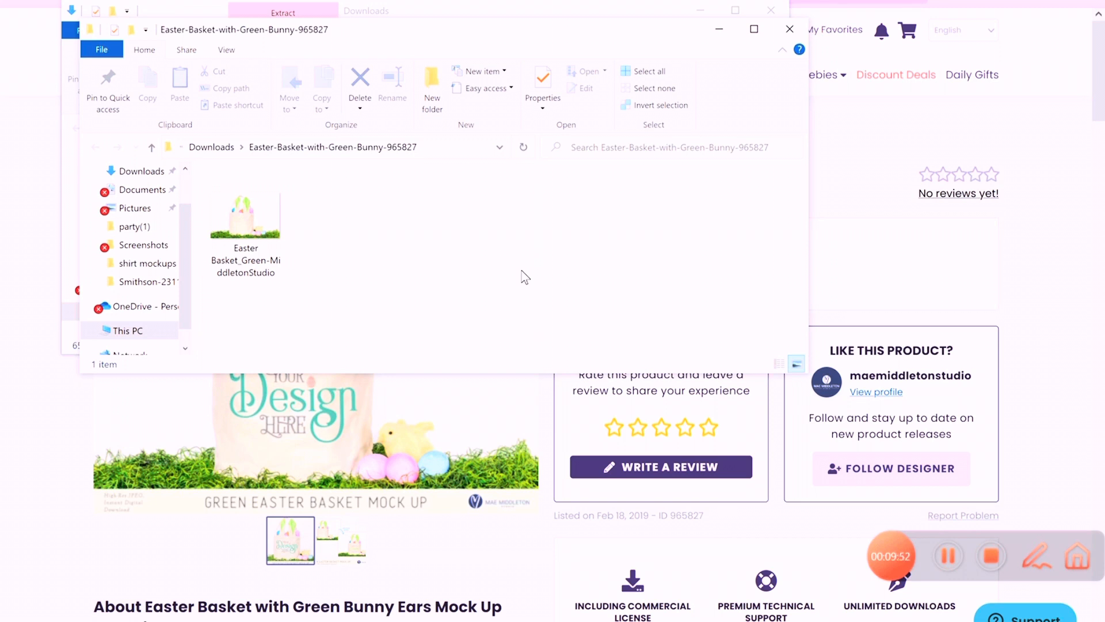
{"action": "mouse_move", "coordinate": [1011, 578]}
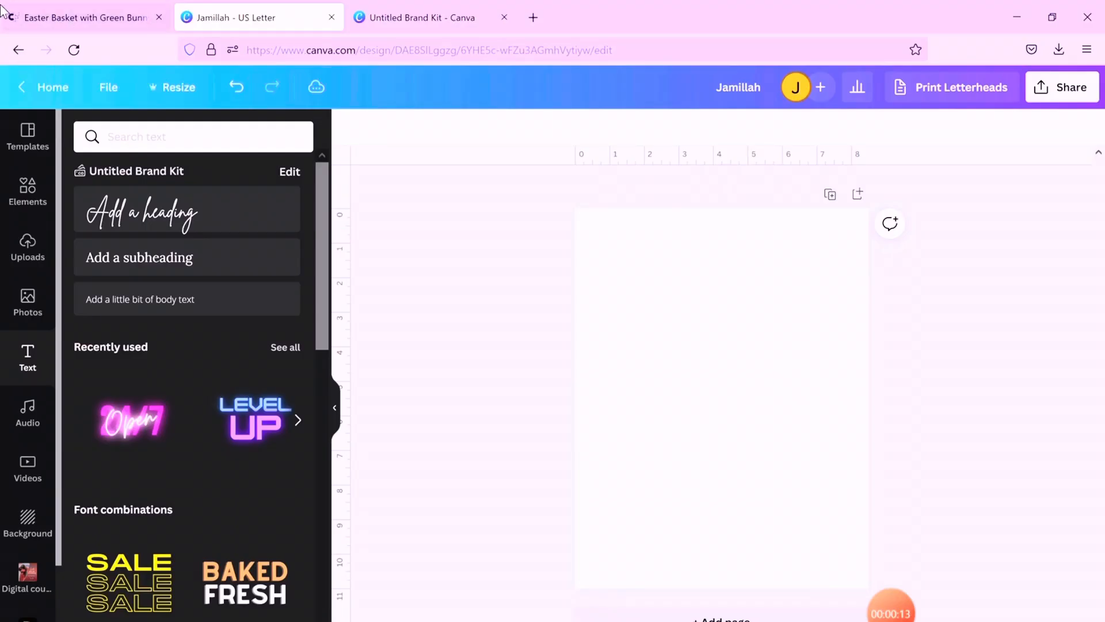
Upload the Easter Basket mock-up image from Downloads > Easter-Basket into Canva's uploads
{"action": "left_click", "coordinate": [27, 247]}
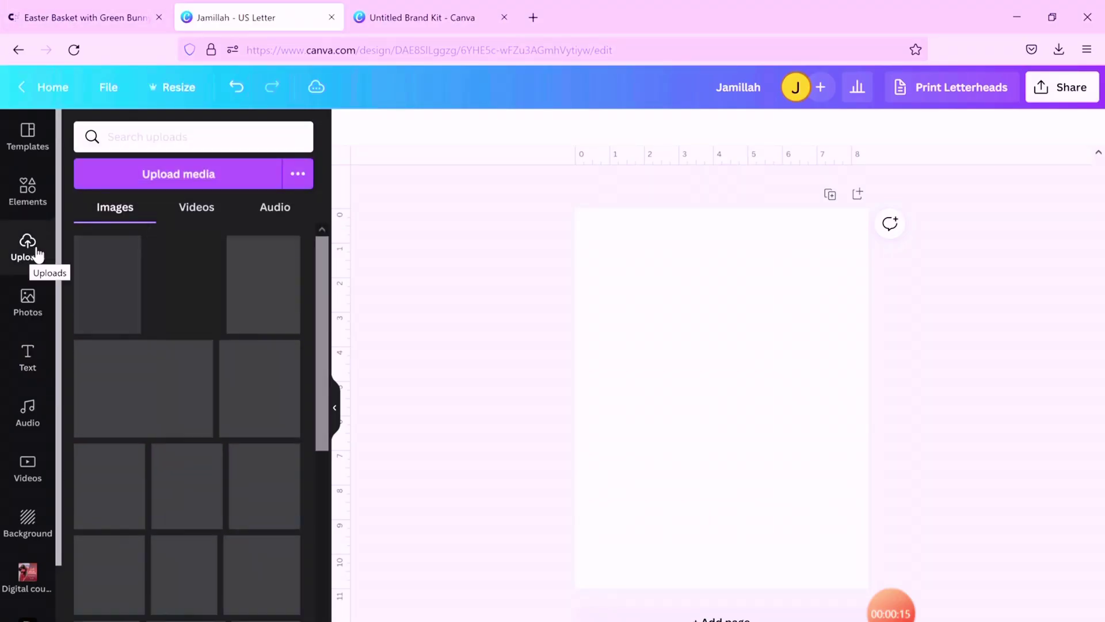
{"action": "left_click", "coordinate": [179, 174]}
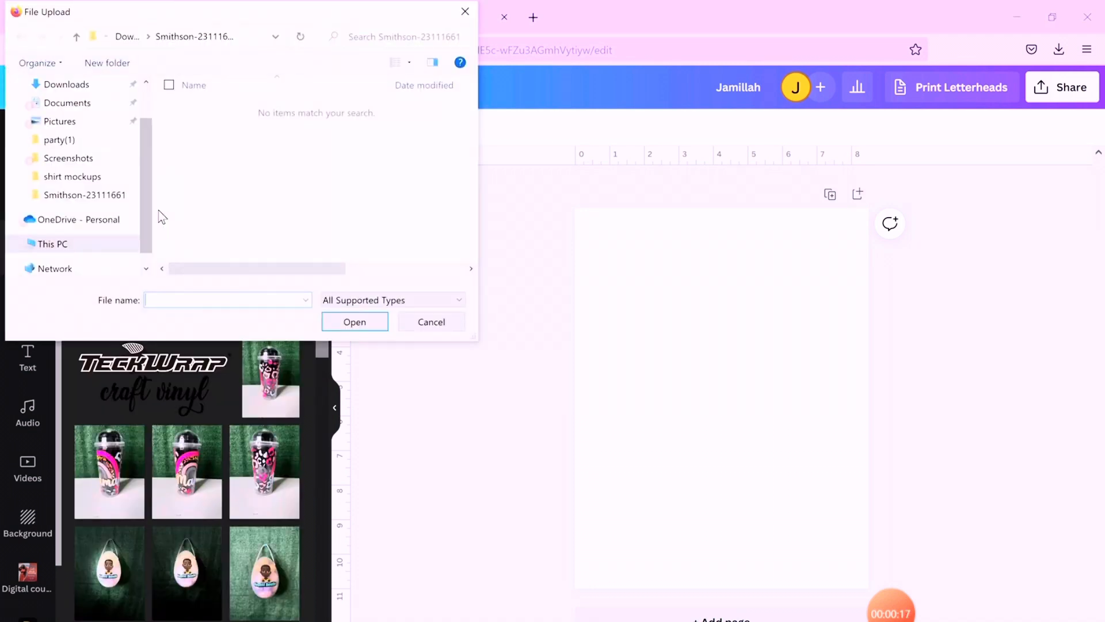
{"action": "left_click", "coordinate": [67, 84]}
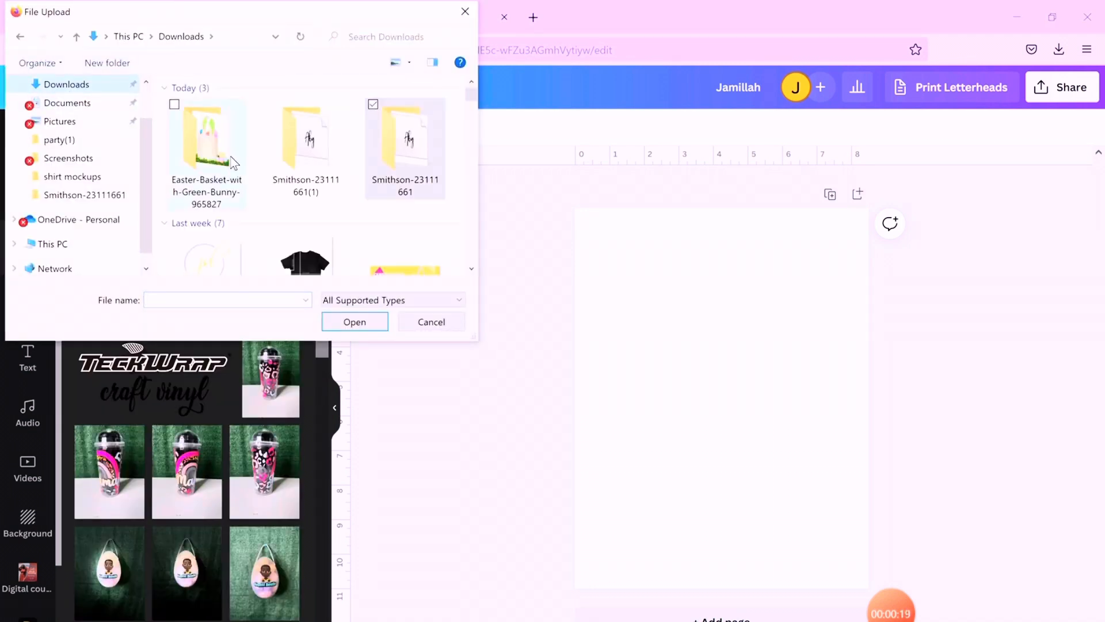
{"action": "double_click", "coordinate": [206, 137]}
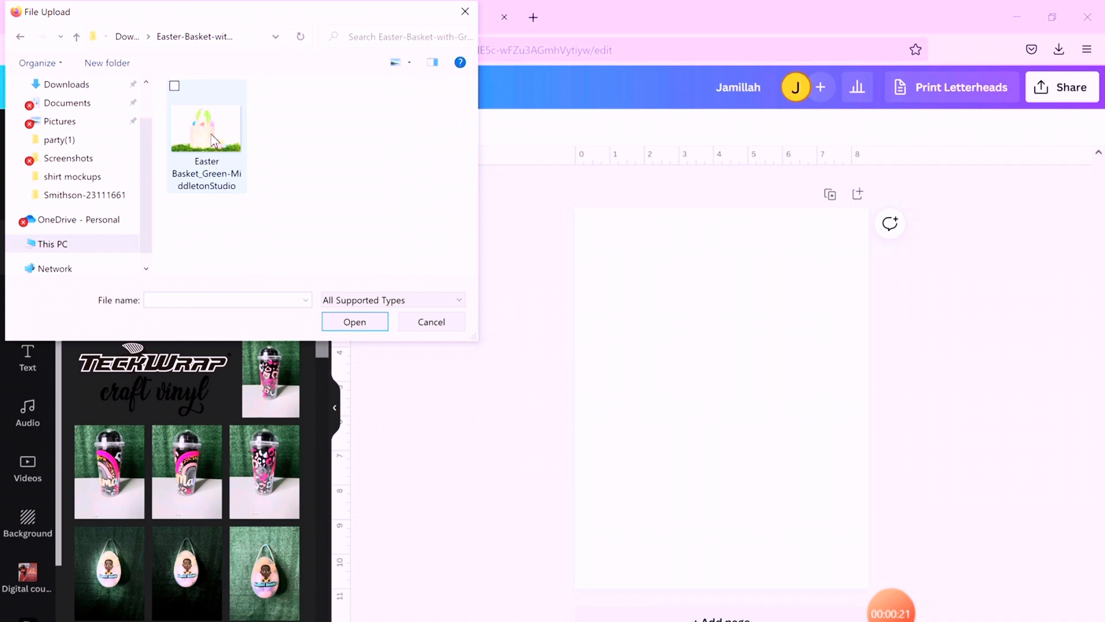
{"action": "left_click", "coordinate": [206, 130]}
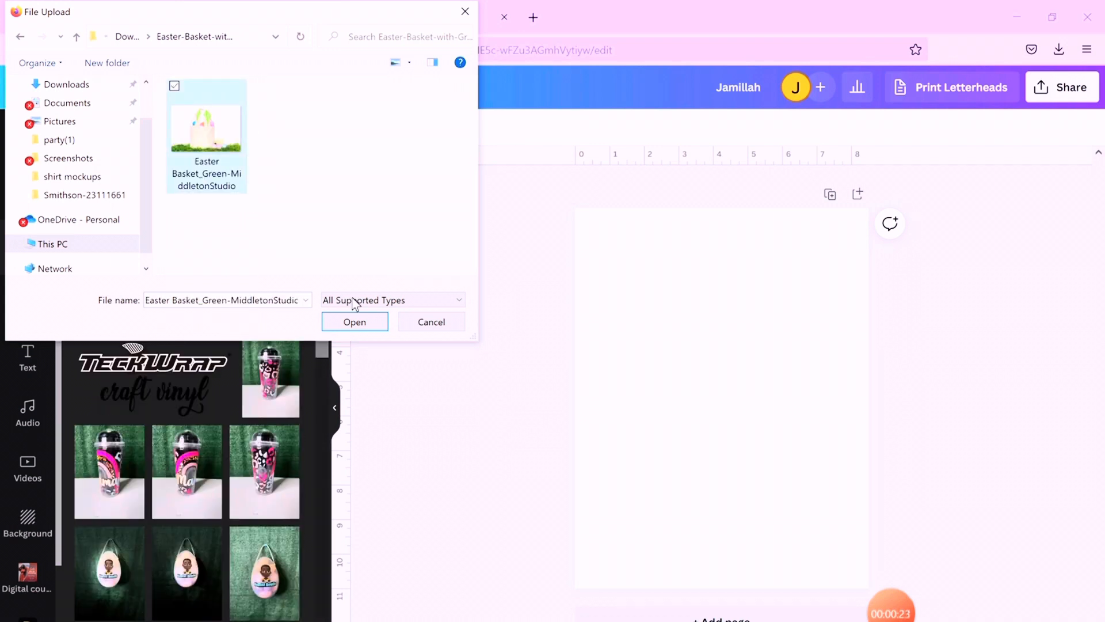
{"action": "left_click", "coordinate": [354, 321]}
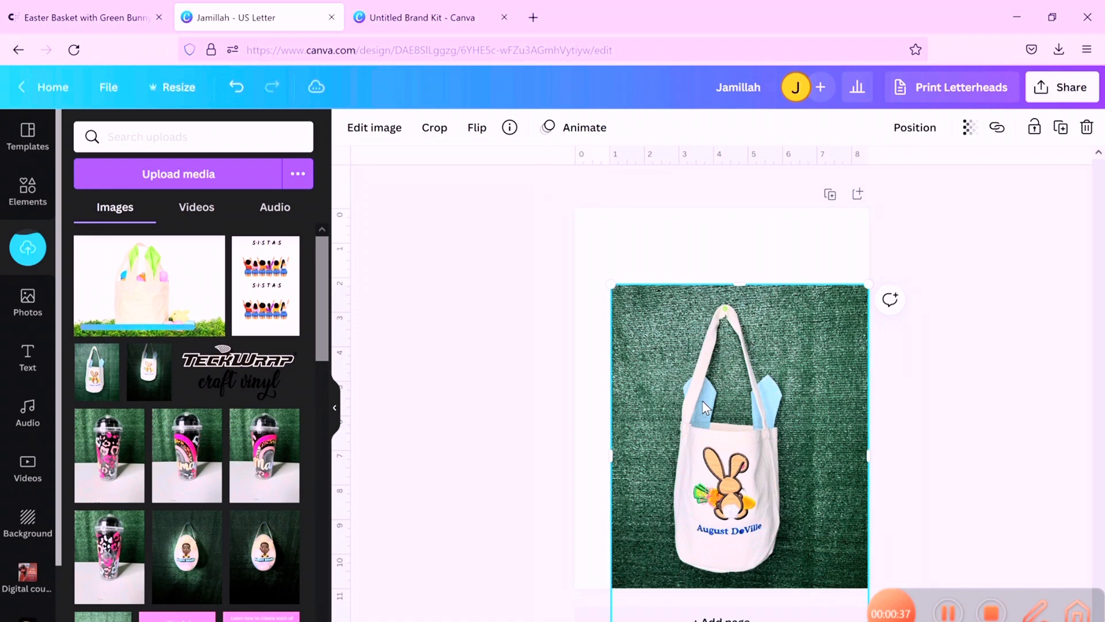
Insert the uploaded basket photo on the US Letter page and enlarge it to fill the page width
{"action": "left_click", "coordinate": [148, 286]}
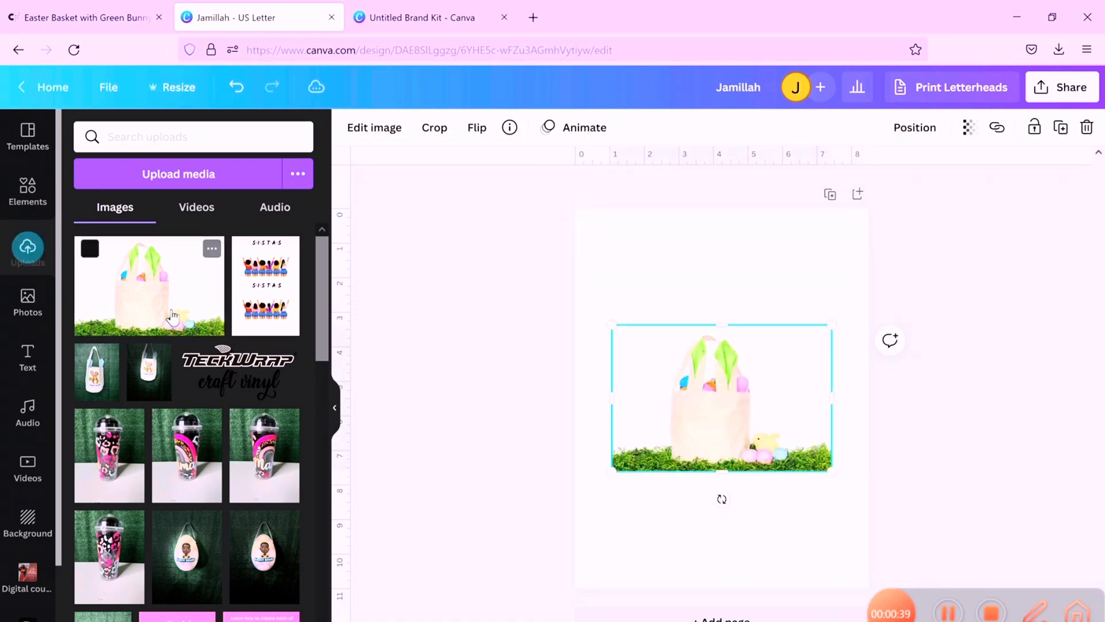
{"action": "right_click", "coordinate": [718, 398]}
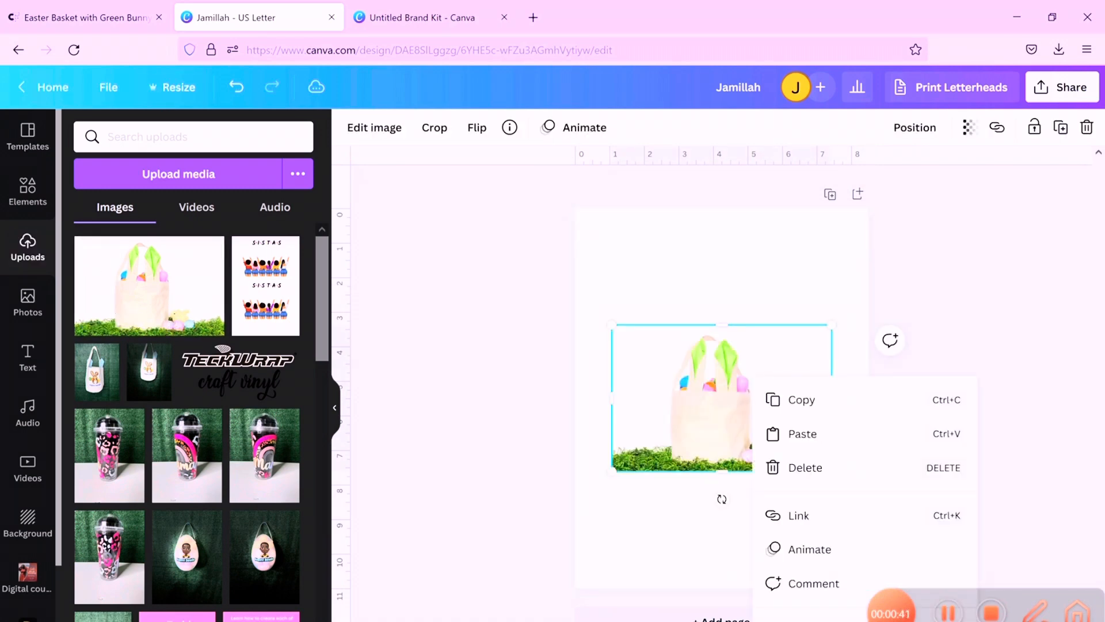
{"action": "left_click", "coordinate": [676, 438]}
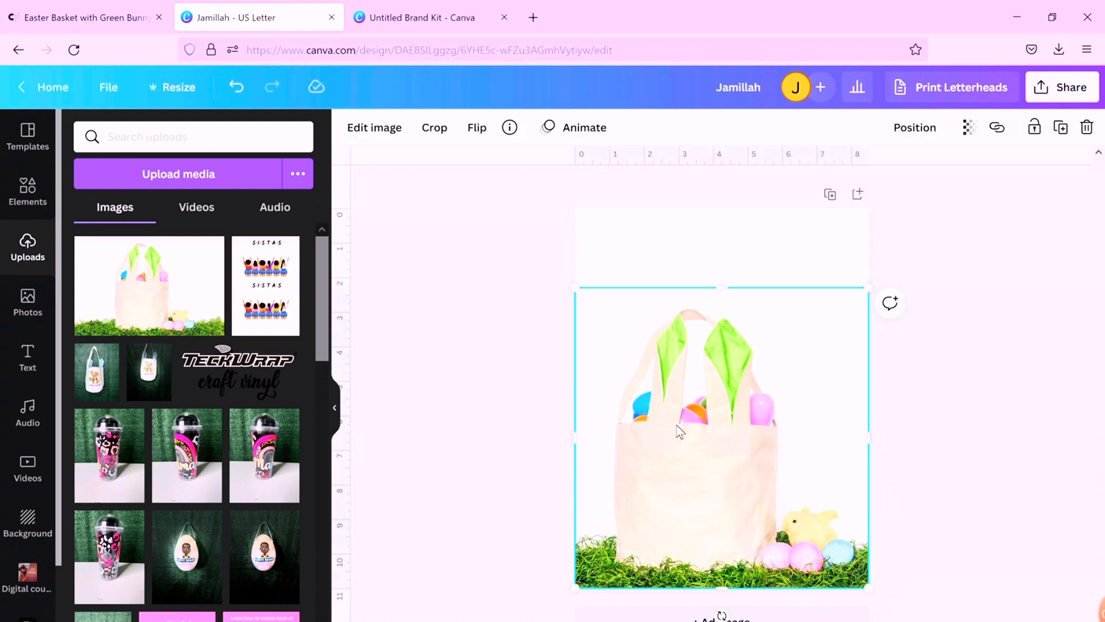
{"action": "mouse_move", "coordinate": [566, 284]}
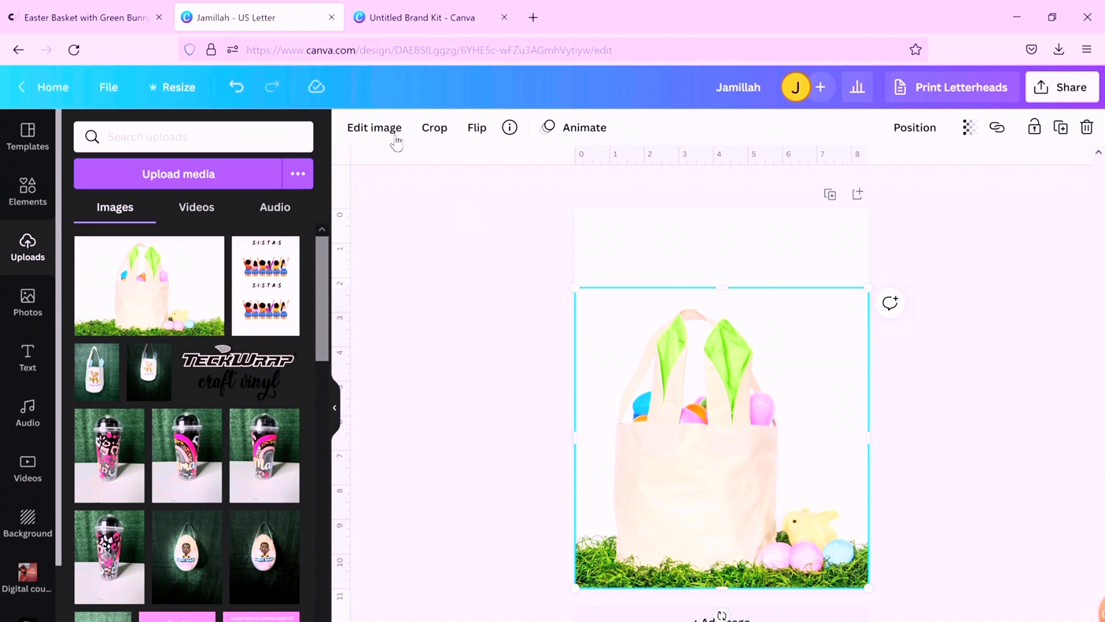
Run BG Remover on the basket photo, restore the grass base with the Restore brush, and apply
{"action": "left_click", "coordinate": [374, 127]}
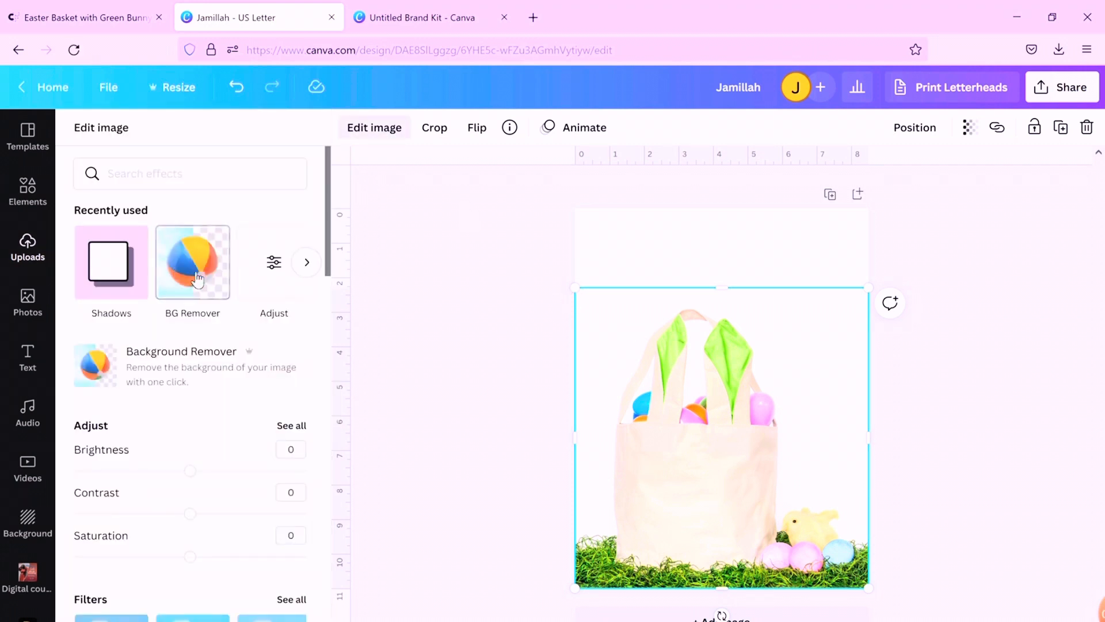
{"action": "left_click", "coordinate": [192, 261]}
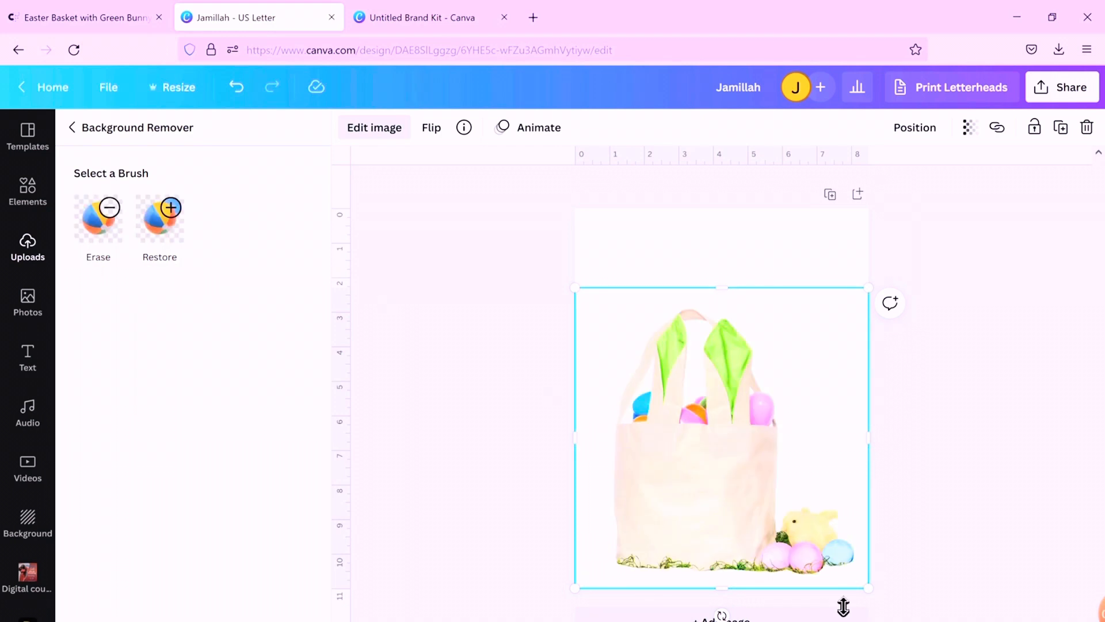
{"action": "mouse_move", "coordinate": [663, 589]}
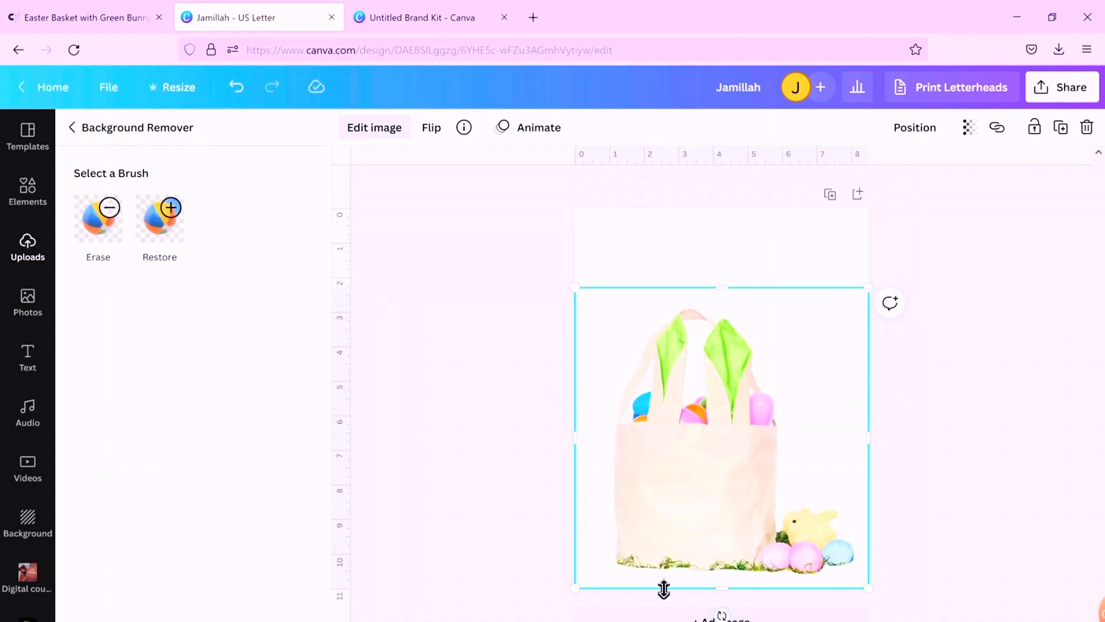
{"action": "mouse_move", "coordinate": [384, 511]}
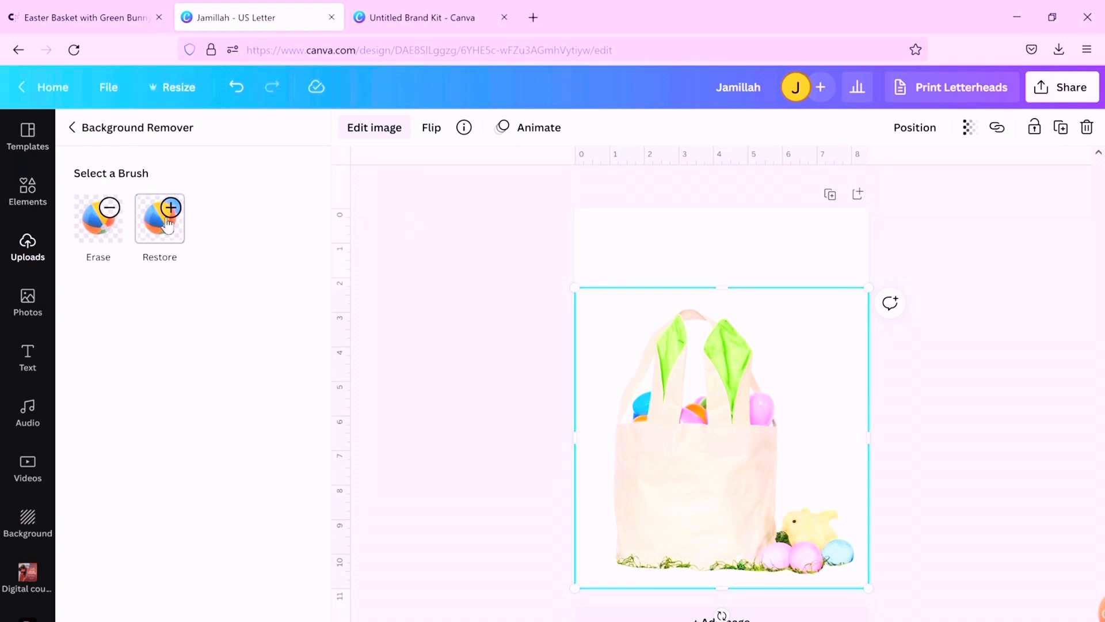
{"action": "left_click", "coordinate": [159, 218]}
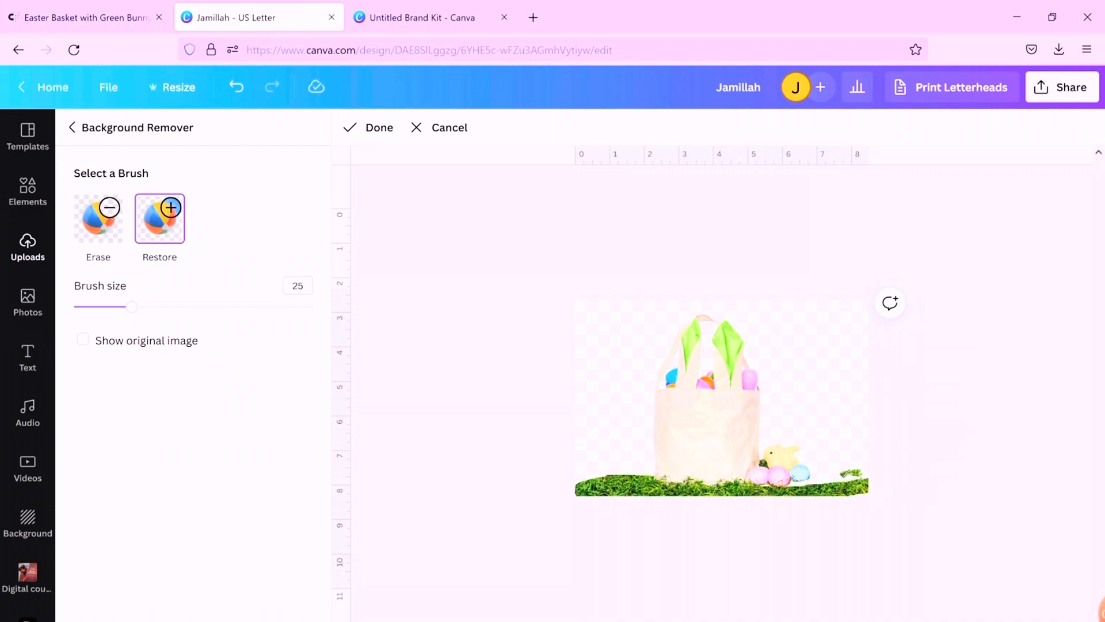
{"action": "left_click", "coordinate": [83, 341]}
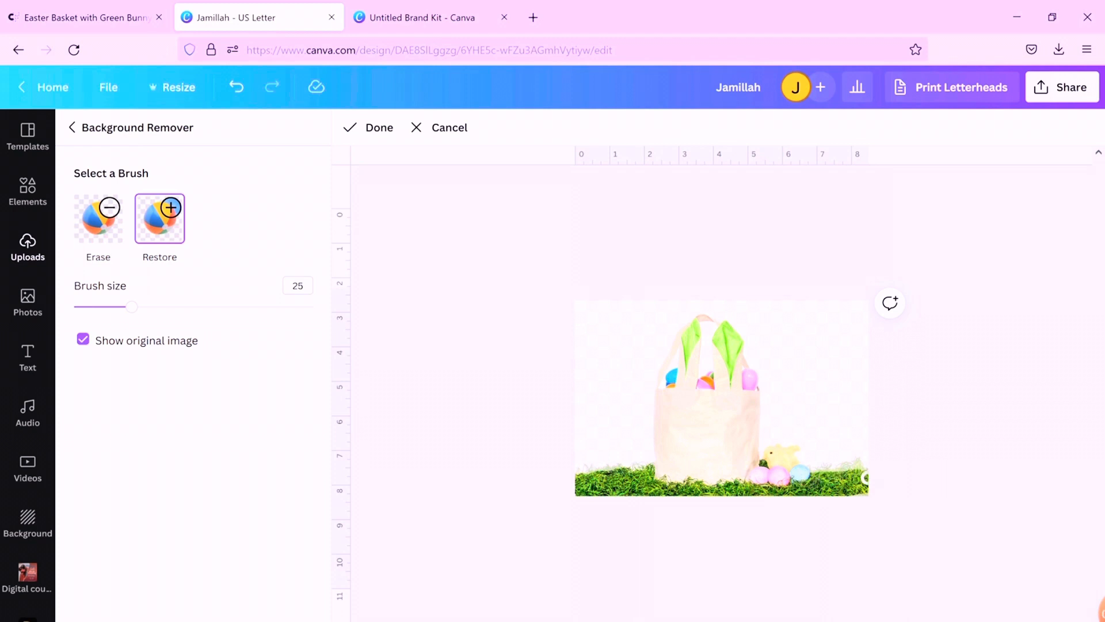
{"action": "mouse_move", "coordinate": [859, 474]}
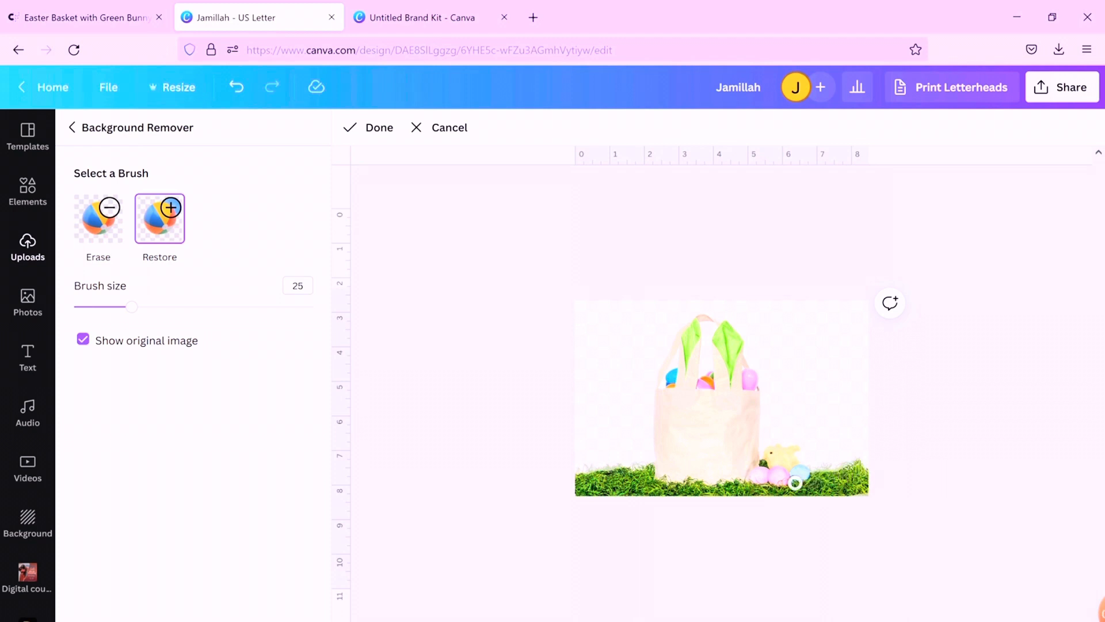
{"action": "mouse_move", "coordinate": [363, 189]}
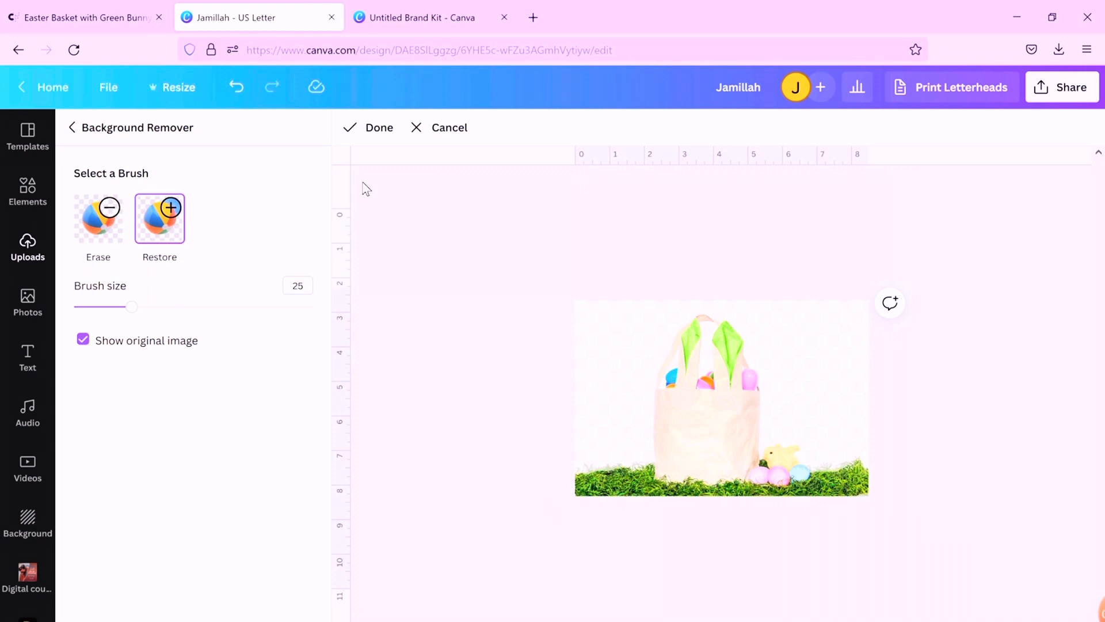
{"action": "left_click", "coordinate": [379, 127]}
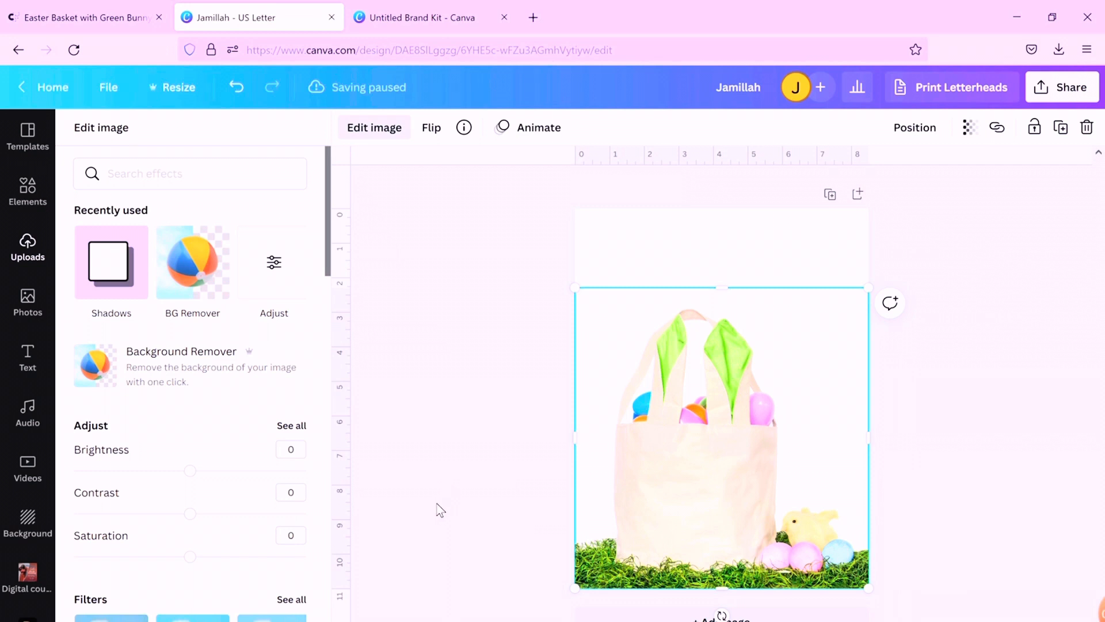
Set the page background to pale lavender after trying light green
{"action": "left_click", "coordinate": [28, 247]}
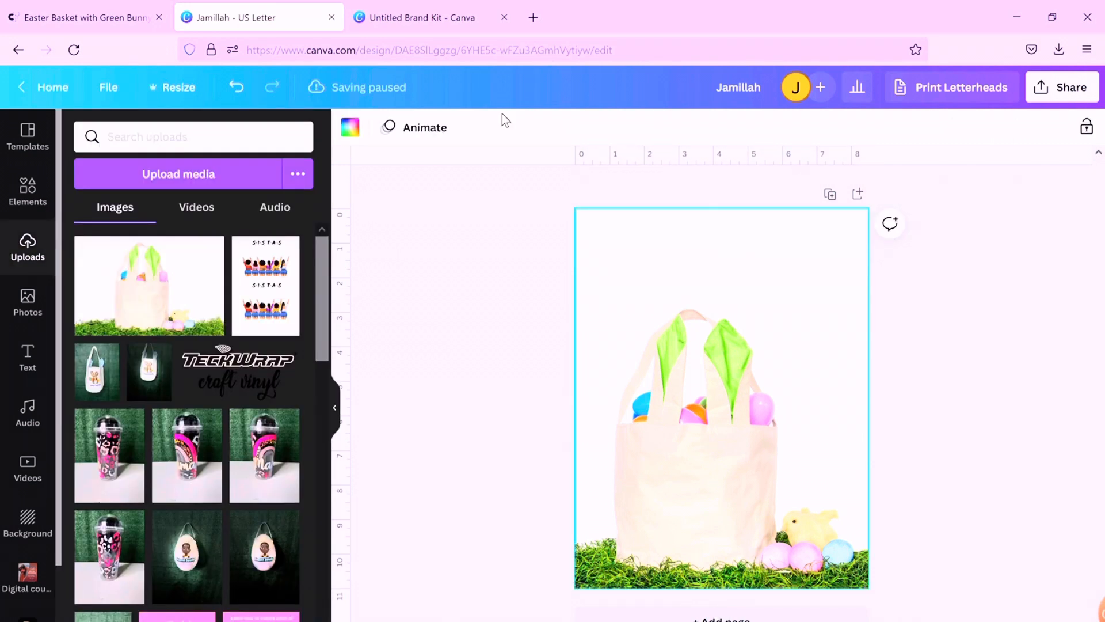
{"action": "left_click", "coordinate": [350, 126]}
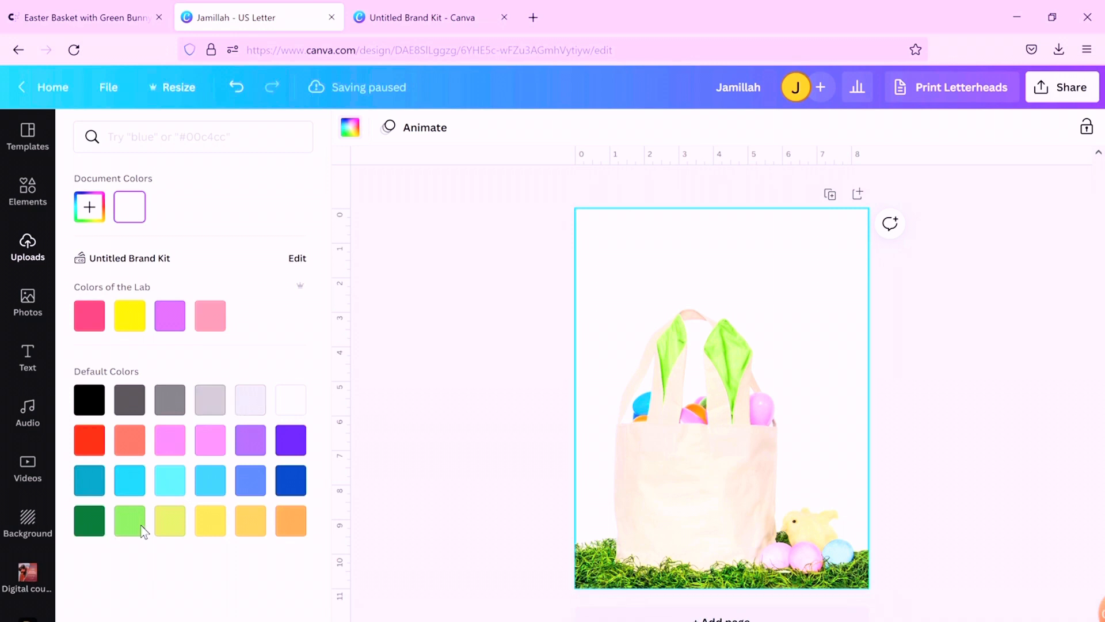
{"action": "left_click", "coordinate": [129, 520]}
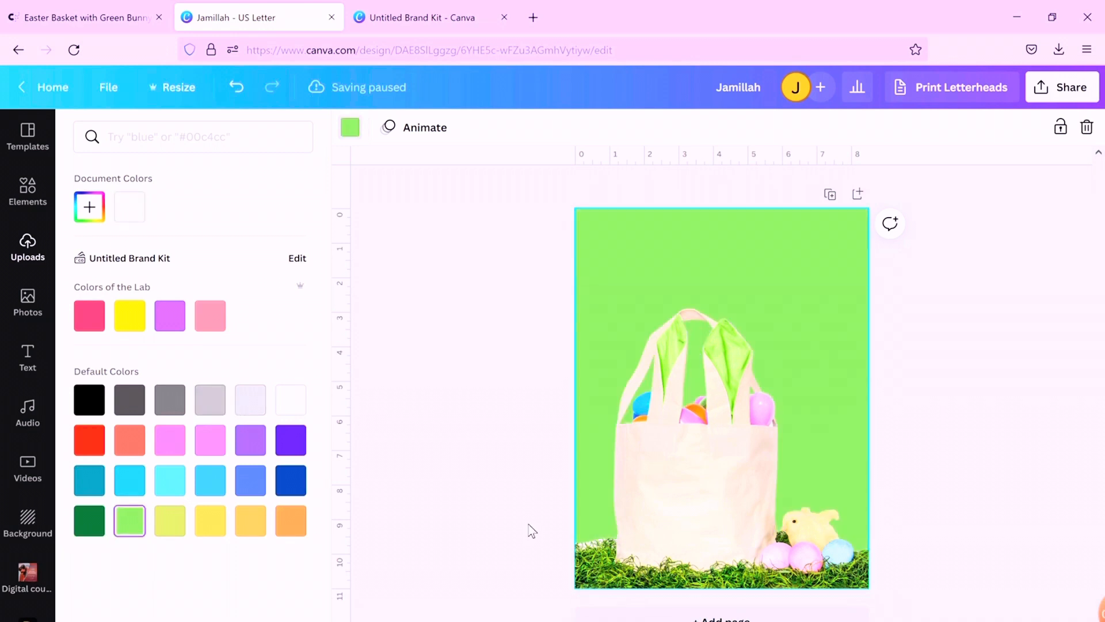
{"action": "mouse_move", "coordinate": [112, 527]}
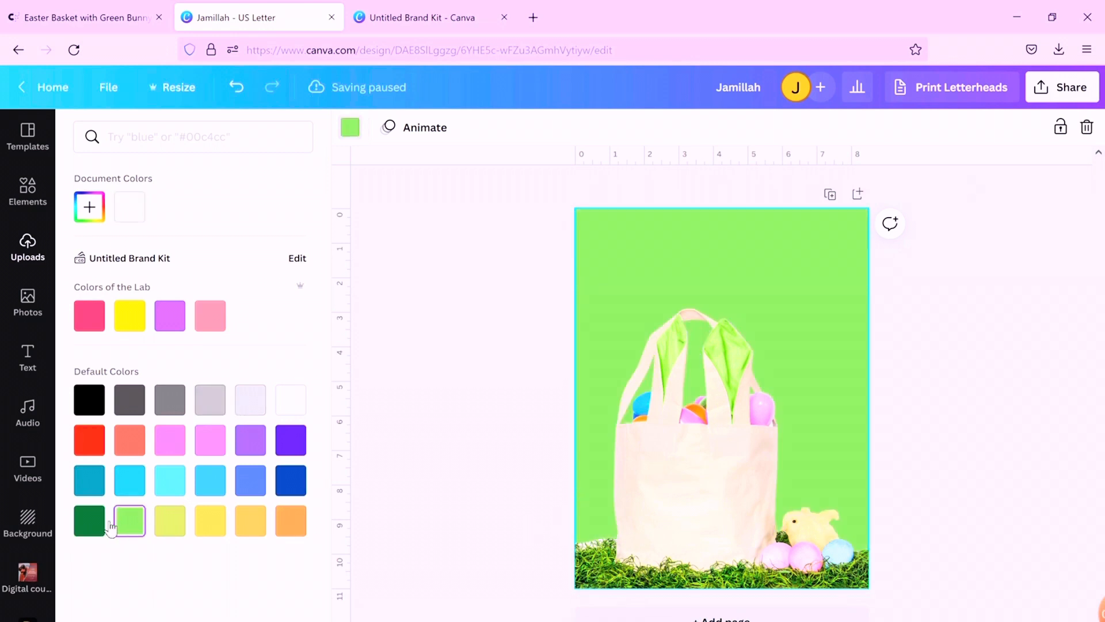
{"action": "left_click", "coordinate": [250, 400]}
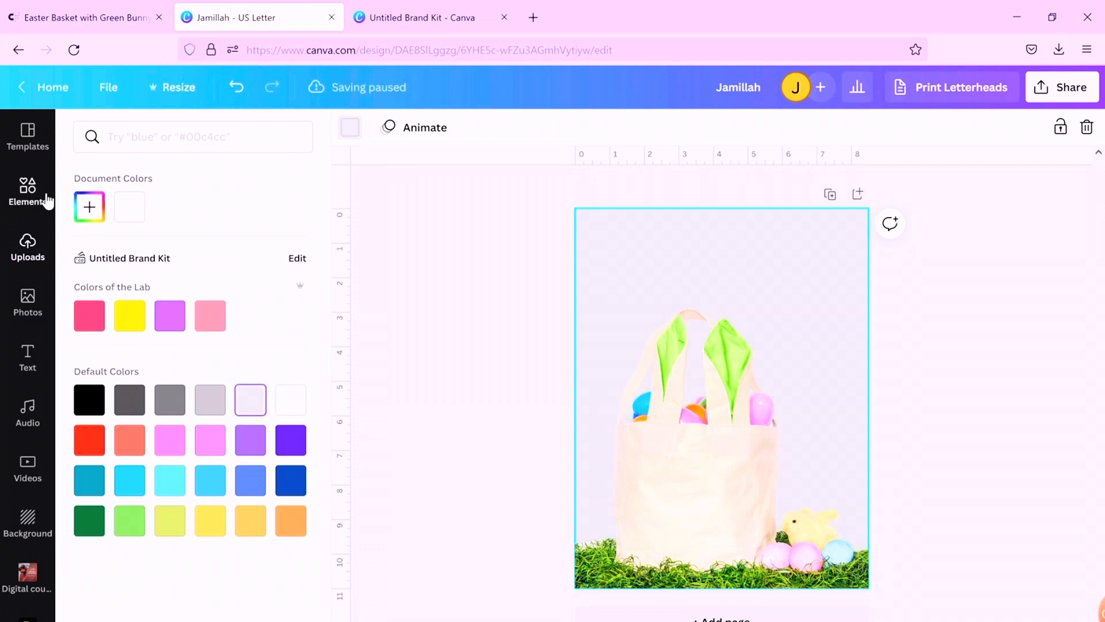
{"action": "left_click", "coordinate": [28, 190]}
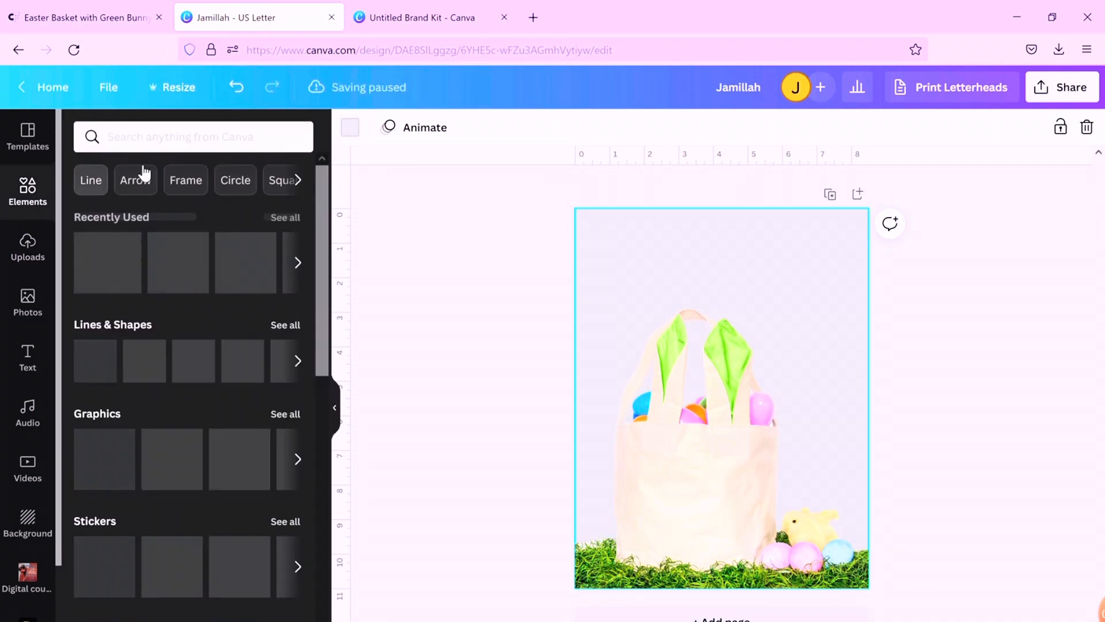
Search Elements for 'spring background' and set the green bokeh photo as the page background
{"action": "type", "text": "s"}
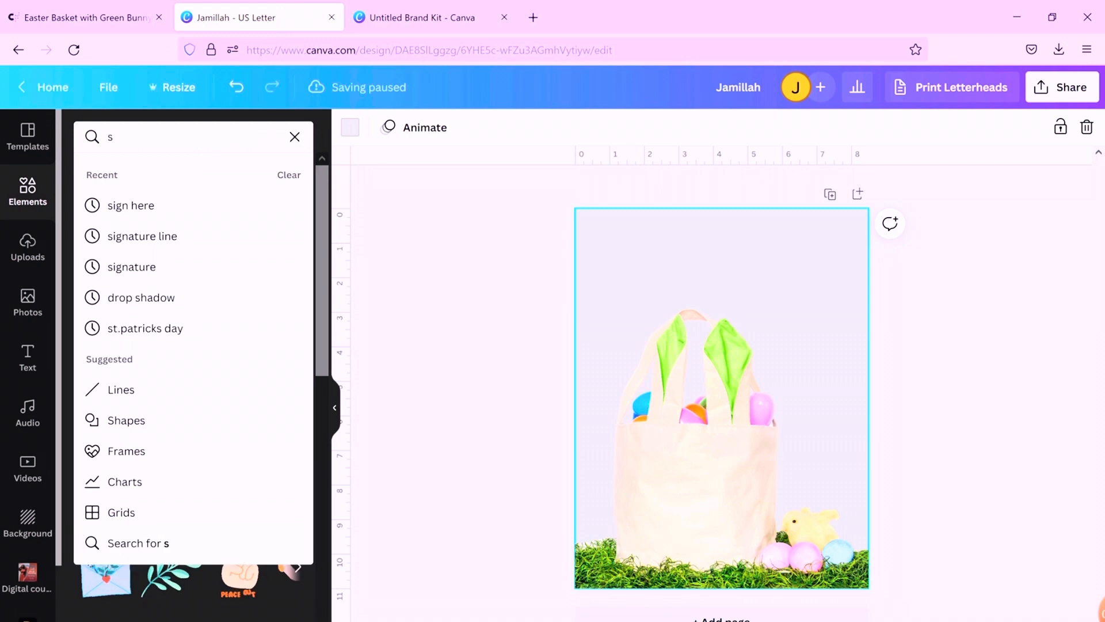
{"action": "type", "text": "pring"}
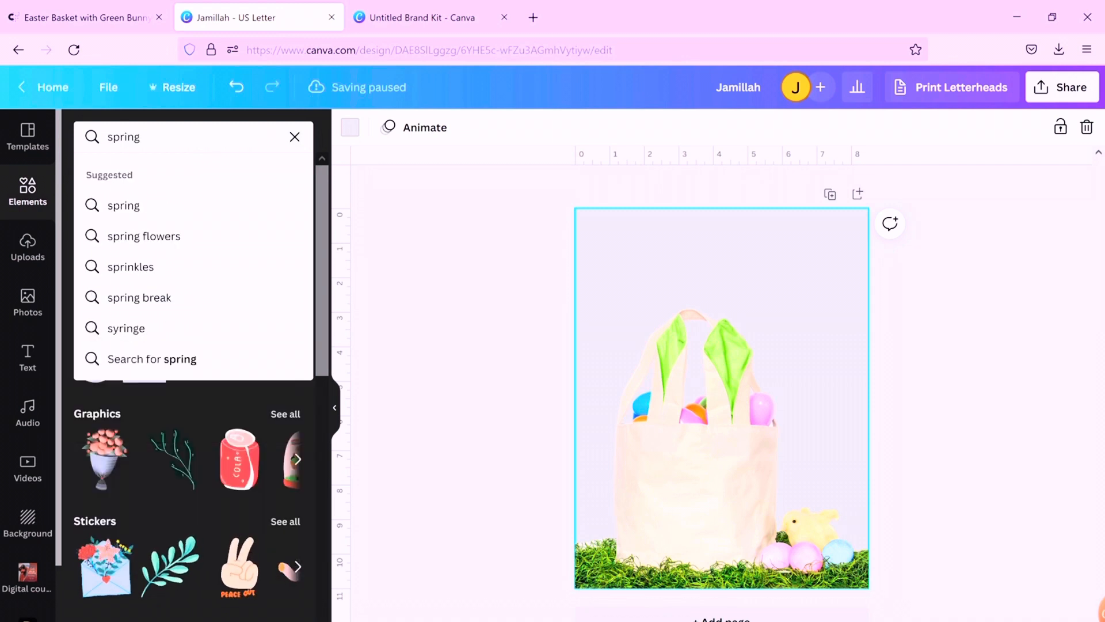
{"action": "type", "text": "back"}
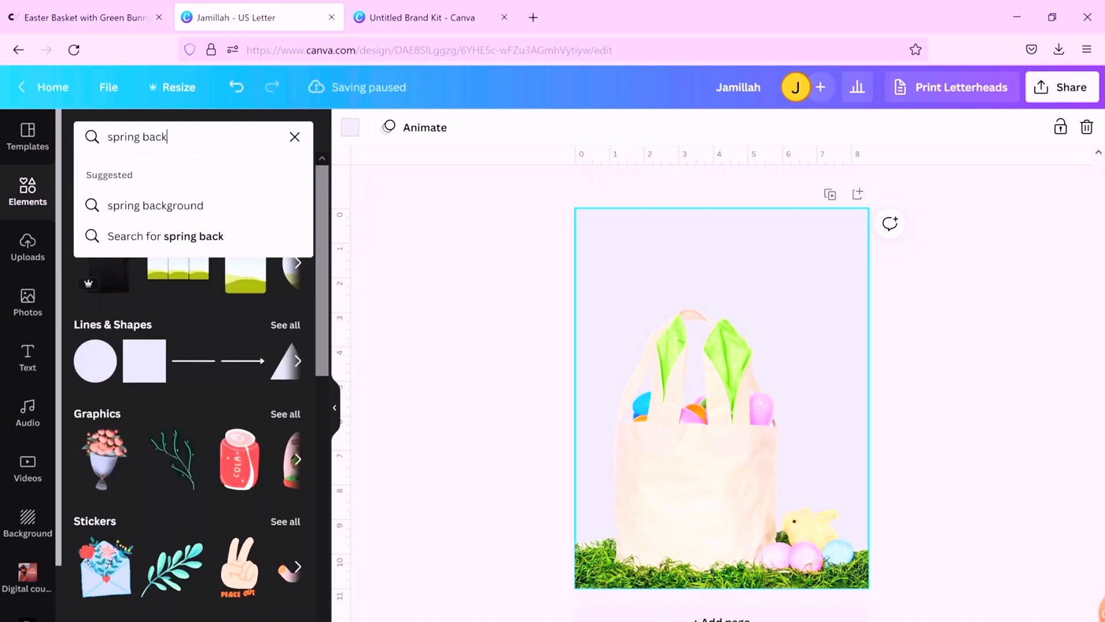
{"action": "left_click", "coordinate": [154, 205]}
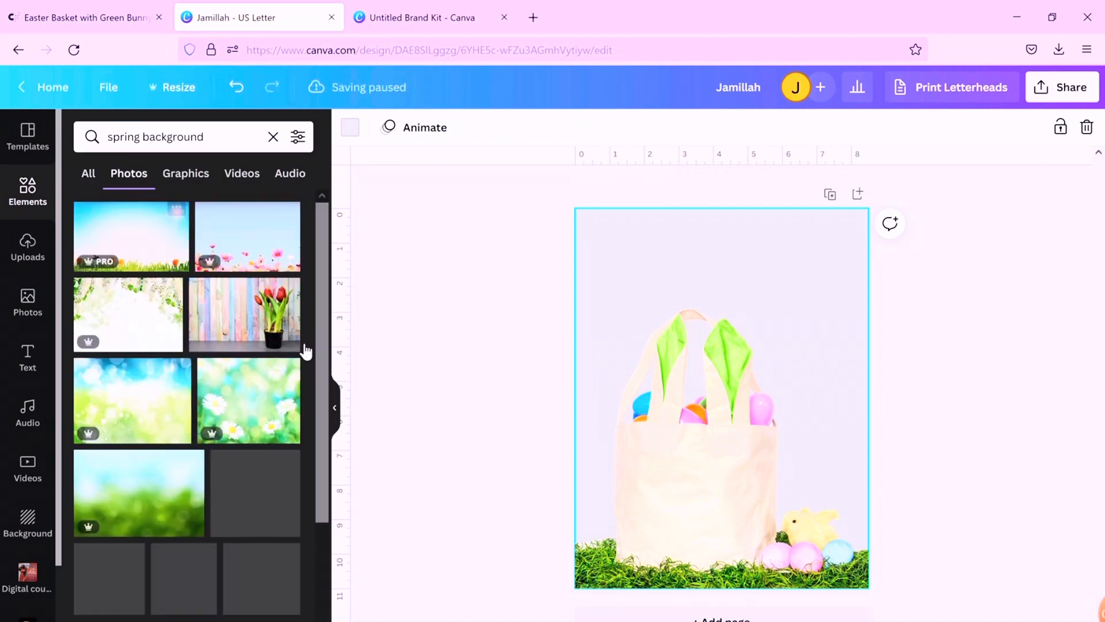
{"action": "scroll", "scroll_direction": "down", "scroll_amount": 3}
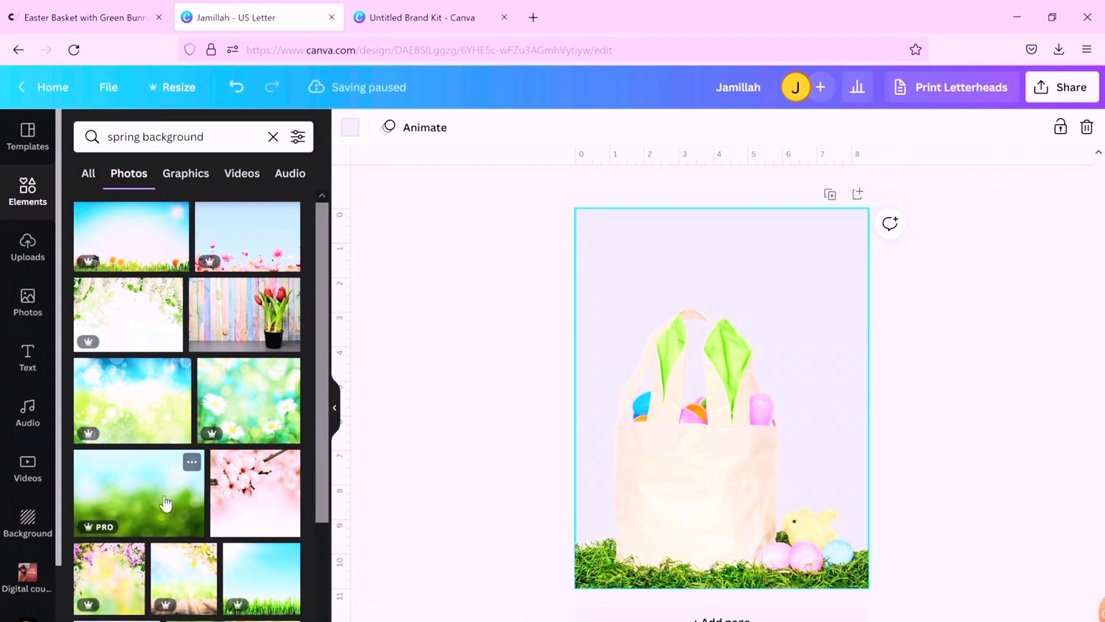
{"action": "right_click", "coordinate": [705, 423]}
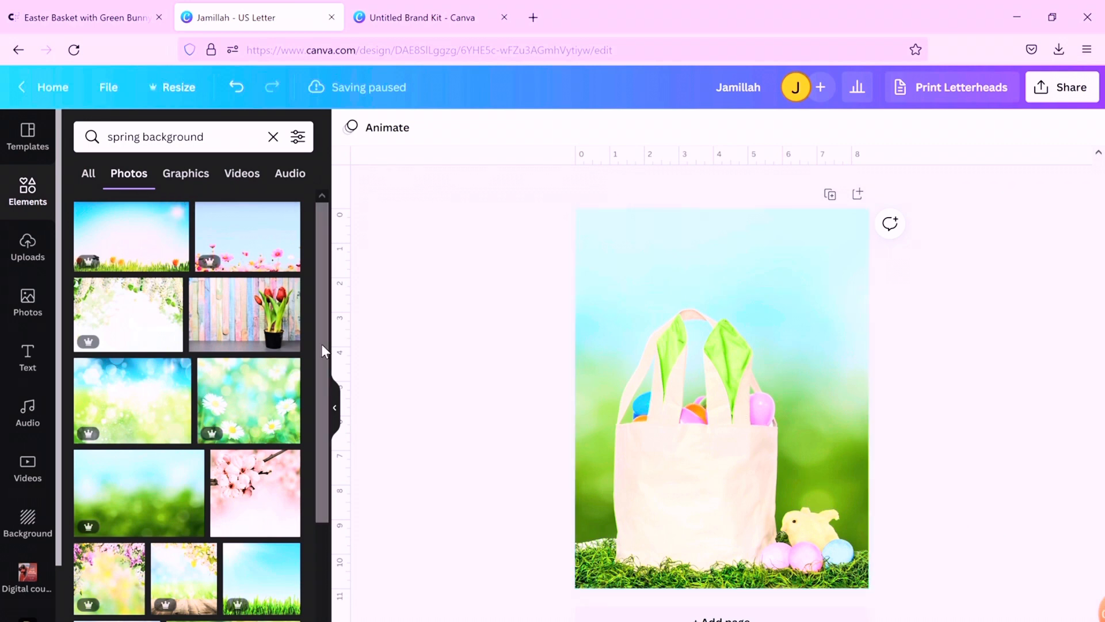
Try the blossom-on-wood photo, then reapply the green bokeh photo as the background
{"action": "scroll", "scroll_direction": "down", "scroll_amount": 3}
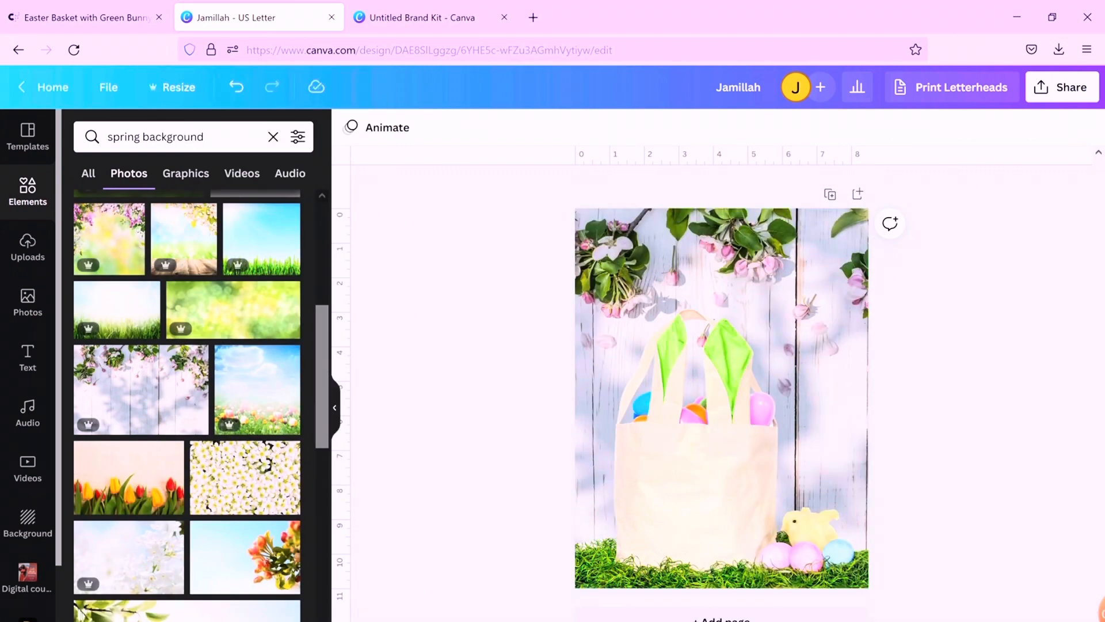
{"action": "scroll", "scroll_direction": "down", "scroll_amount": 3}
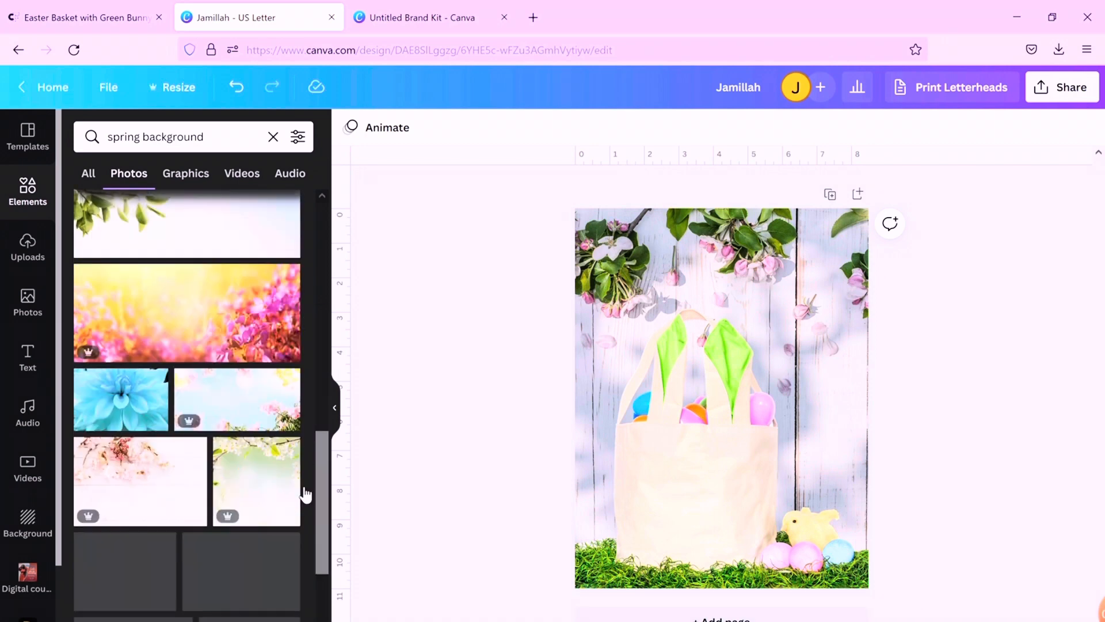
{"action": "scroll", "scroll_direction": "down", "scroll_amount": 3}
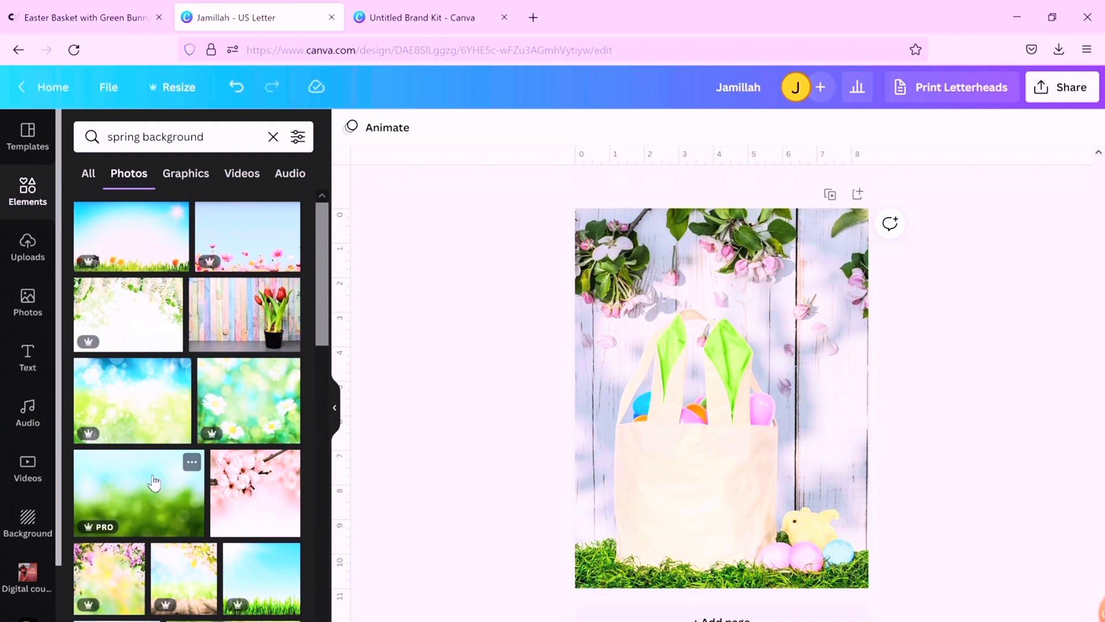
{"action": "right_click", "coordinate": [658, 395]}
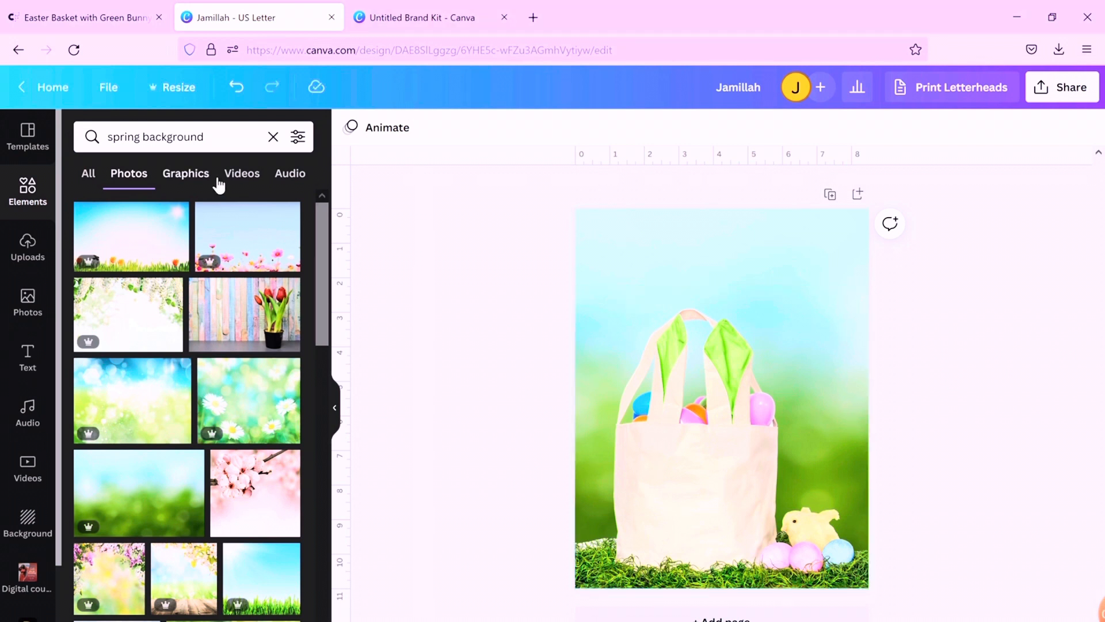
{"action": "left_click", "coordinate": [185, 173]}
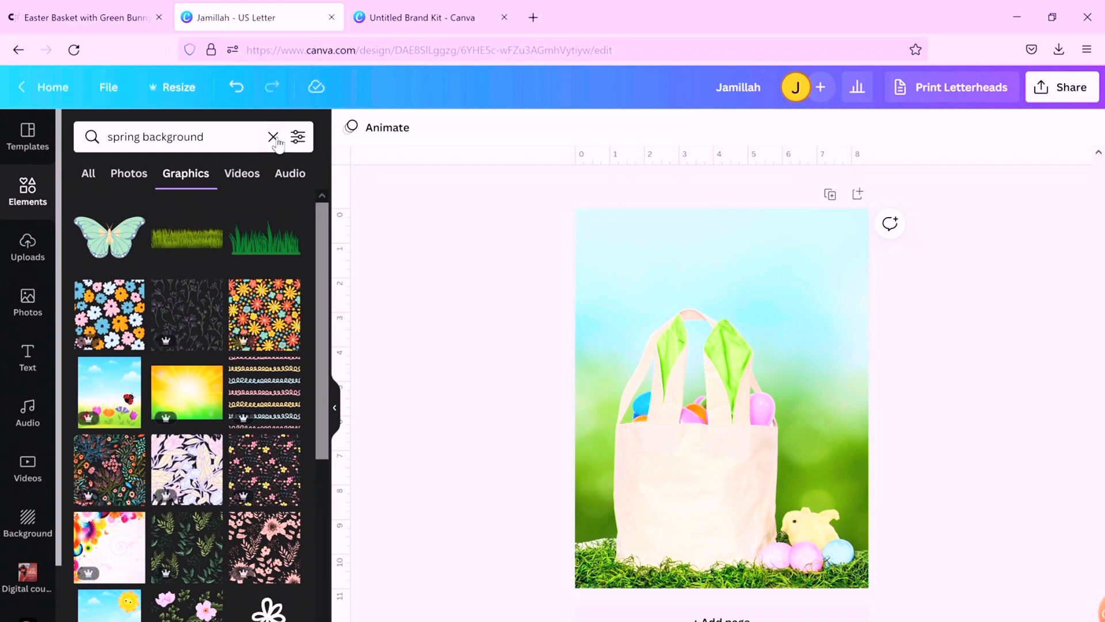
Search Elements for 'bunny' and add the pink bunny ears graphic onto the basket
{"action": "left_click", "coordinate": [273, 137]}
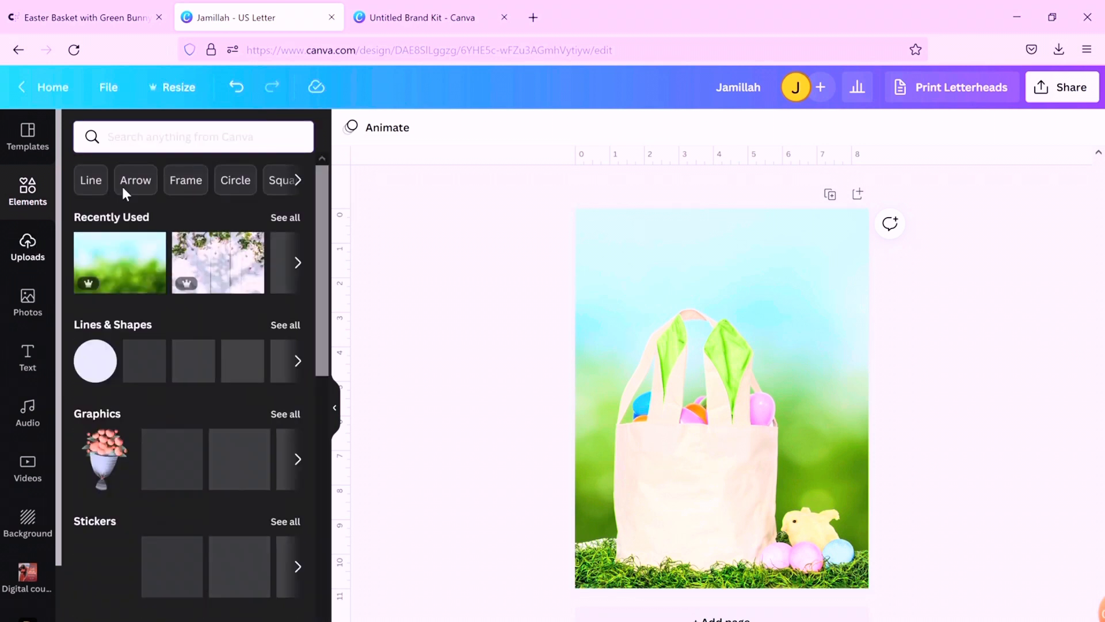
{"action": "type", "text": "b"}
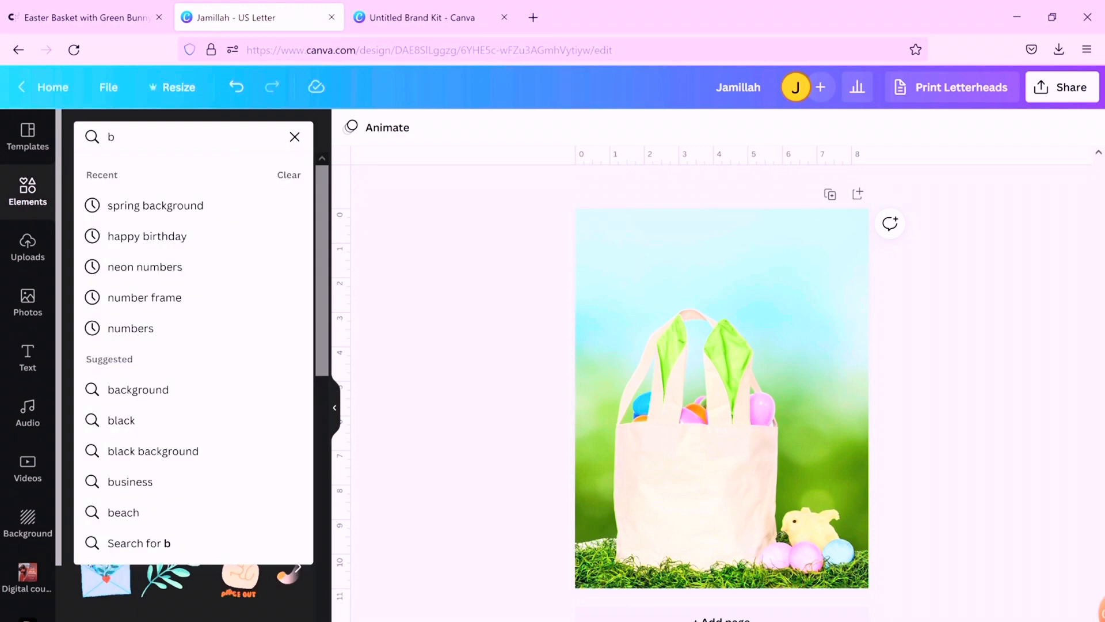
{"action": "type", "text": "bunny"}
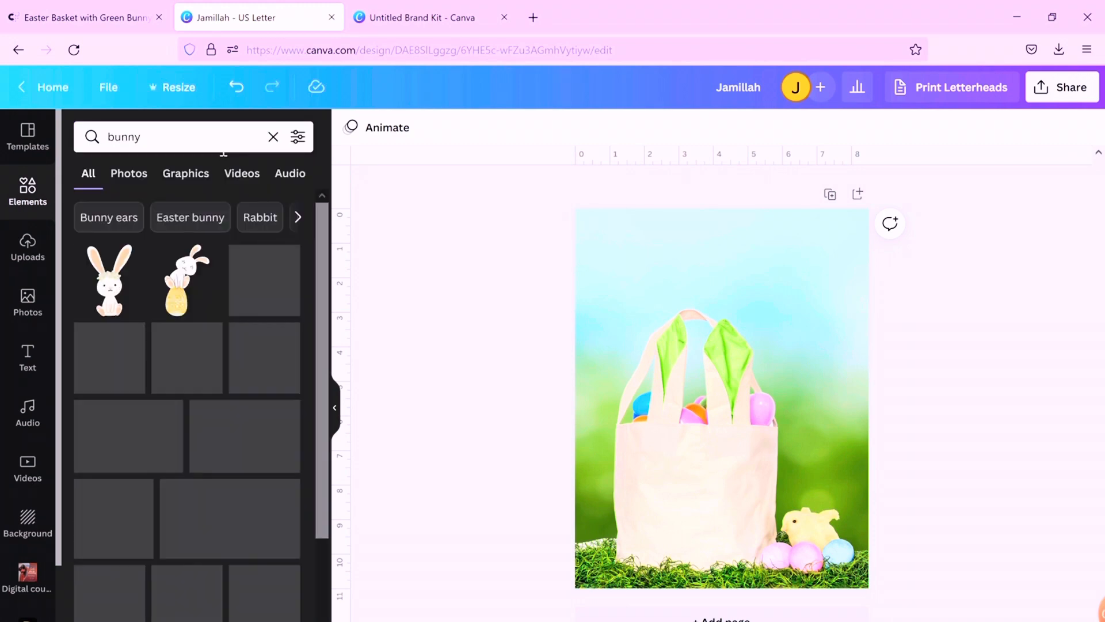
{"action": "scroll", "scroll_direction": "down", "scroll_amount": 3}
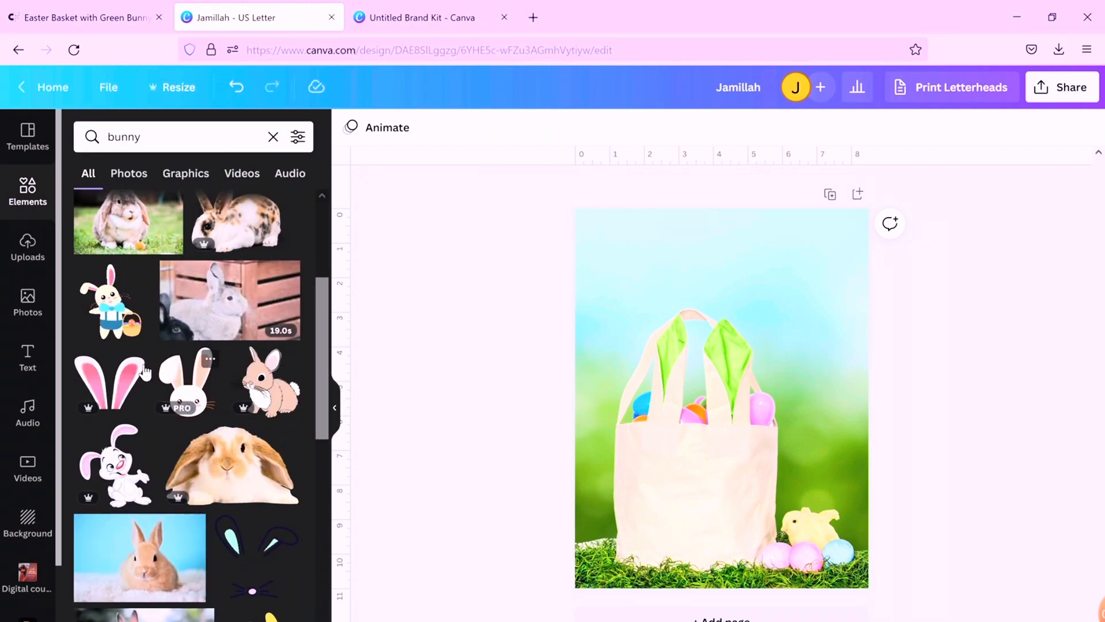
{"action": "left_click", "coordinate": [110, 382]}
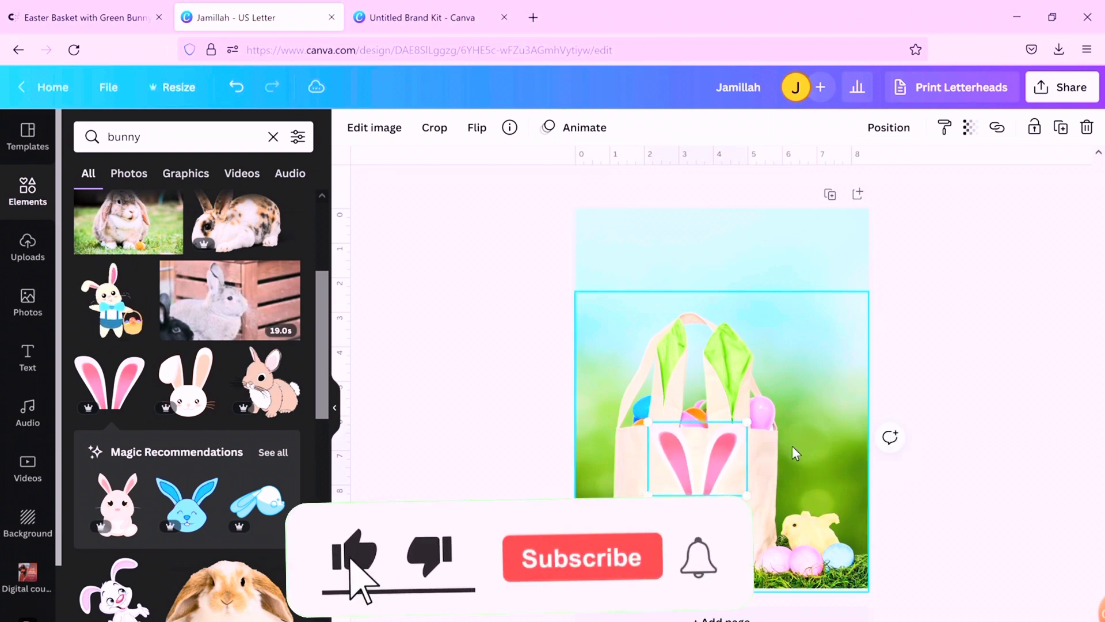
Add a Jamillah text box under the ears and set its font to Smithson from Uploaded fonts
{"action": "left_click", "coordinate": [705, 238]}
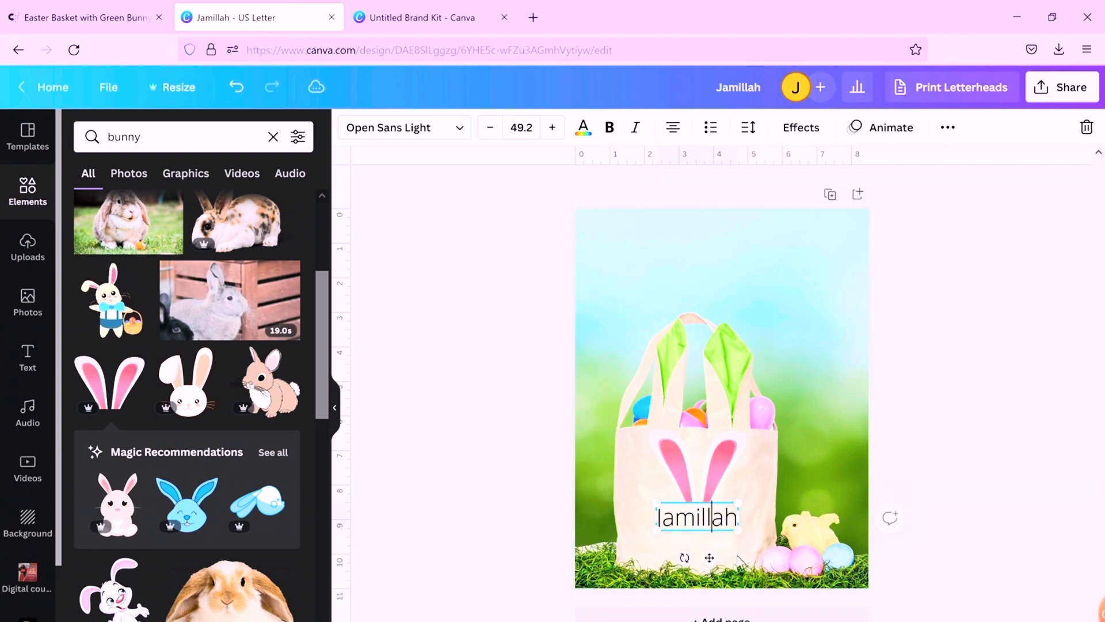
{"action": "left_click", "coordinate": [751, 388]}
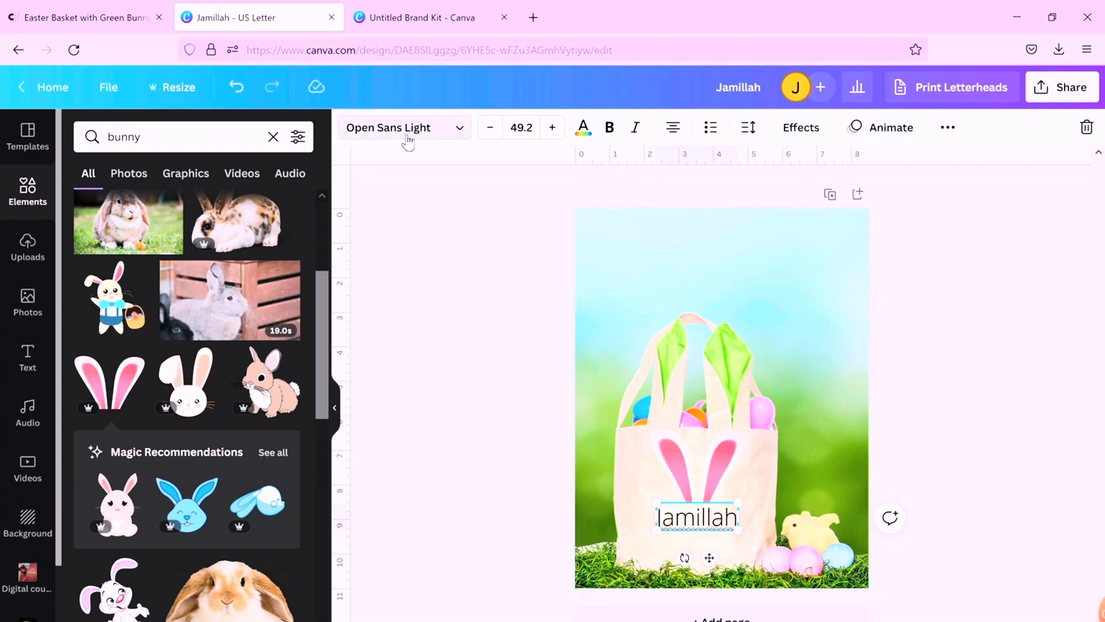
{"action": "left_click", "coordinate": [403, 127]}
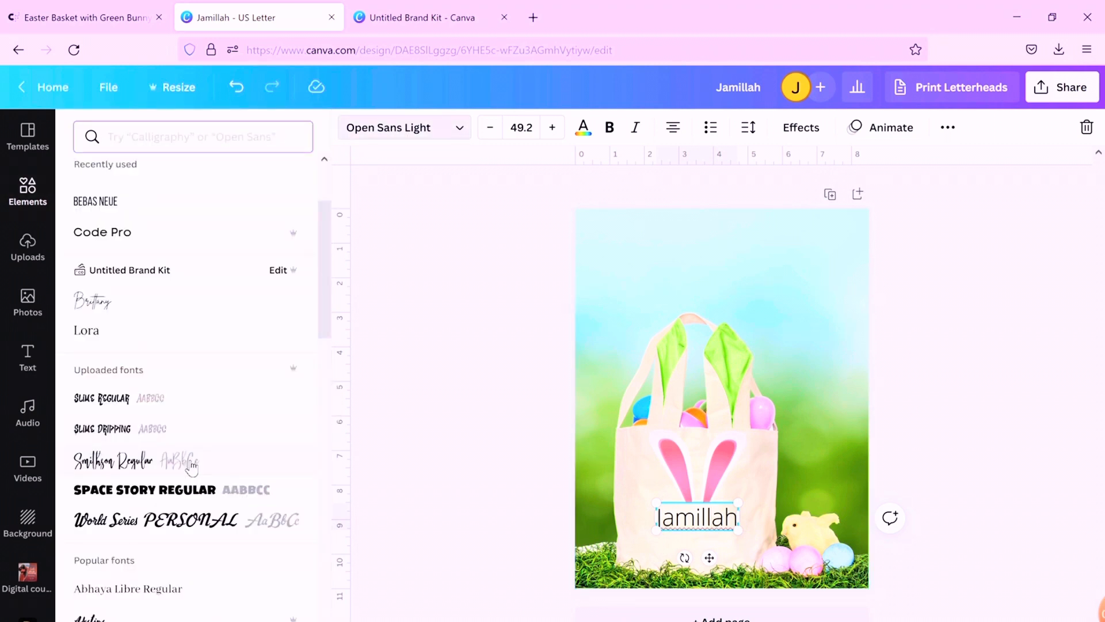
{"action": "left_click", "coordinate": [113, 460]}
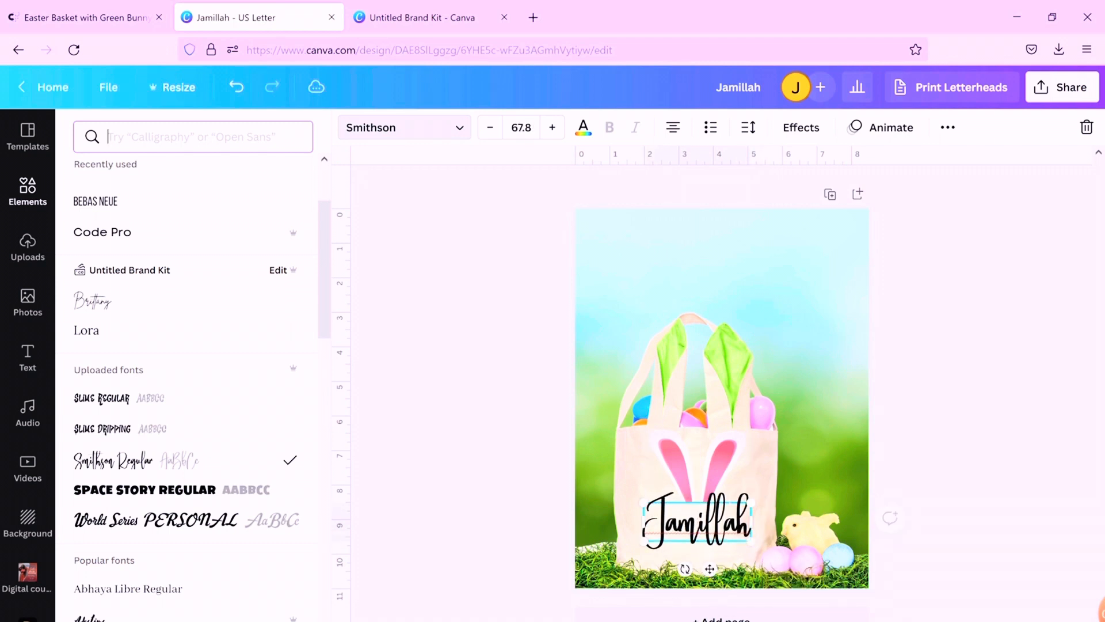
{"action": "type", "text": "bunny"}
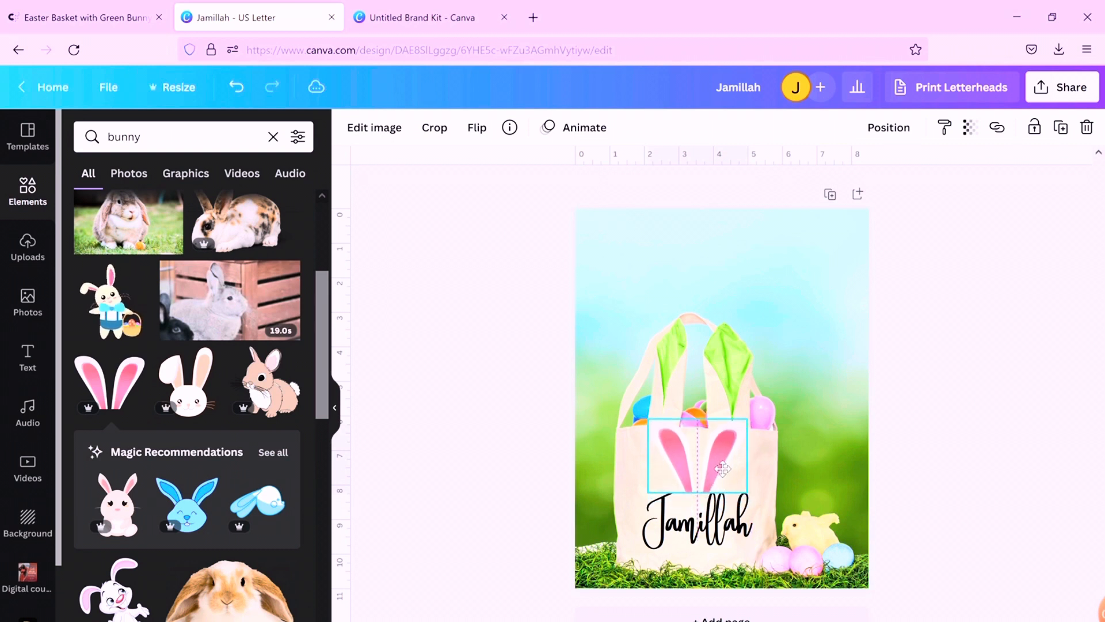
Shrink Jamillah to about size 61, centre it under the ears, and check the product tab
{"action": "left_click", "coordinate": [696, 525]}
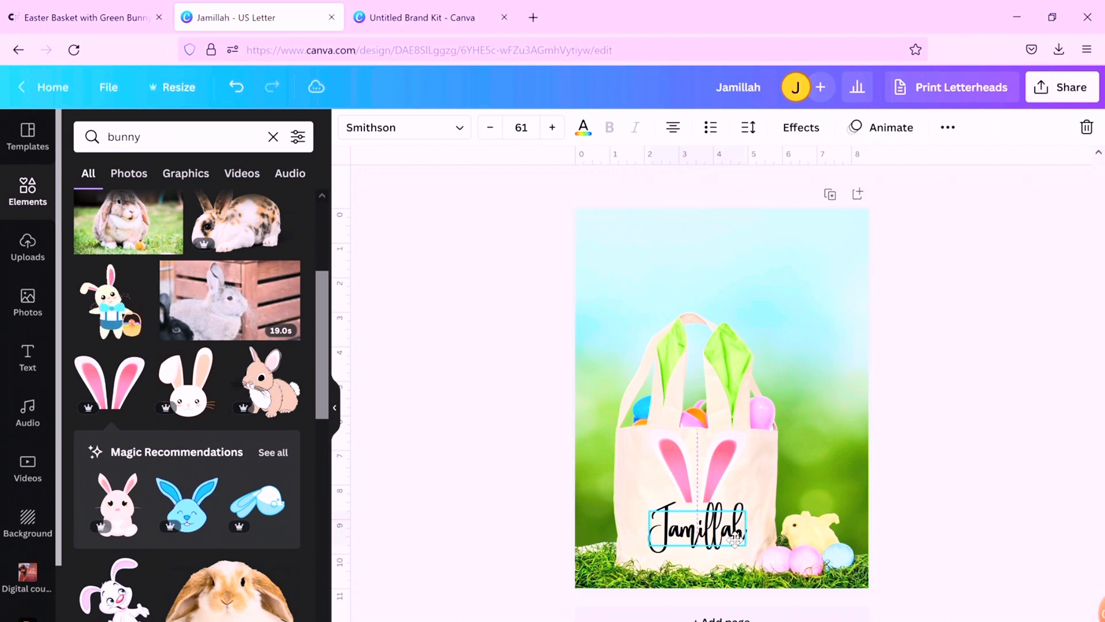
{"action": "left_click", "coordinate": [969, 361]}
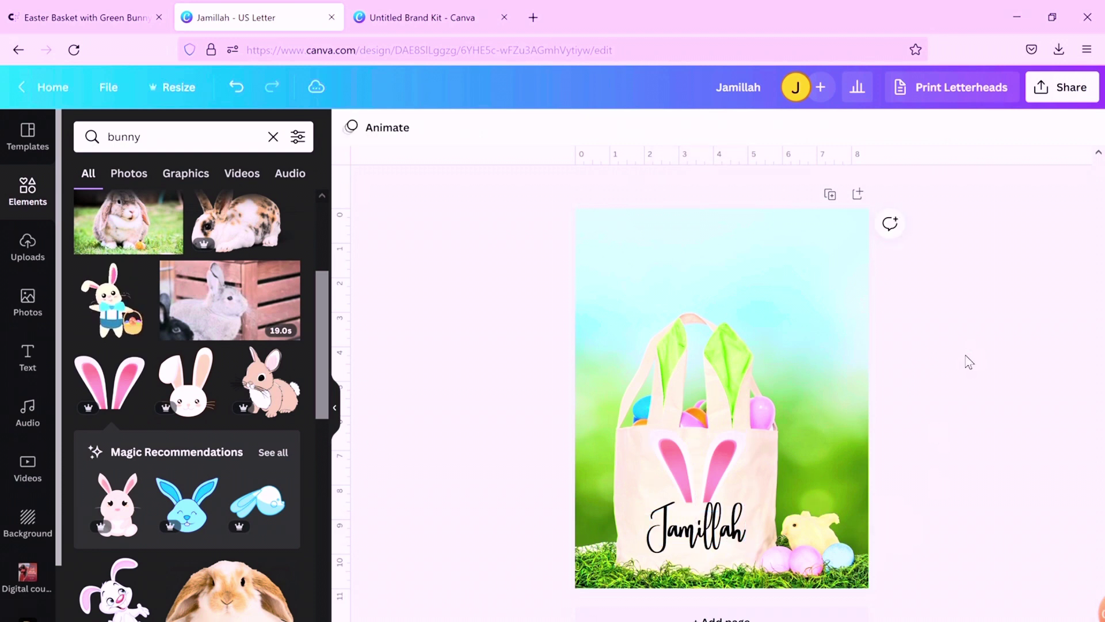
{"action": "scroll", "scroll_direction": "down", "scroll_amount": 3}
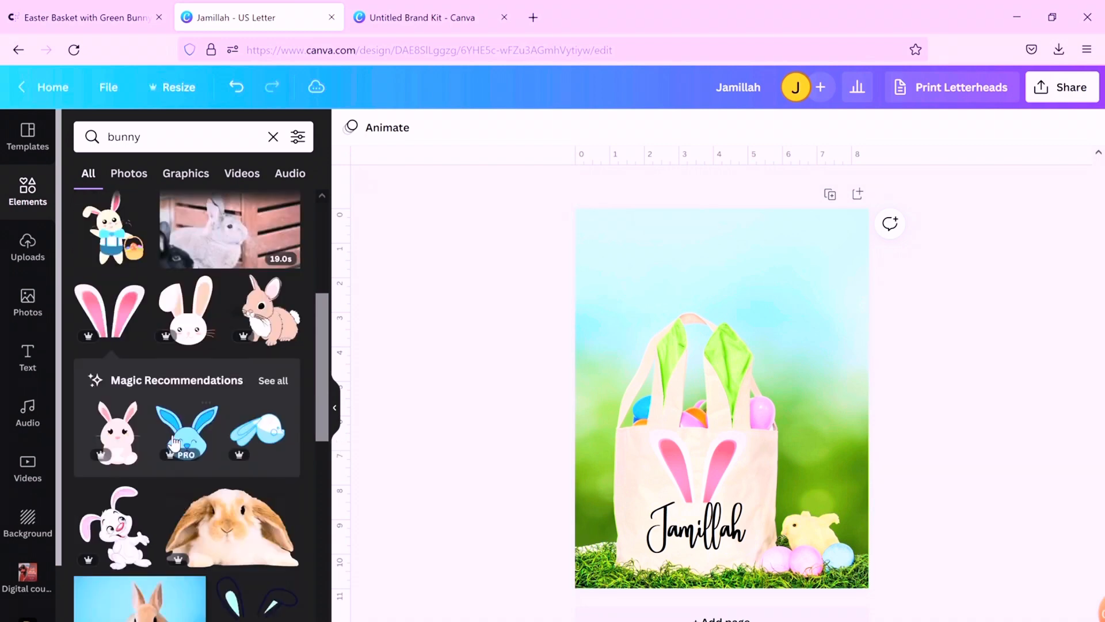
{"action": "left_click", "coordinate": [84, 17]}
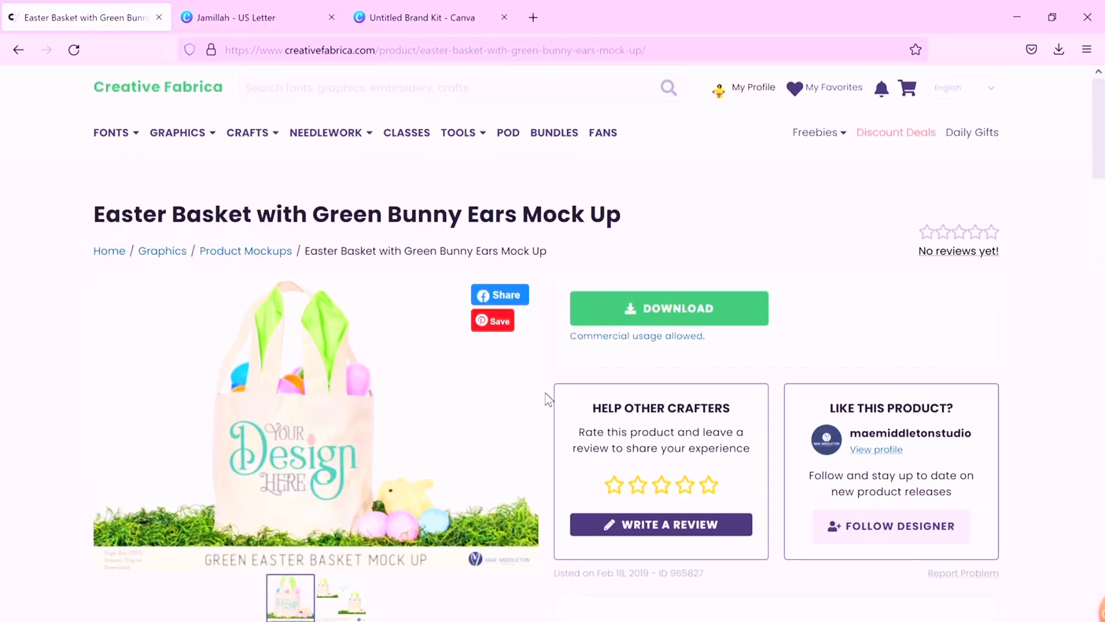
{"action": "mouse_move", "coordinate": [341, 177]}
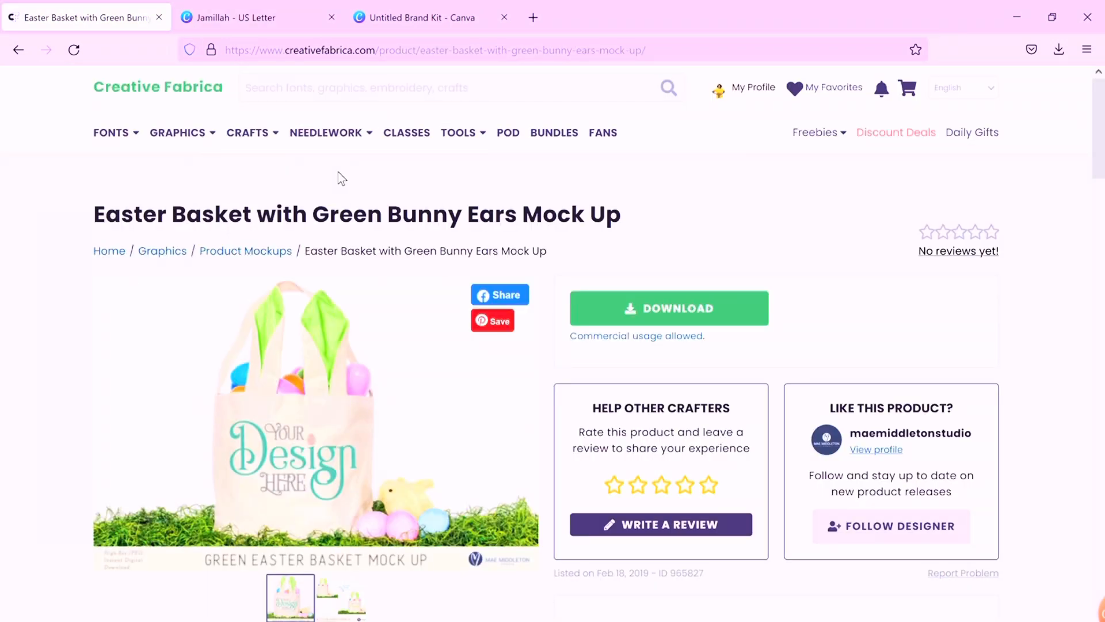
{"action": "left_click", "coordinate": [243, 17]}
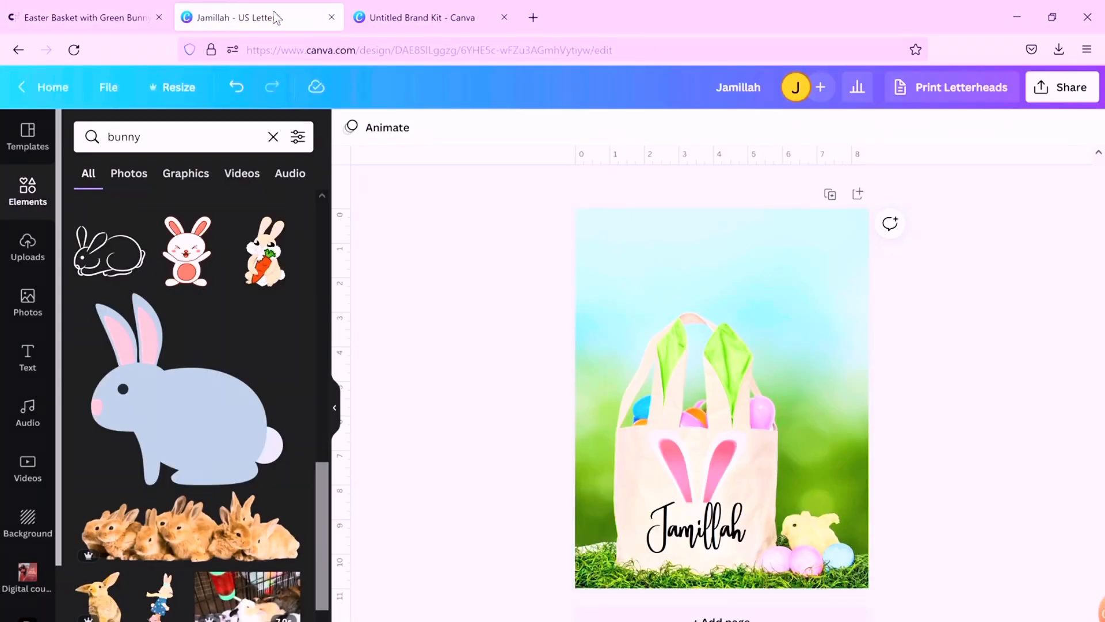
{"action": "mouse_move", "coordinate": [505, 366]}
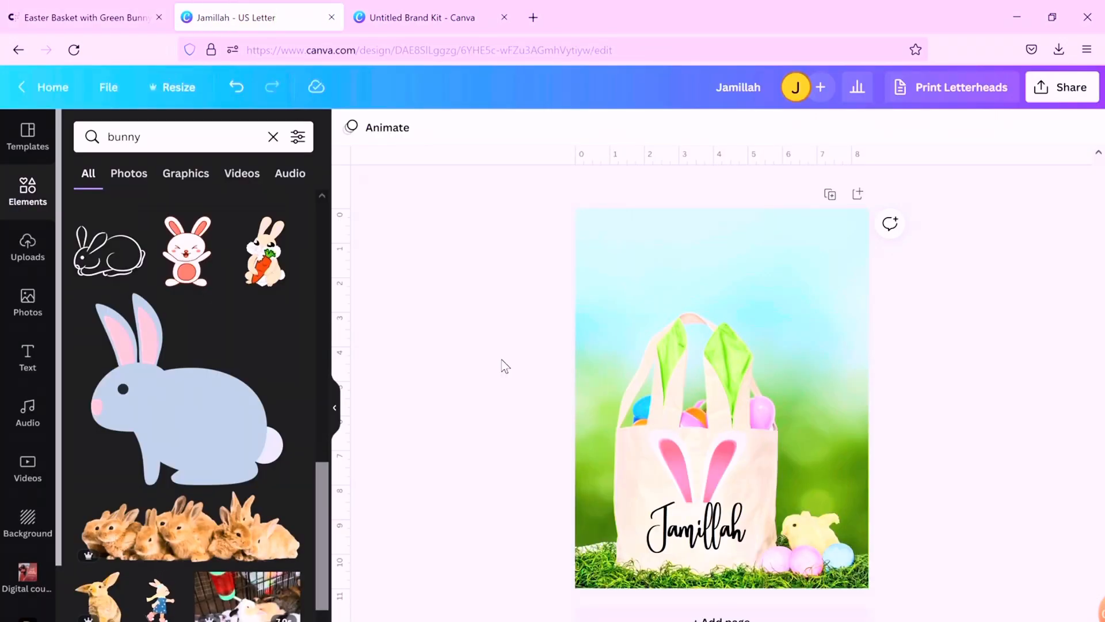
Try a green Shadow effect on the Jamillah text
{"action": "left_click", "coordinate": [694, 528]}
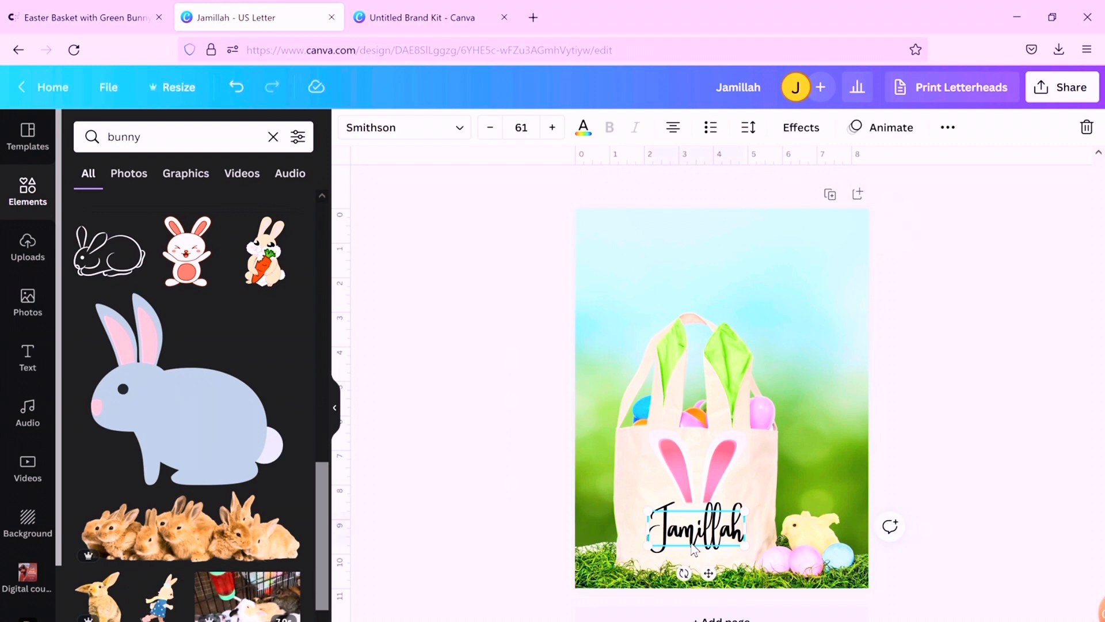
{"action": "mouse_move", "coordinate": [771, 195]}
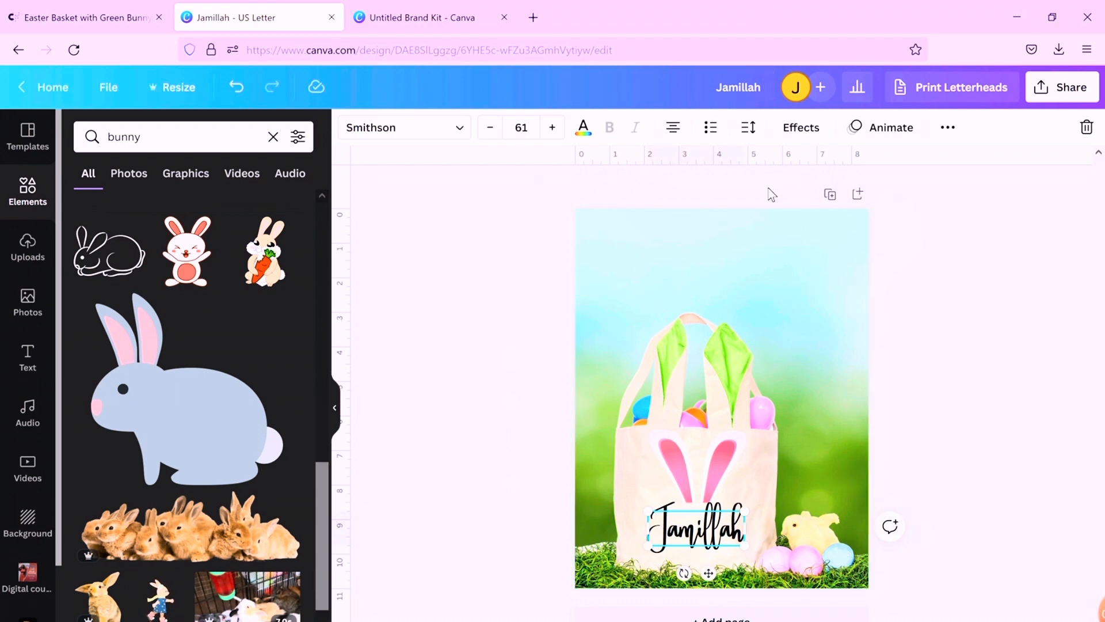
{"action": "left_click", "coordinate": [800, 127]}
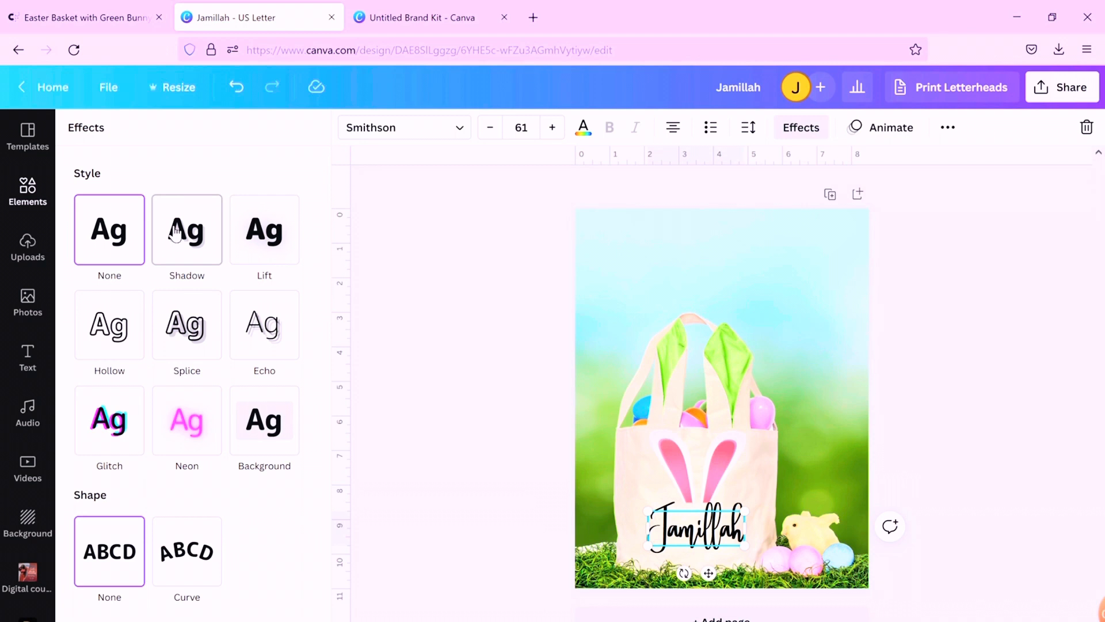
{"action": "left_click", "coordinate": [187, 229]}
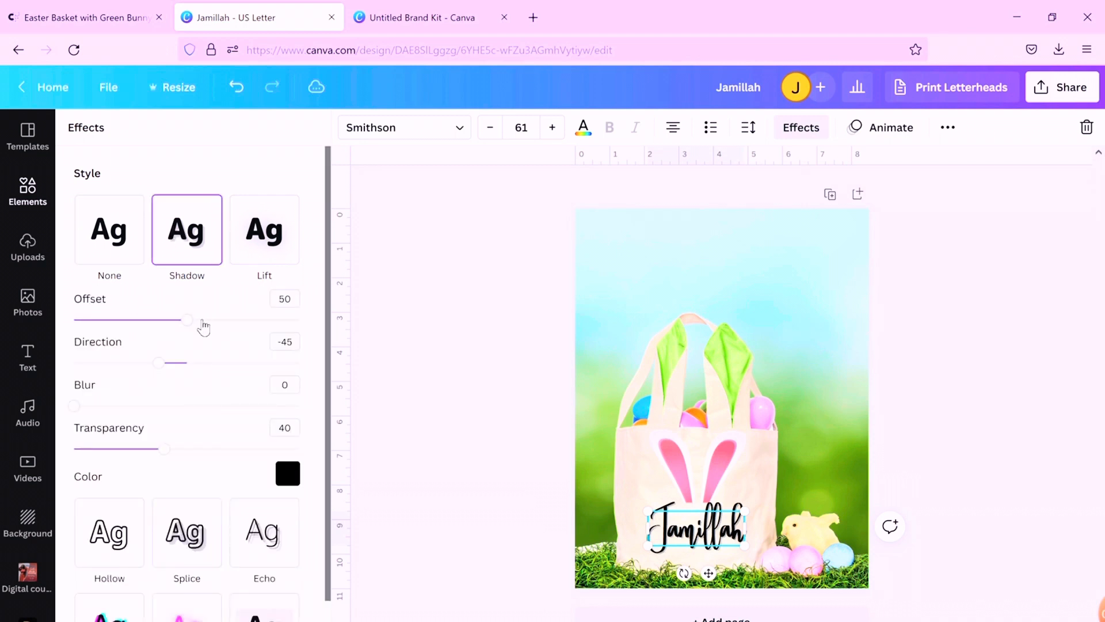
{"action": "left_click", "coordinate": [286, 474]}
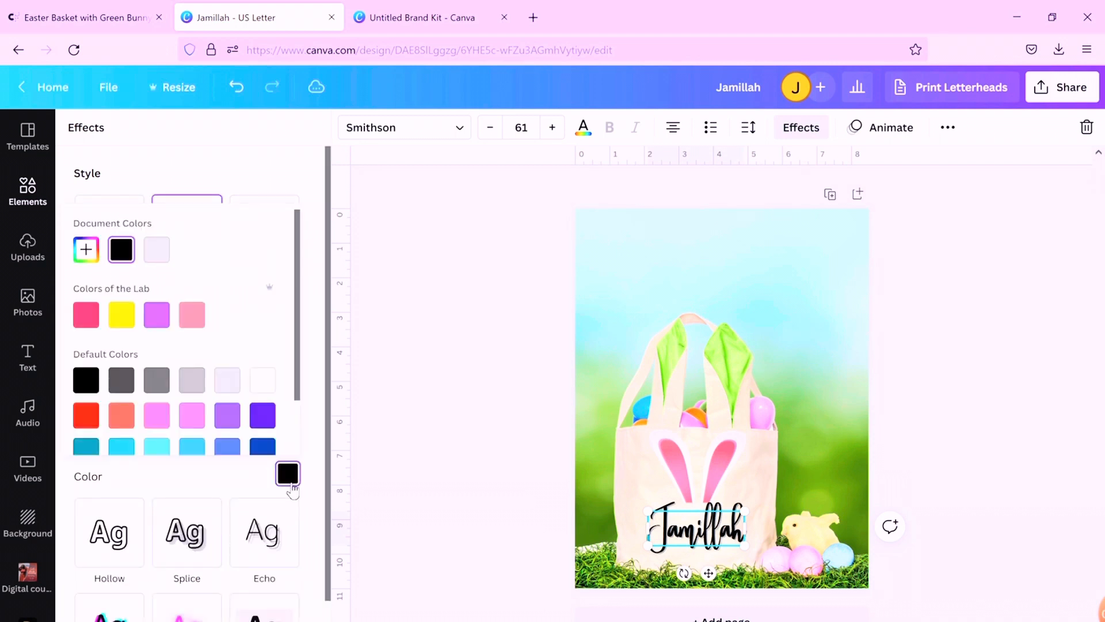
{"action": "mouse_move", "coordinate": [235, 409]}
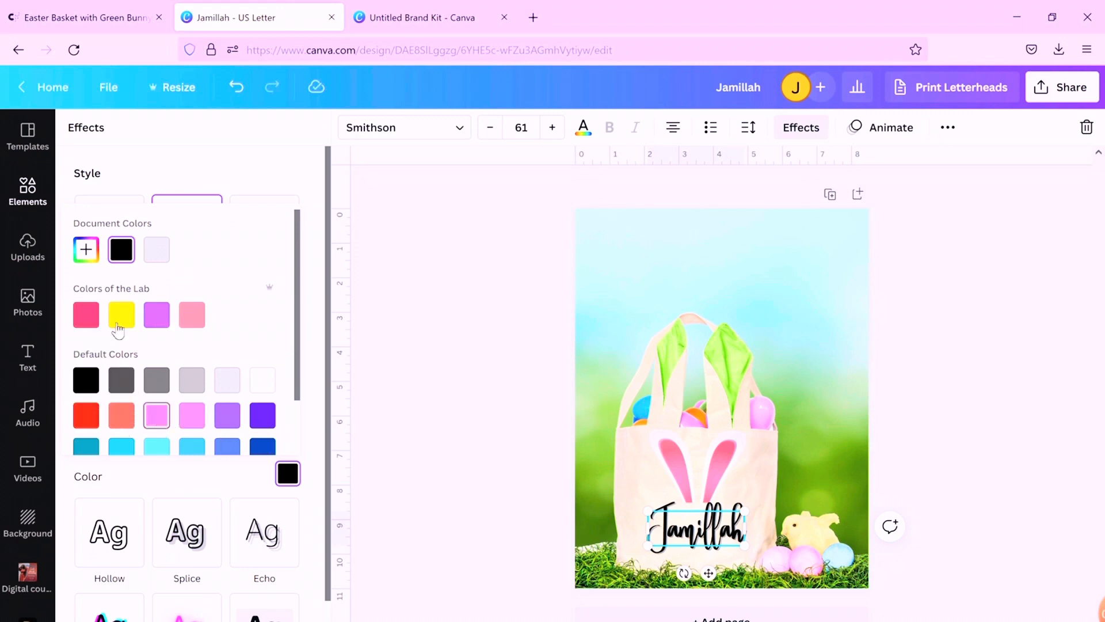
{"action": "left_click", "coordinate": [121, 314]}
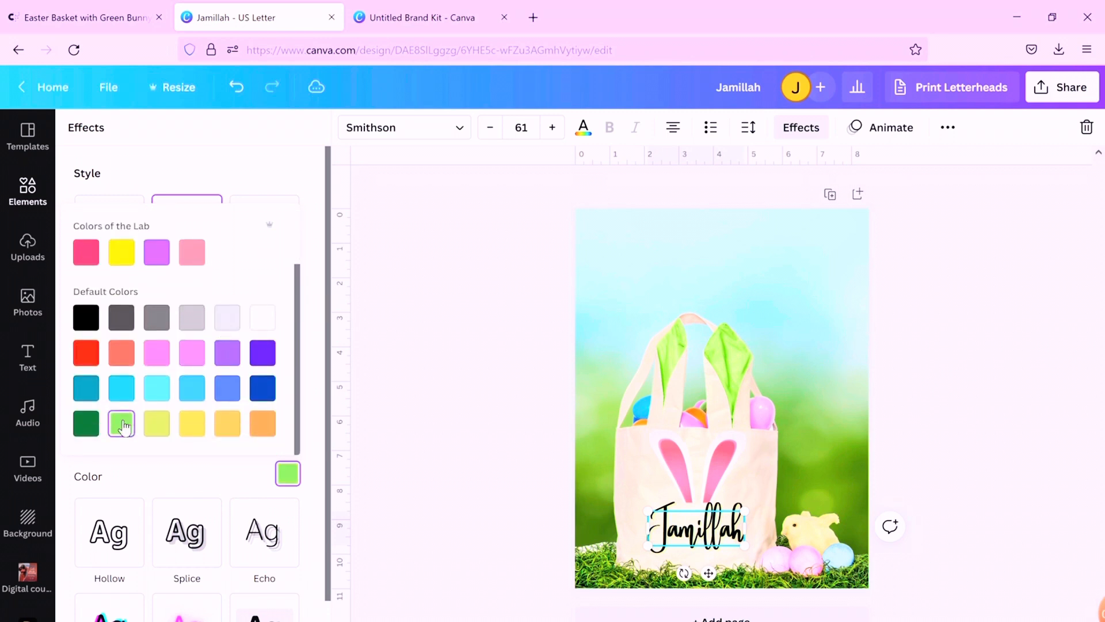
{"action": "mouse_move", "coordinate": [149, 304]}
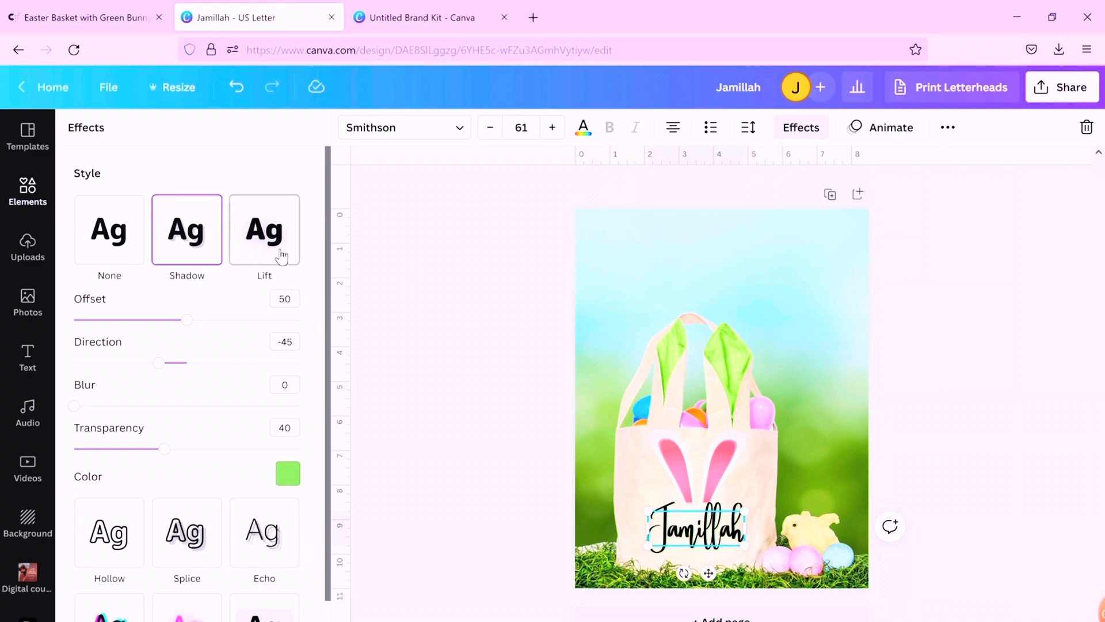
Switch the Jamillah text to the Lift effect and close Effects
{"action": "left_click", "coordinate": [265, 229]}
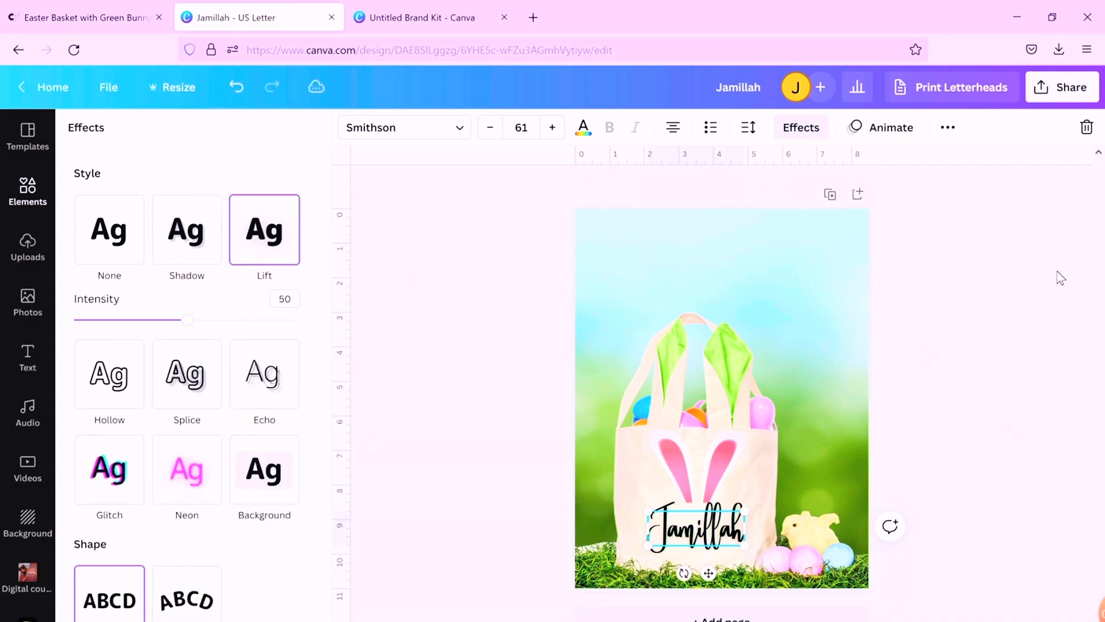
{"action": "left_click", "coordinate": [28, 190]}
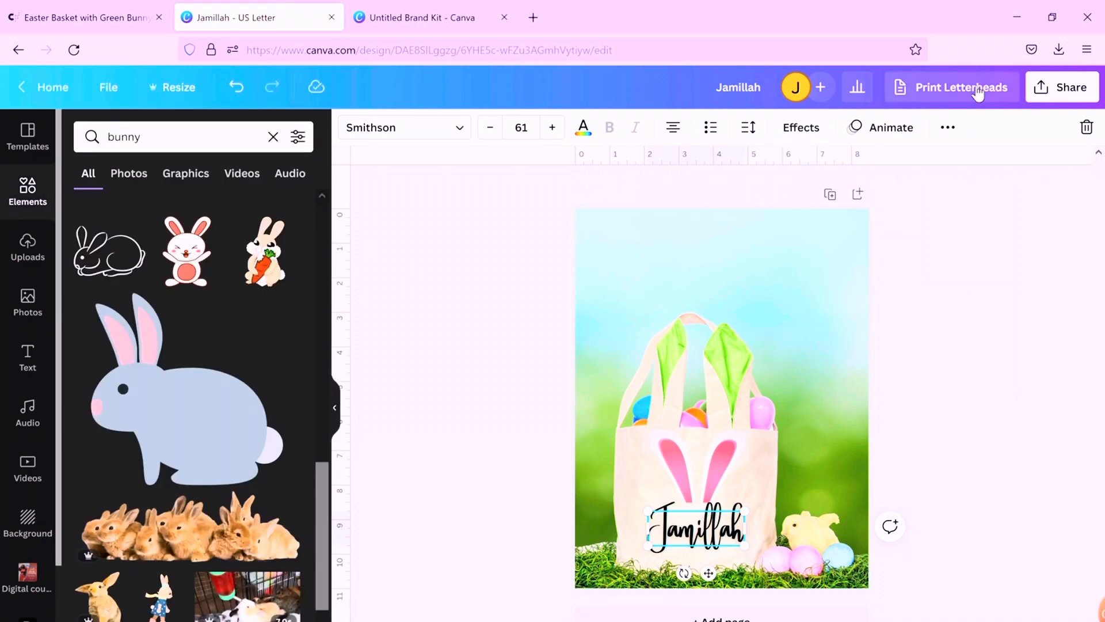
{"action": "mouse_move", "coordinate": [964, 143]}
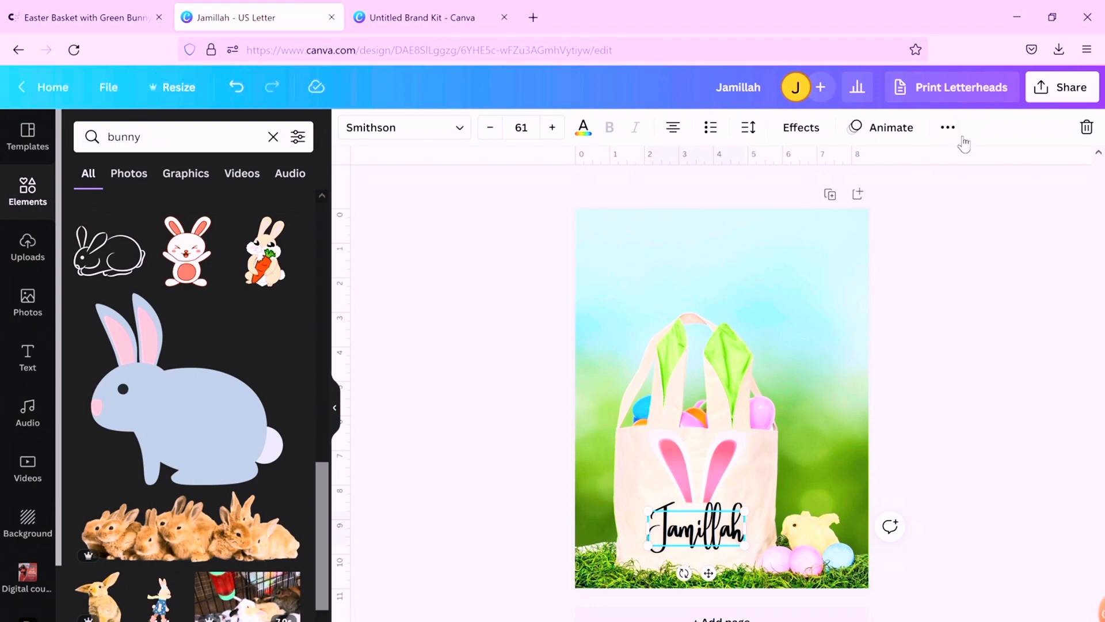
Download the Jamillah basket design via Share > Download
{"action": "left_click", "coordinate": [948, 127]}
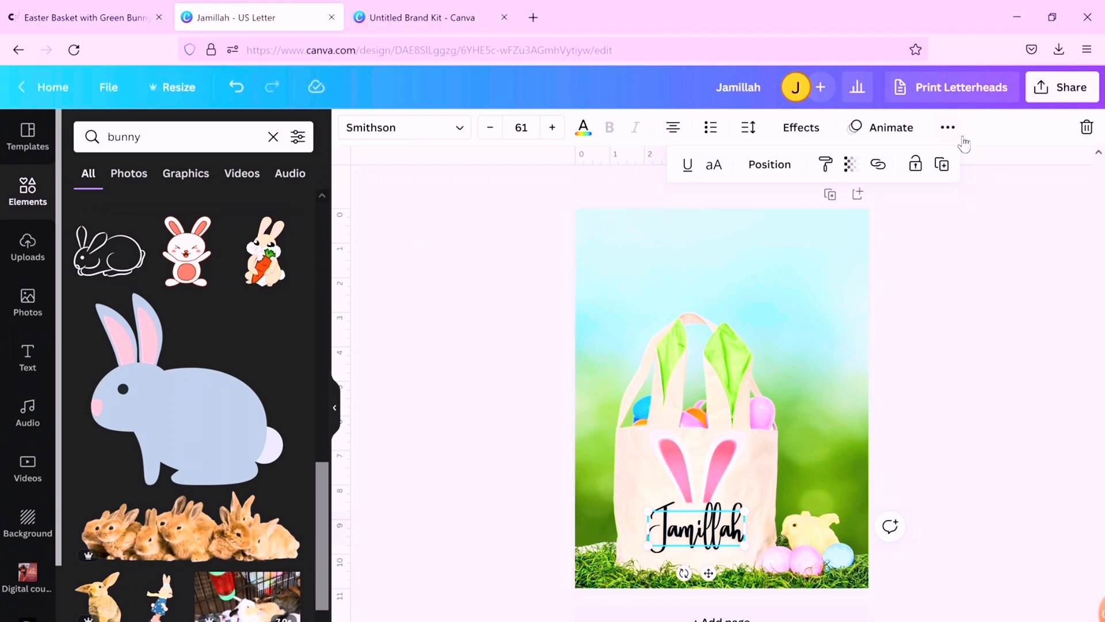
{"action": "mouse_move", "coordinate": [960, 136]}
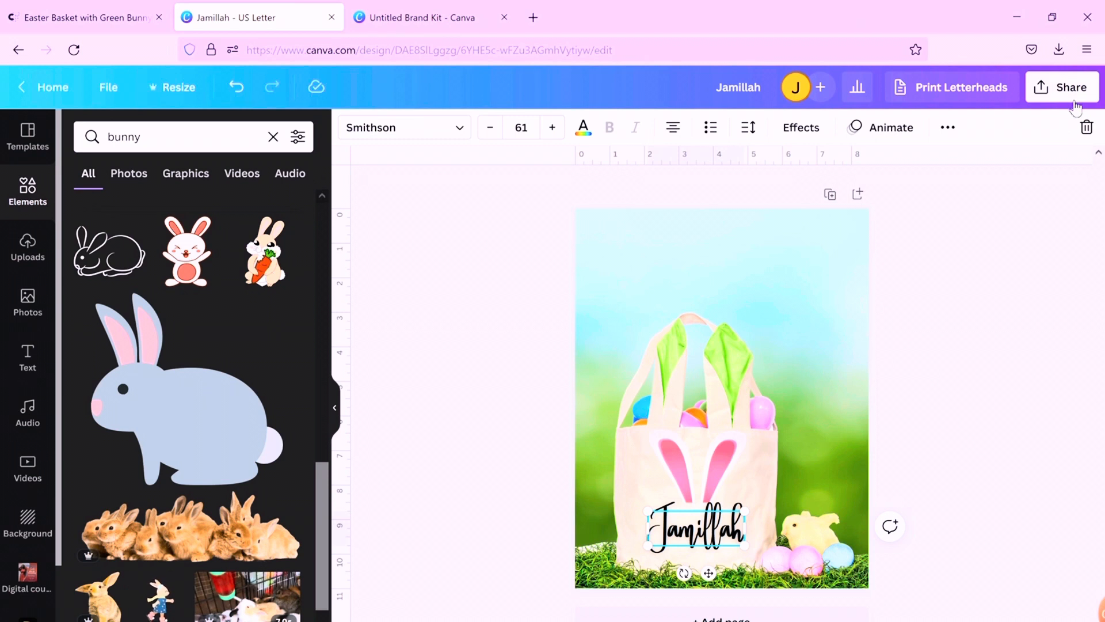
{"action": "left_click", "coordinate": [1069, 86]}
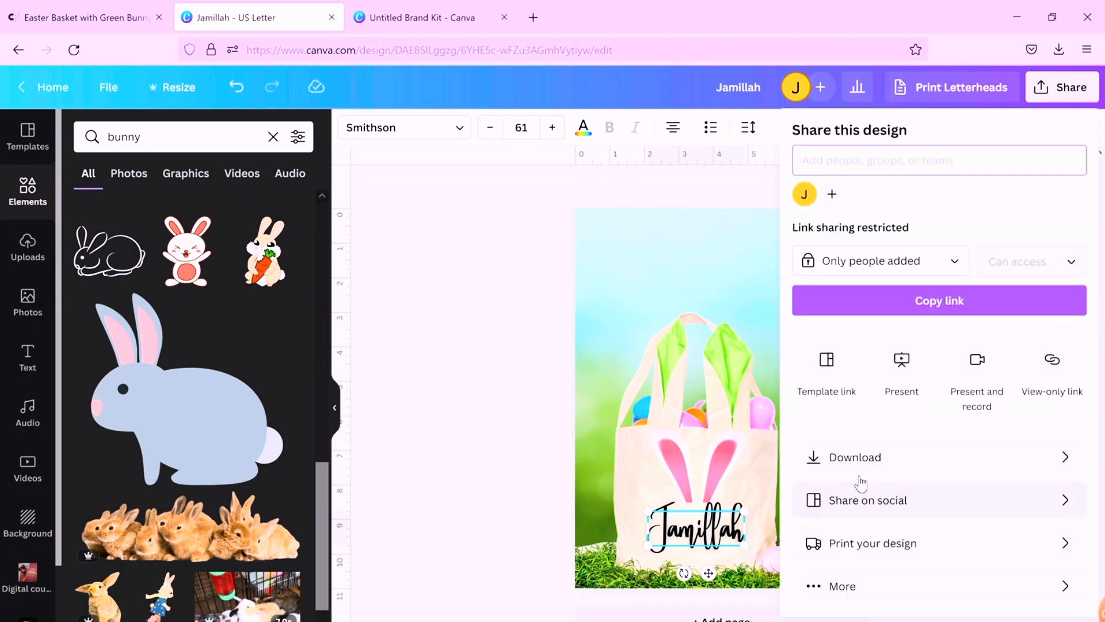
{"action": "left_click", "coordinate": [853, 457]}
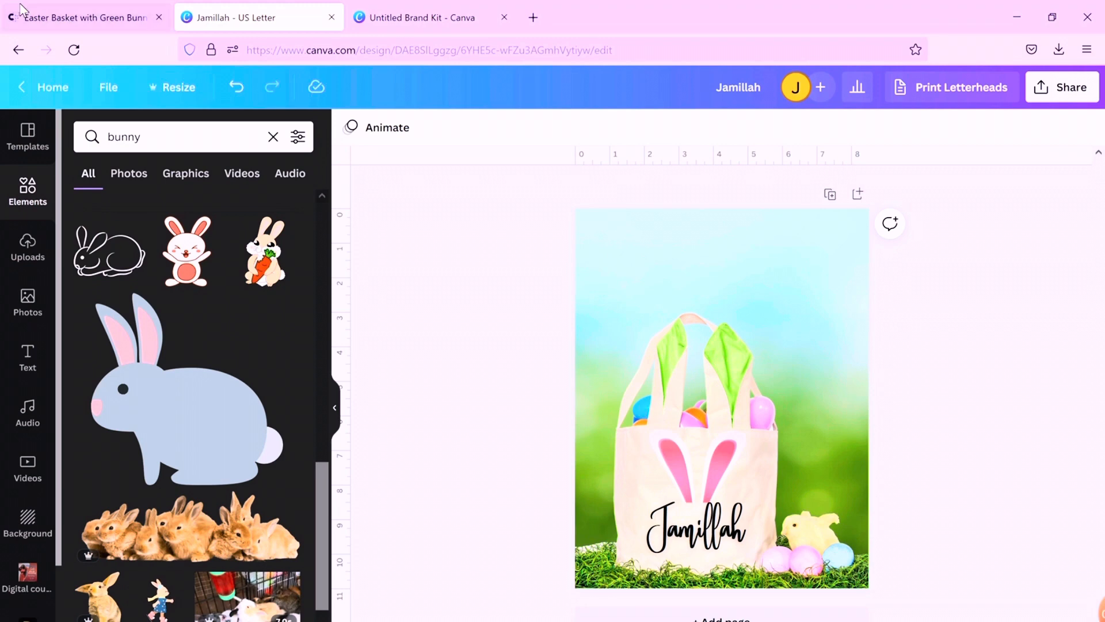
{"action": "left_click", "coordinate": [81, 17]}
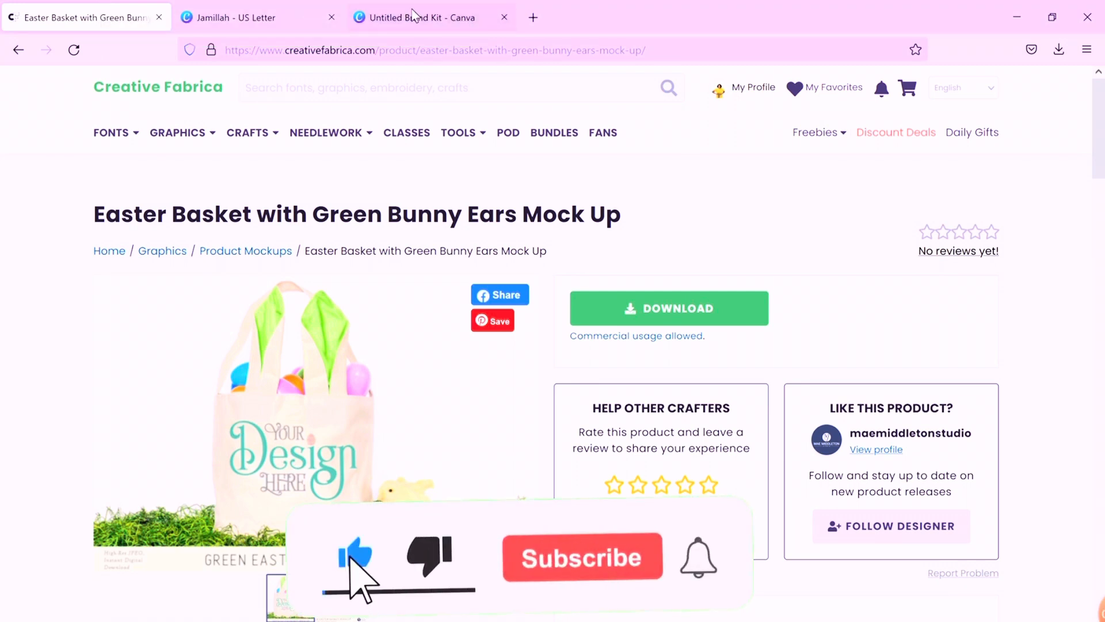
{"action": "left_click", "coordinate": [240, 17]}
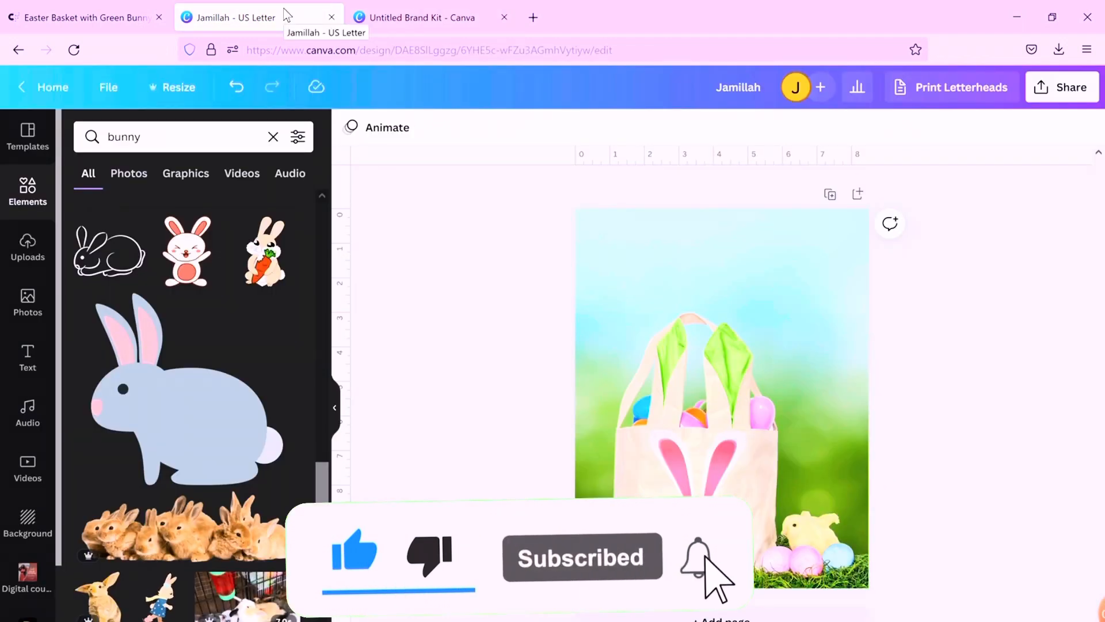